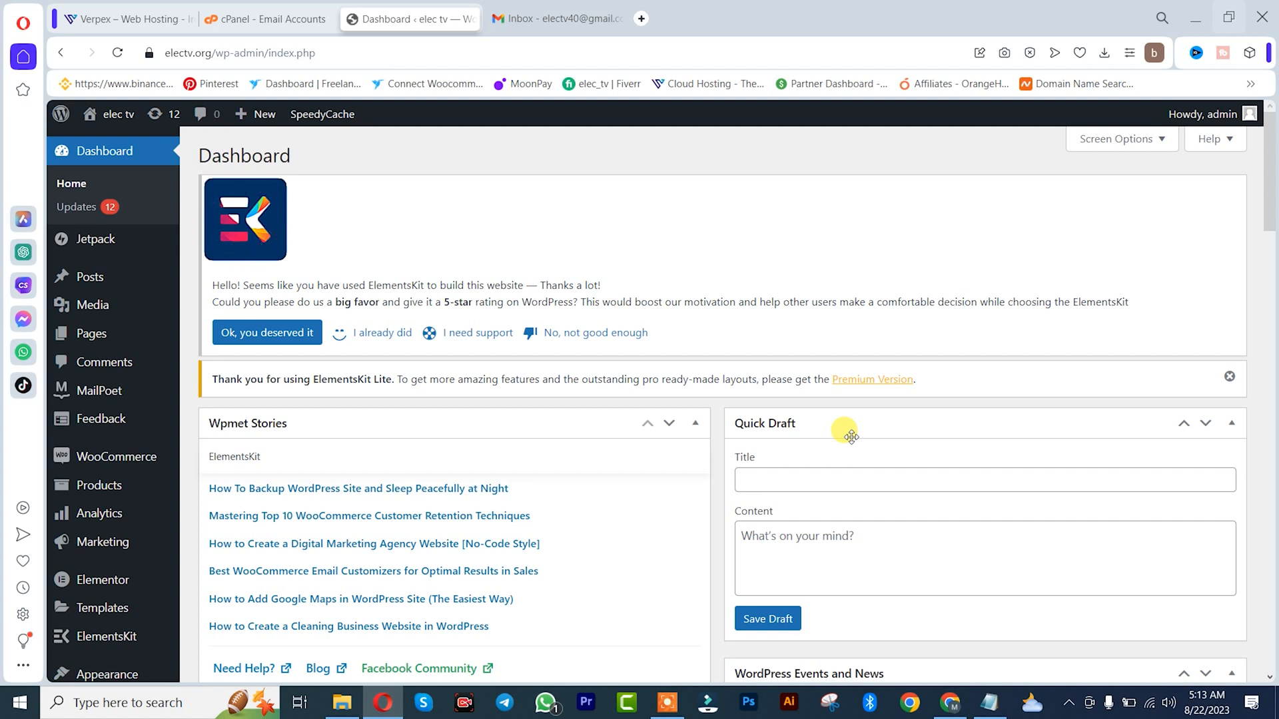
# - Search the Add Plugins page for 'WP Mail SMTP'
pyautogui.scroll(-3)
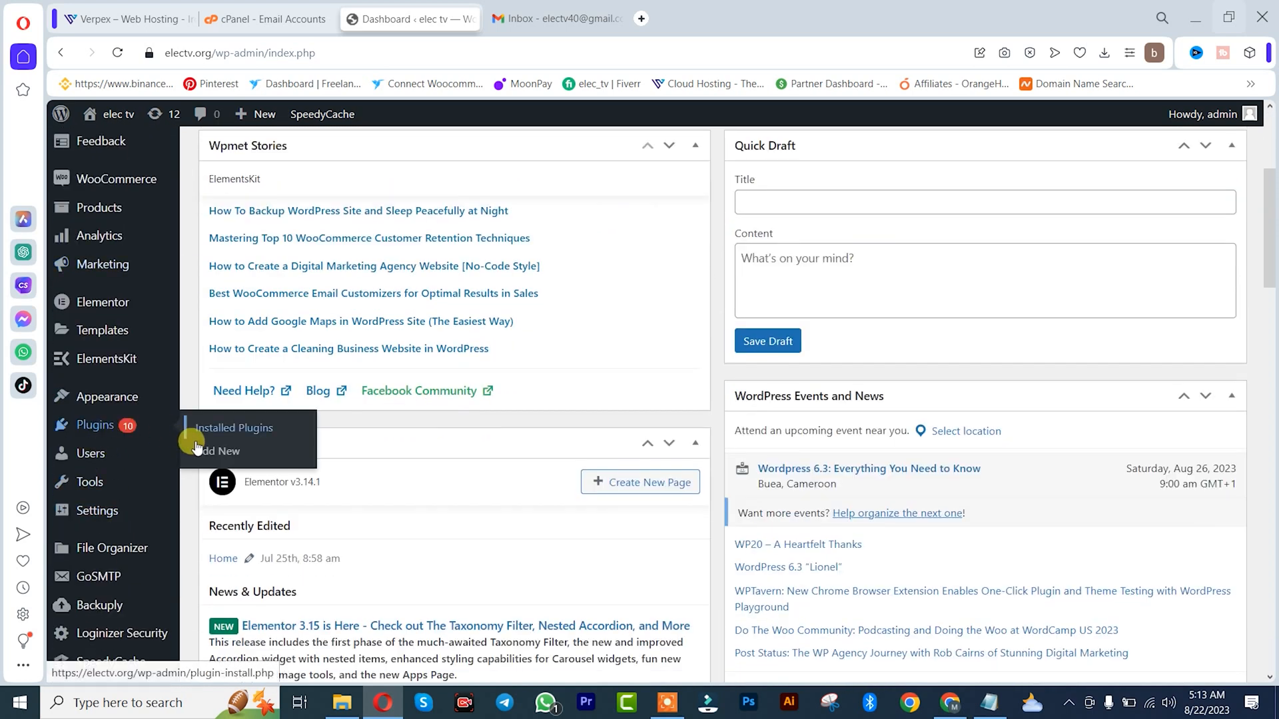
pyautogui.click(220, 452)
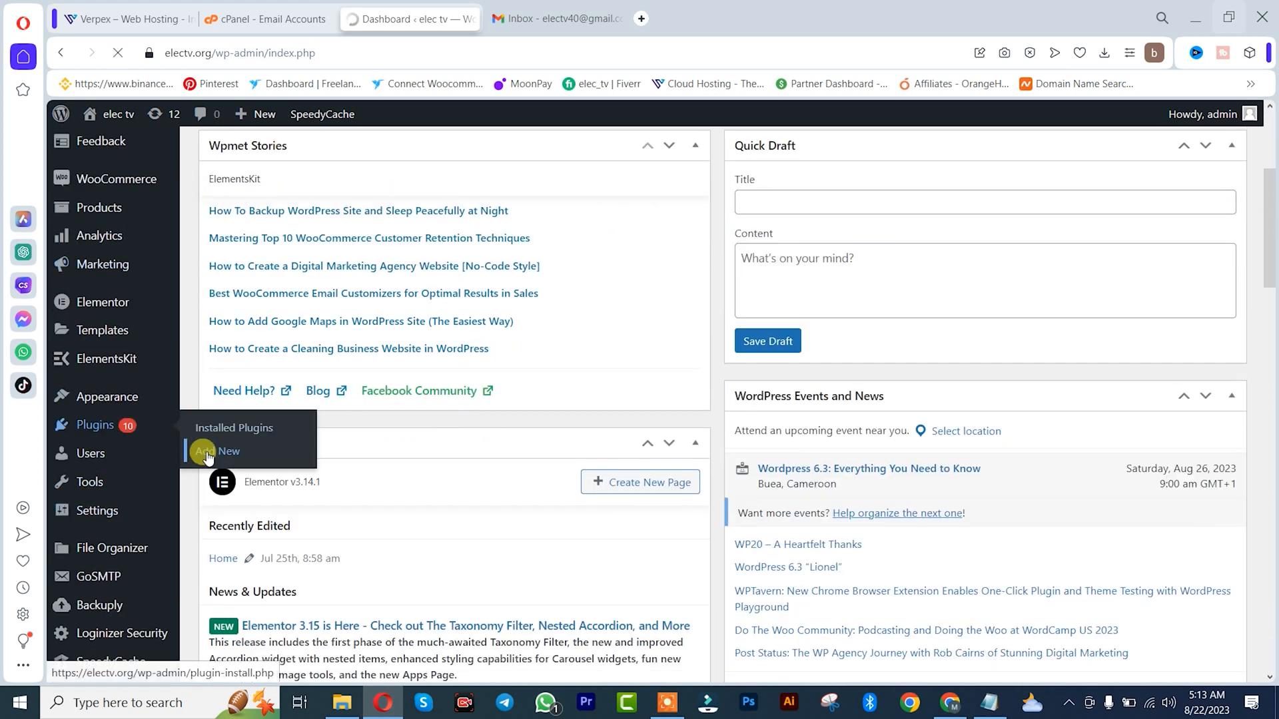
pyautogui.click(216, 451)
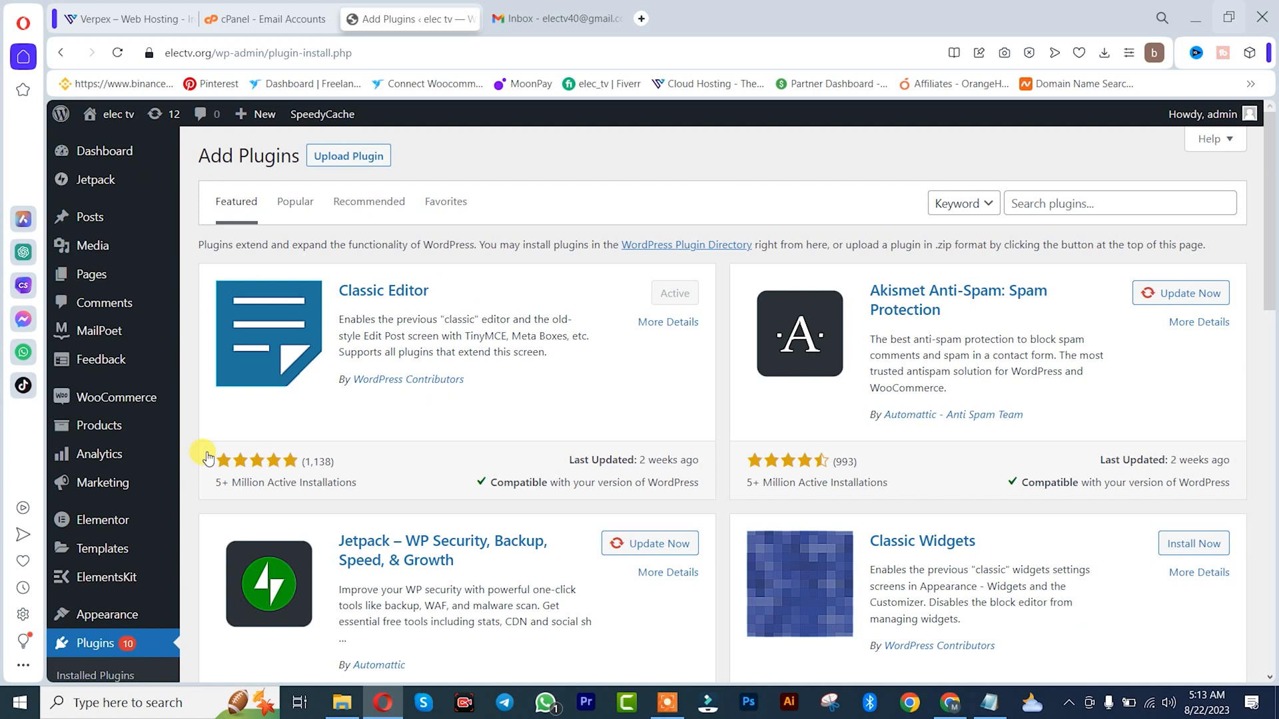
pyautogui.write('WP Mail SMTP')
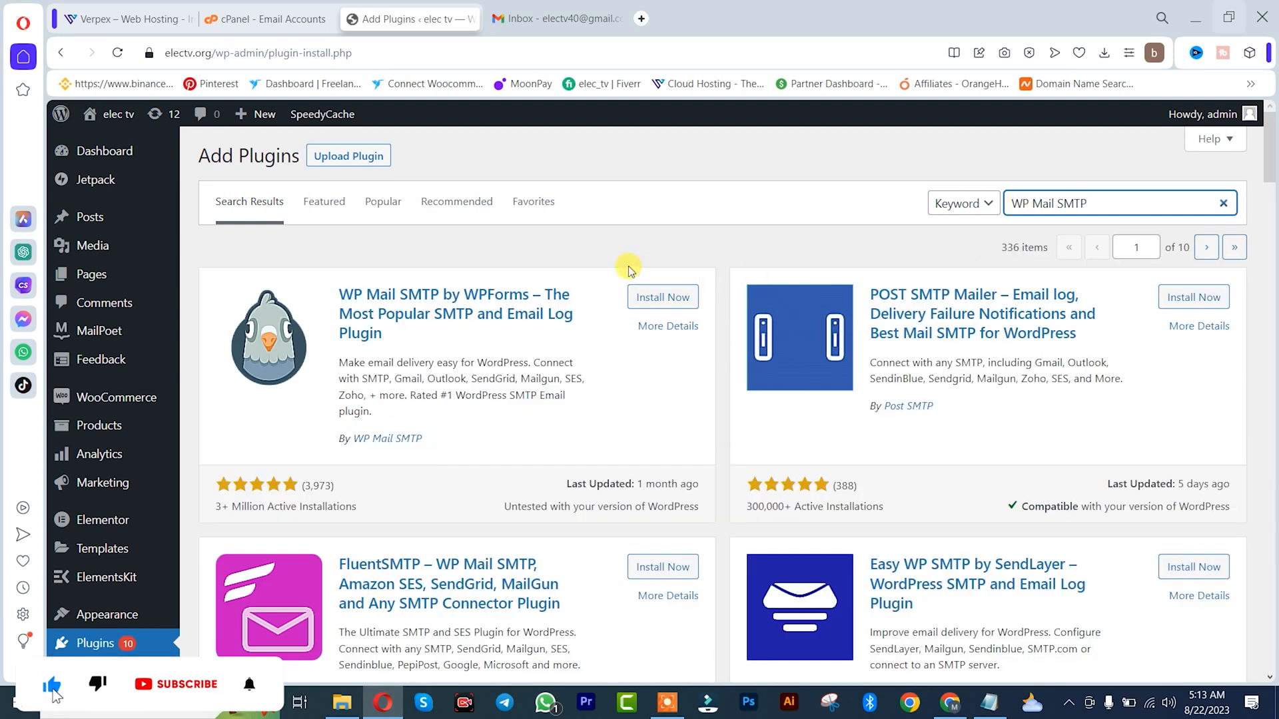
pyautogui.moveTo(662, 296)
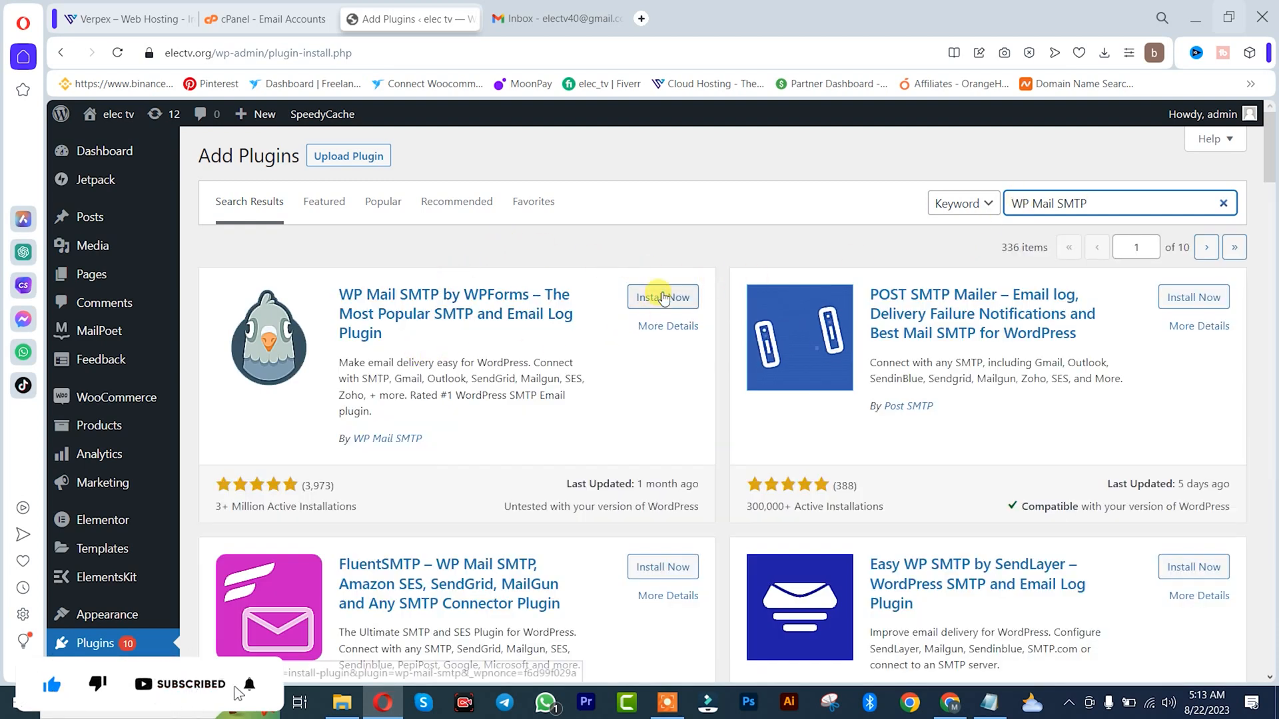
# - Install WP Mail SMTP by WPForms and activate it
pyautogui.click(662, 295)
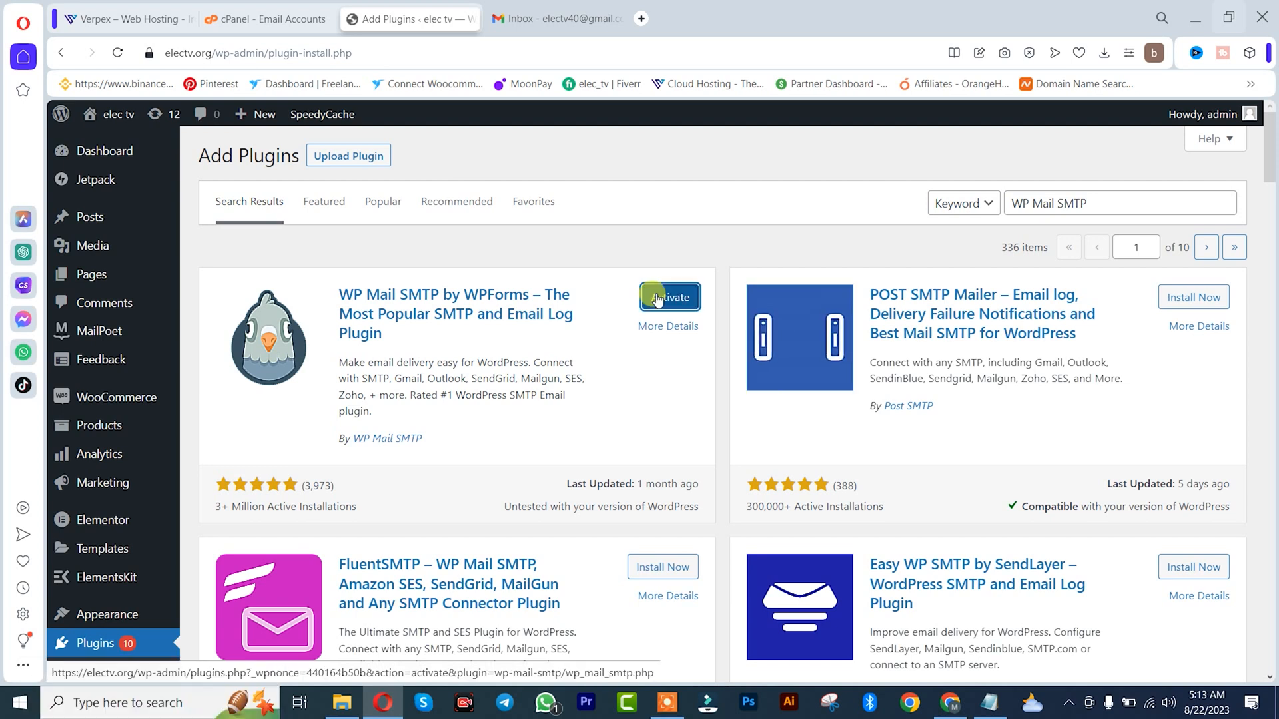
pyautogui.click(669, 297)
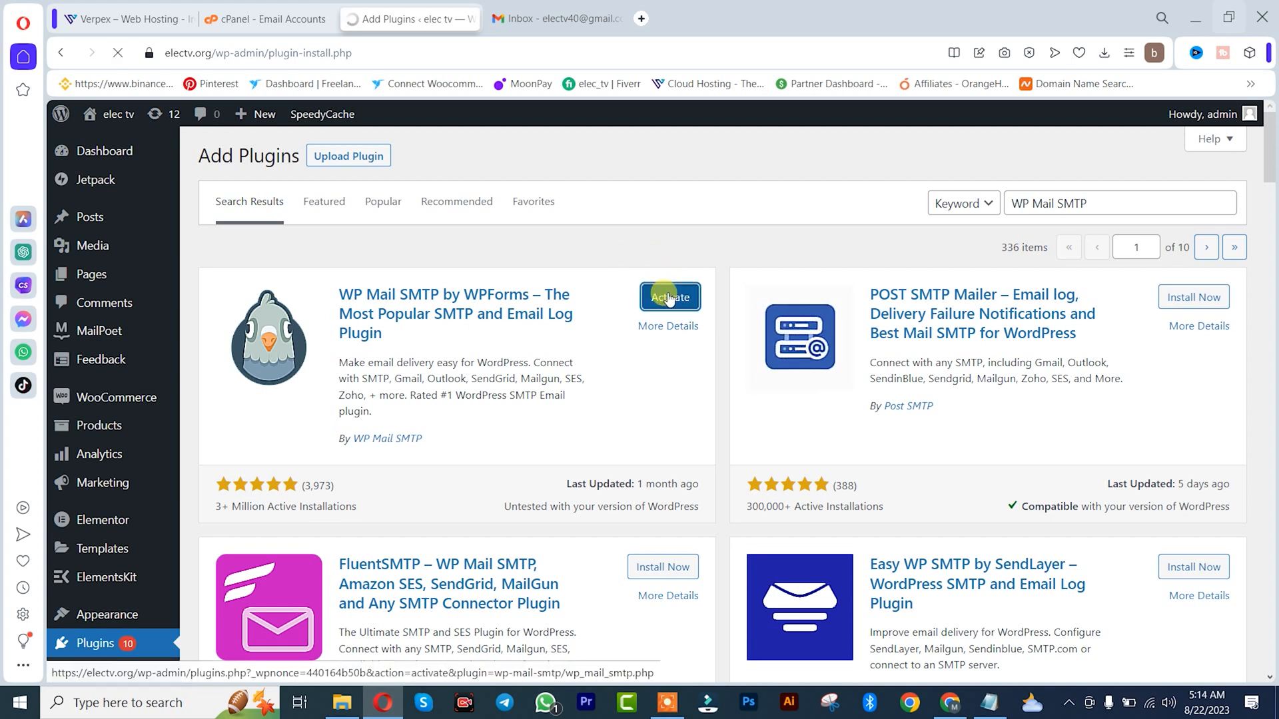
pyautogui.click(668, 295)
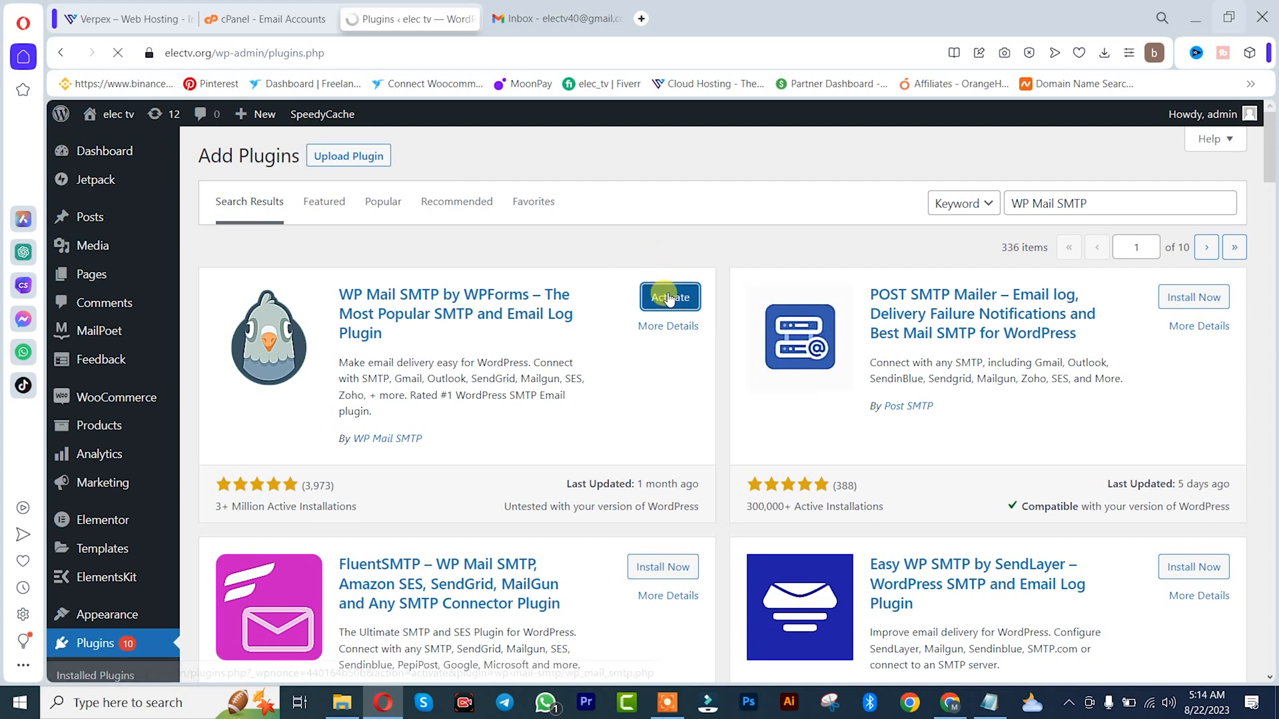
# - Open WP Mail SMTP > Settings and look over the General tab's sender and mailer options
pyautogui.click(670, 297)
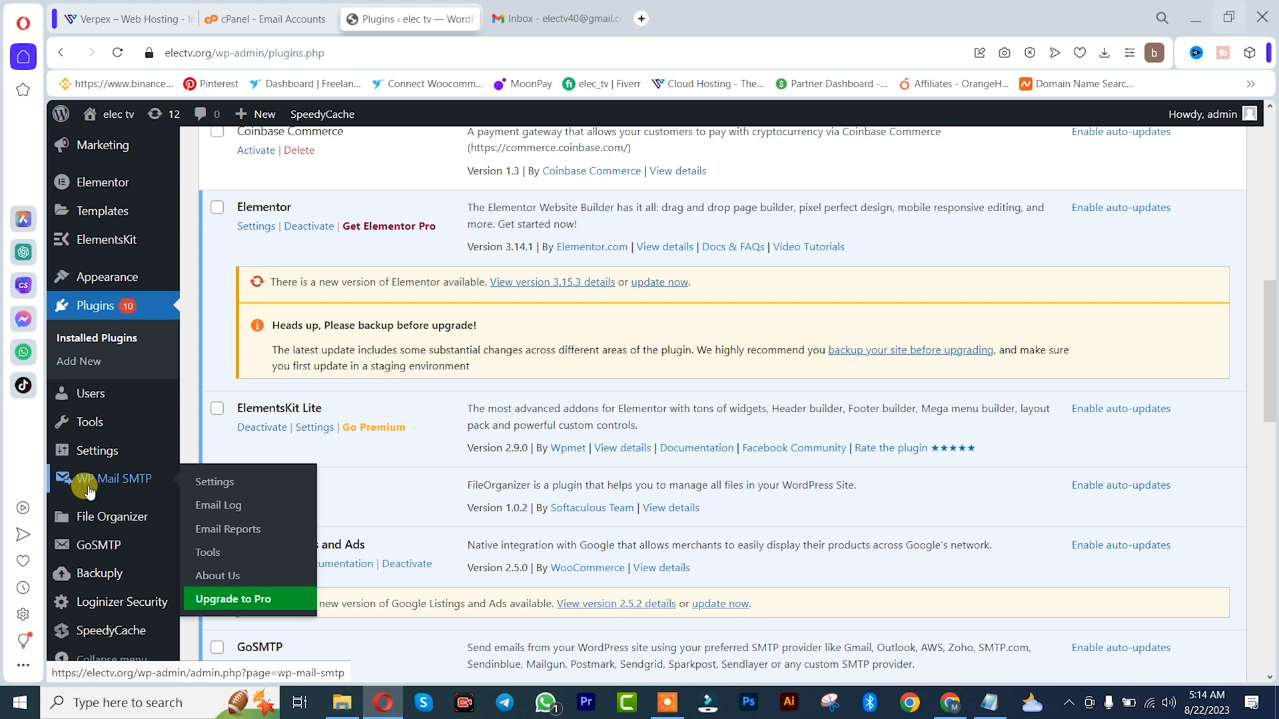
pyautogui.click(214, 481)
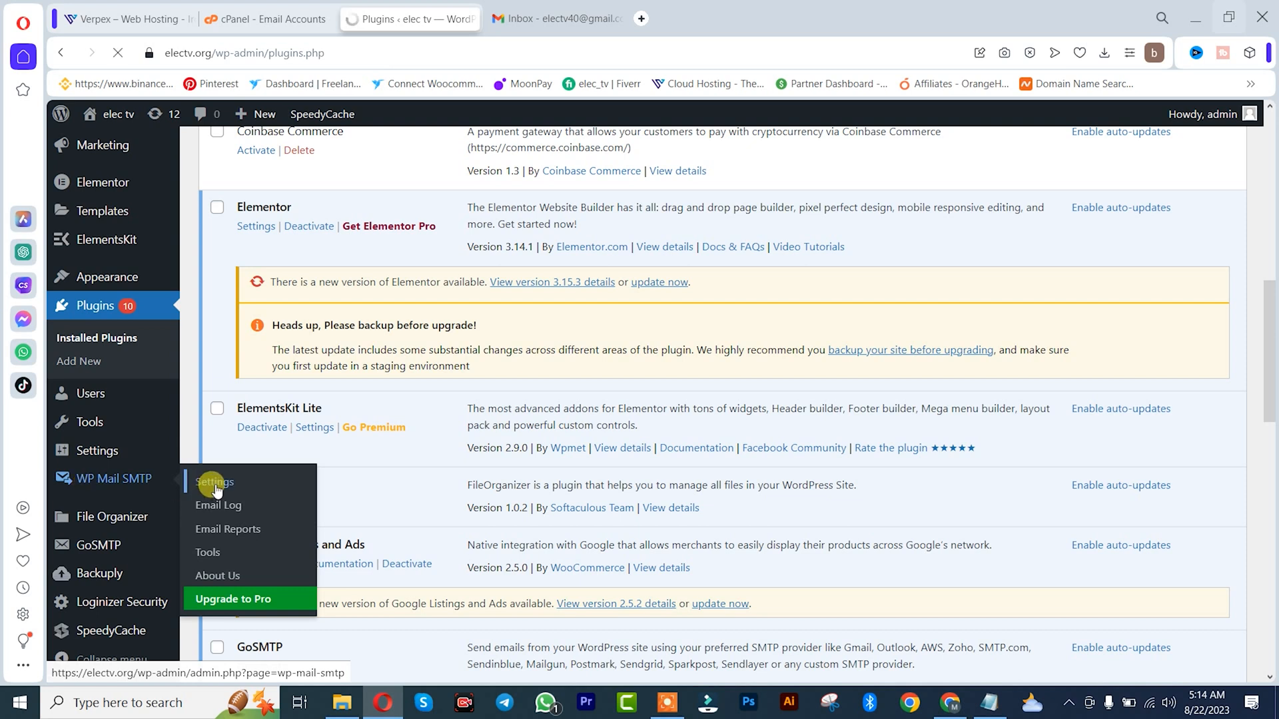
pyautogui.click(214, 482)
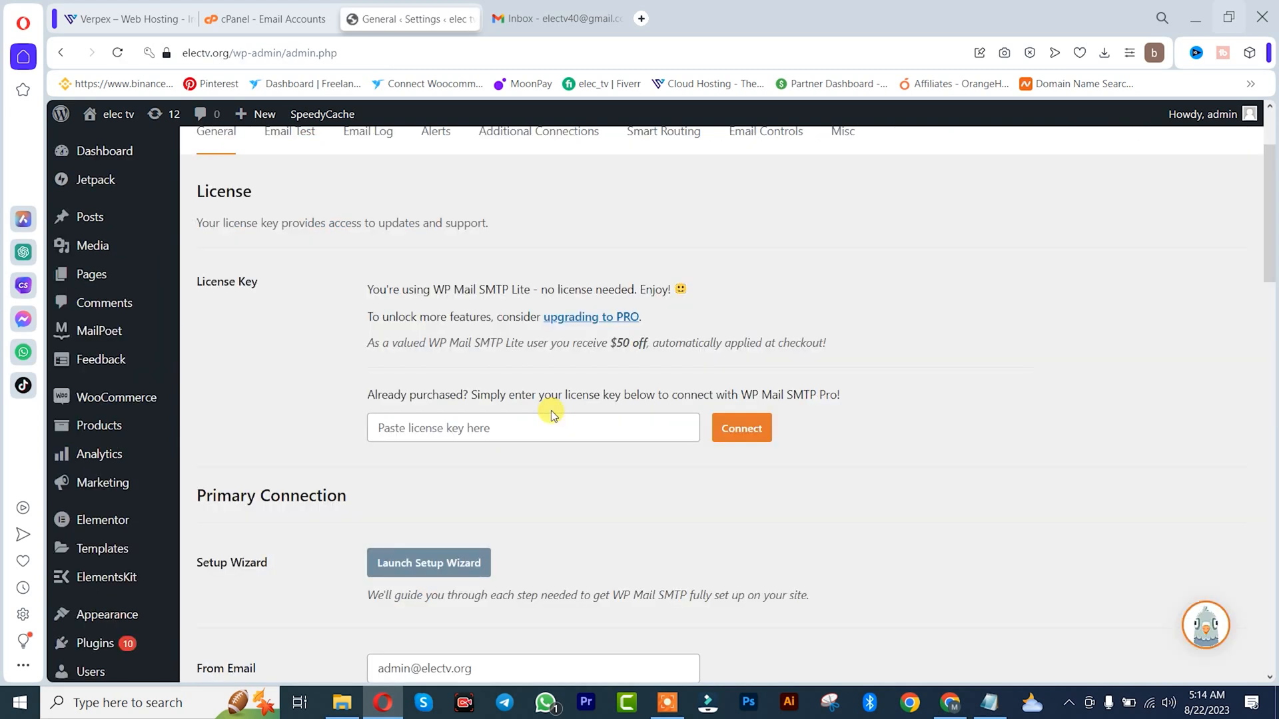
pyautogui.scroll(-3)
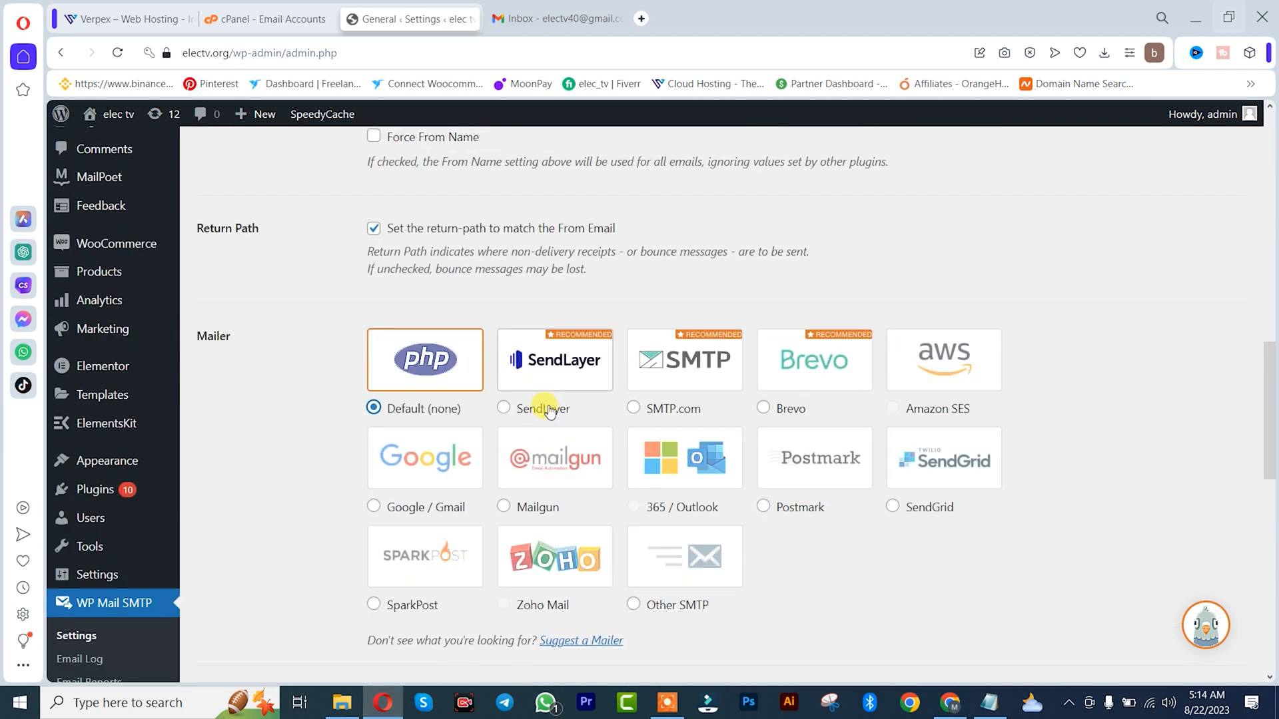
pyautogui.scroll(3)
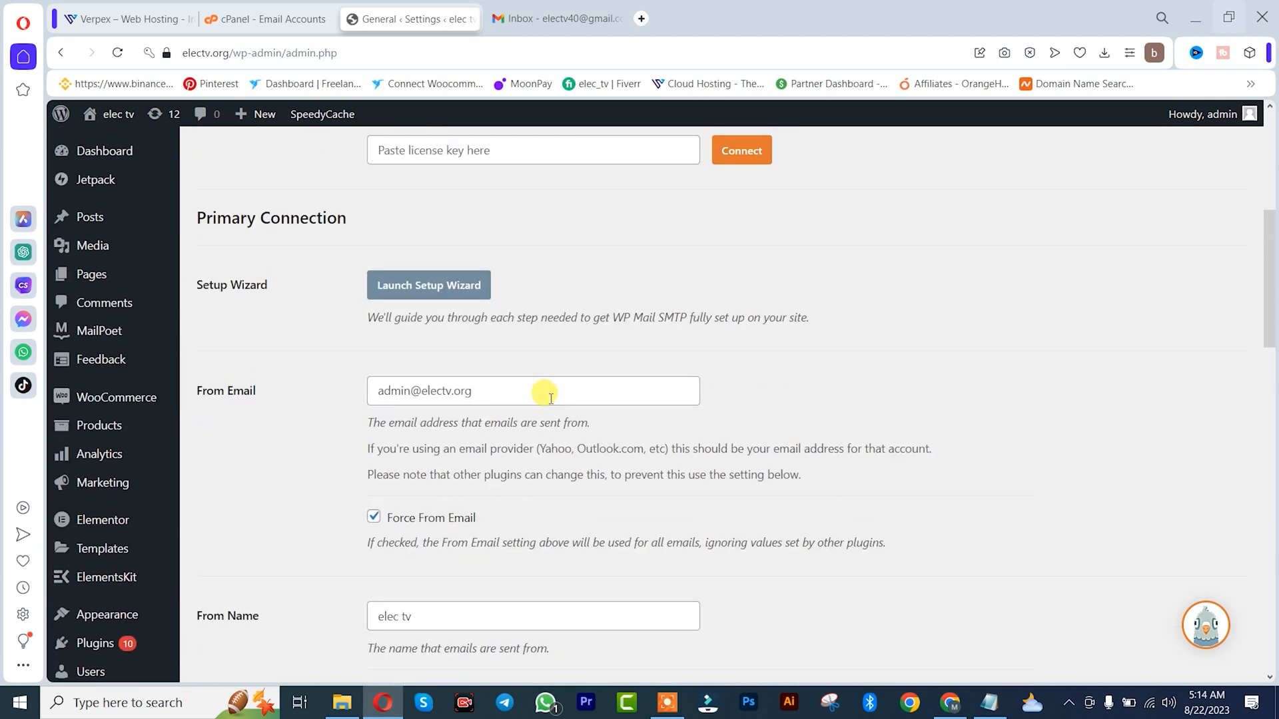
pyautogui.scroll(3)
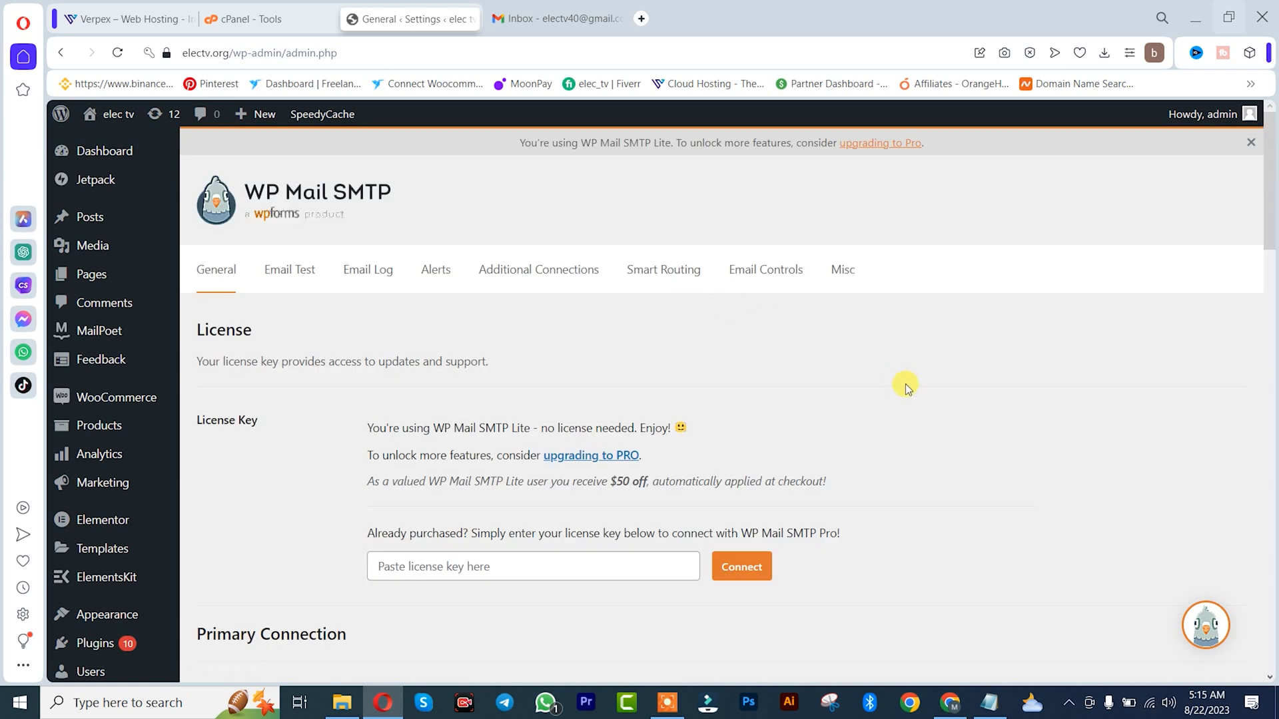
pyautogui.moveTo(902, 402)
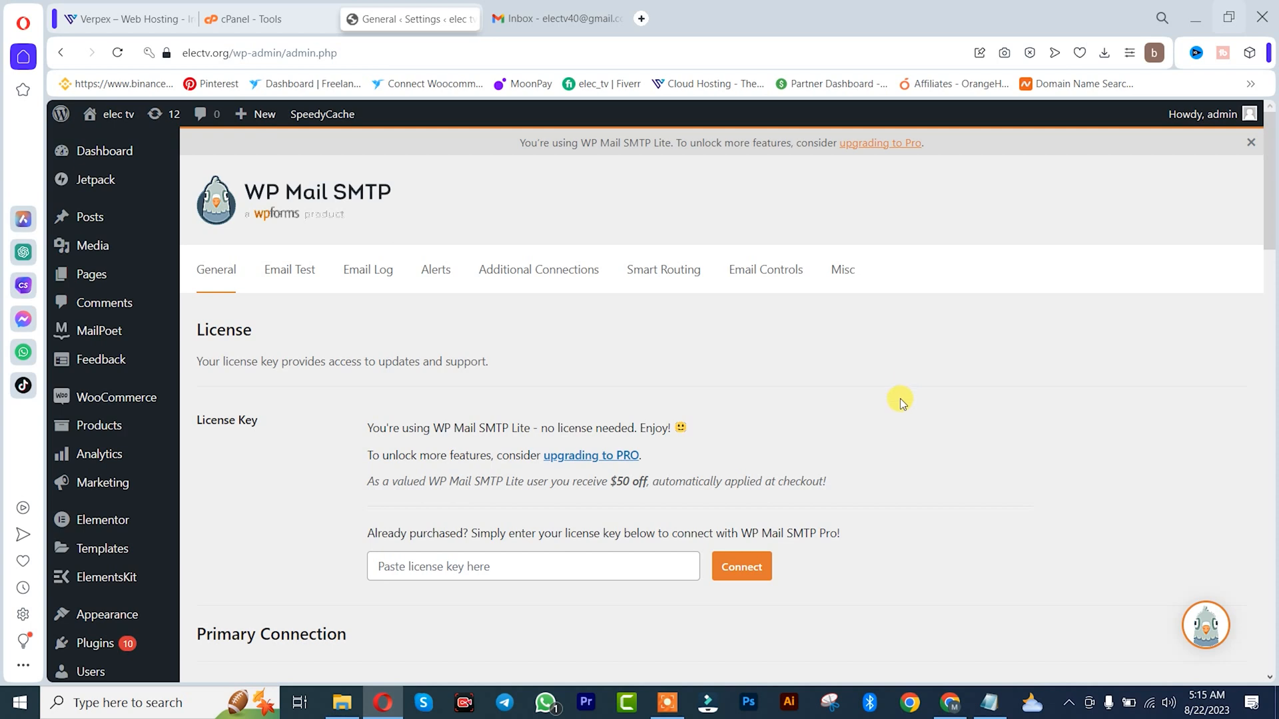
# - Switch to cPanel's Email Accounts and start creating a new account
pyautogui.click(262, 19)
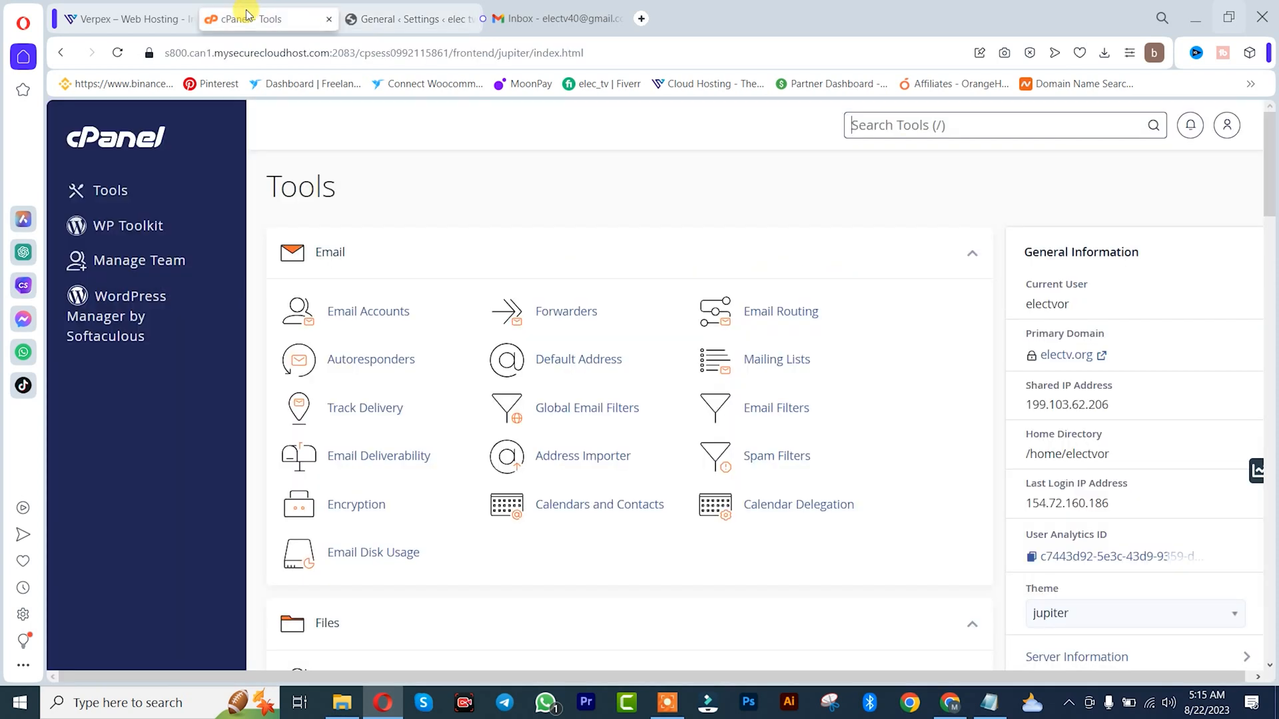
pyautogui.moveTo(441, 228)
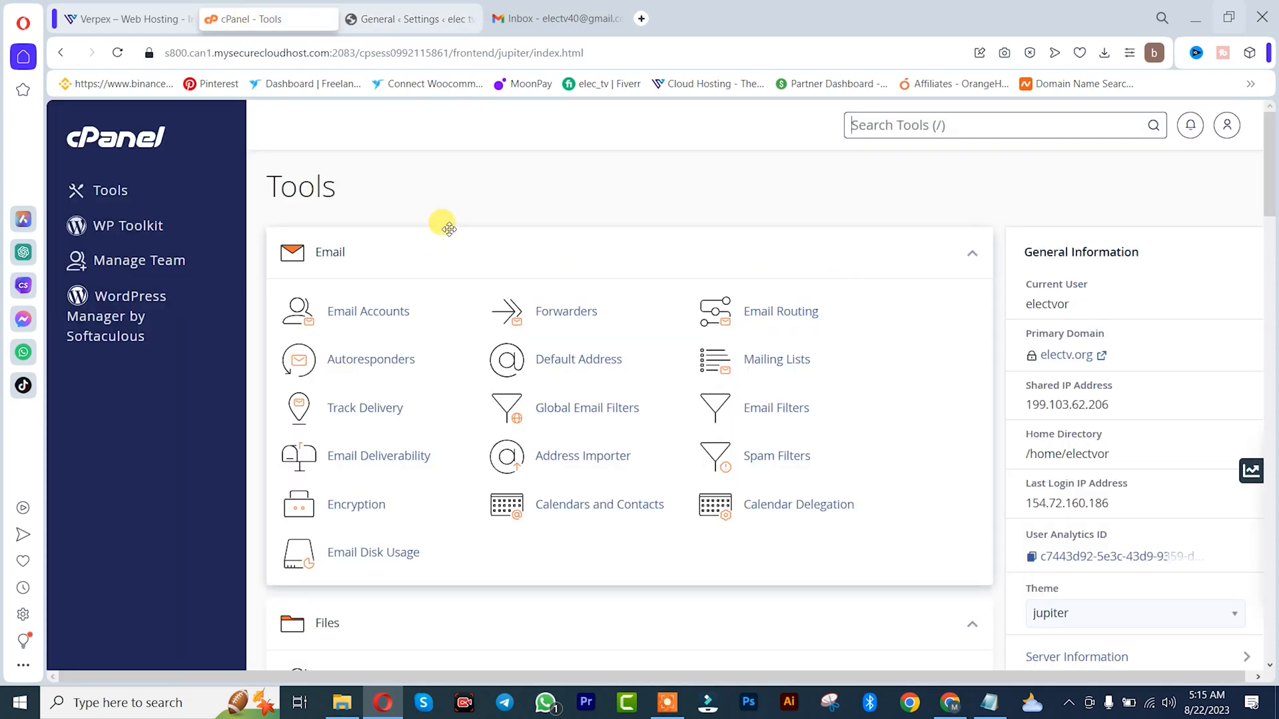
pyautogui.click(367, 310)
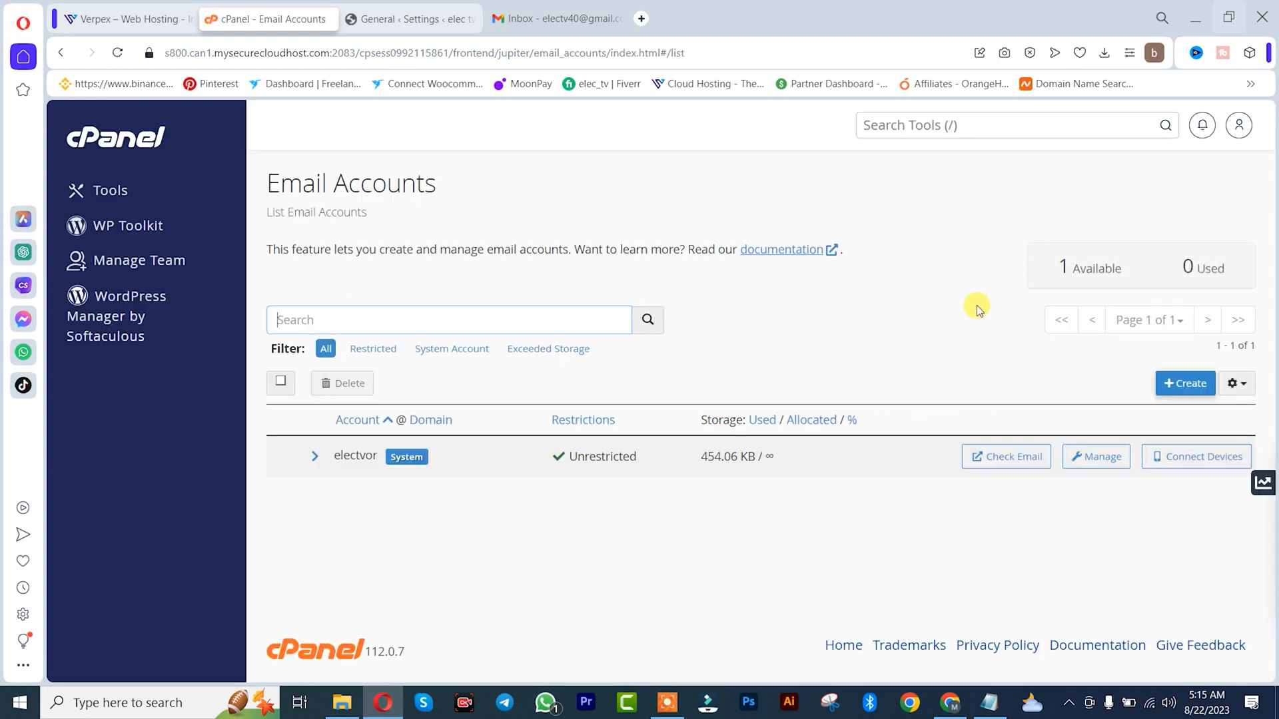
pyautogui.click(1186, 384)
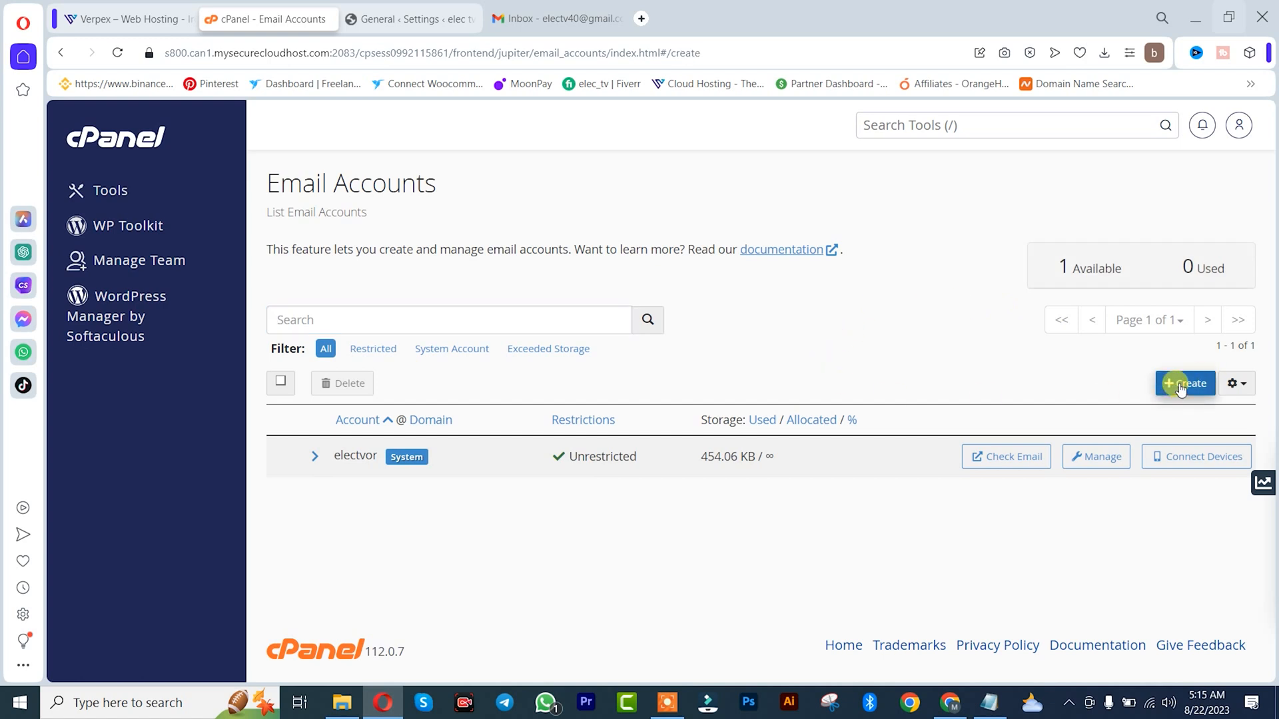
pyautogui.click(1183, 384)
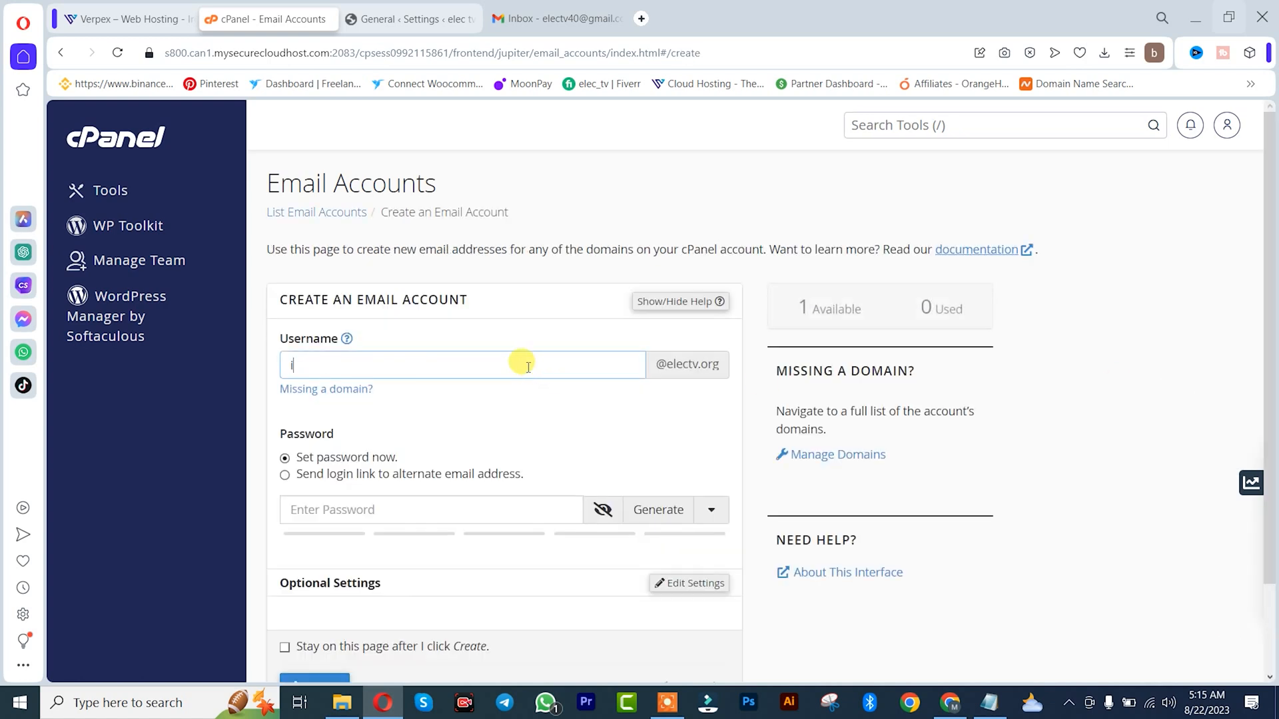
pyautogui.write('n')
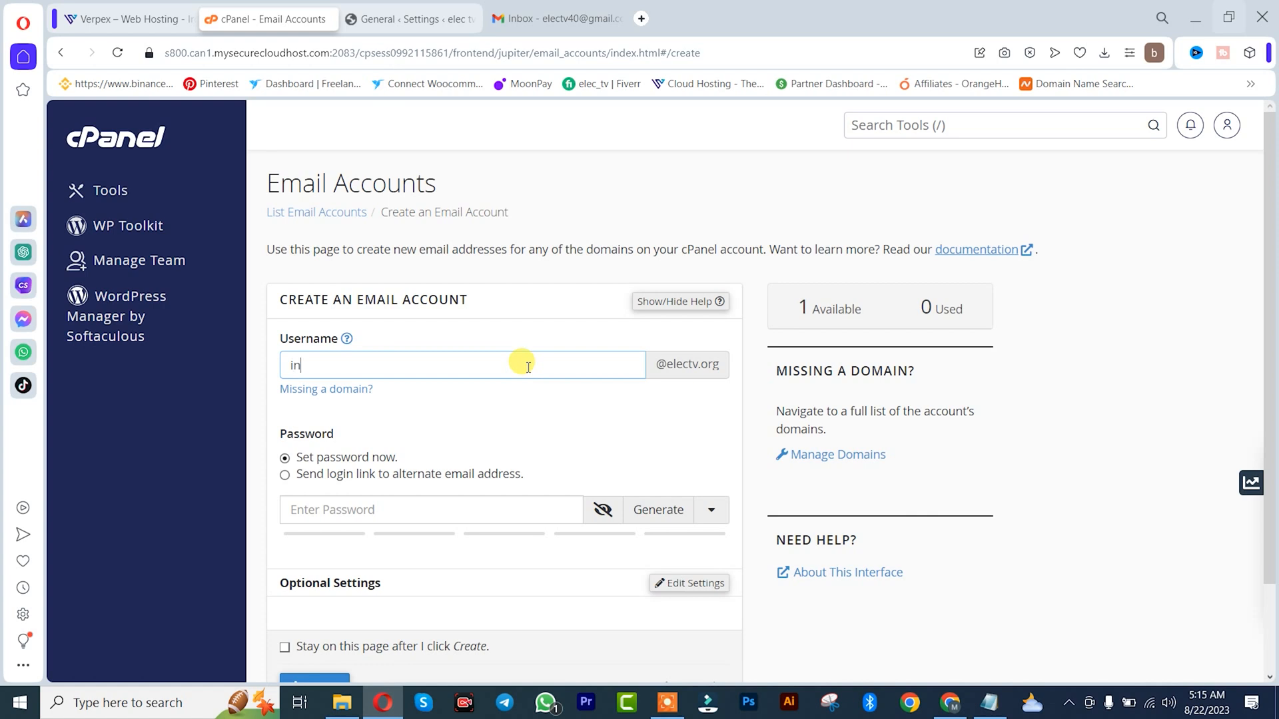
pyautogui.write('fos')
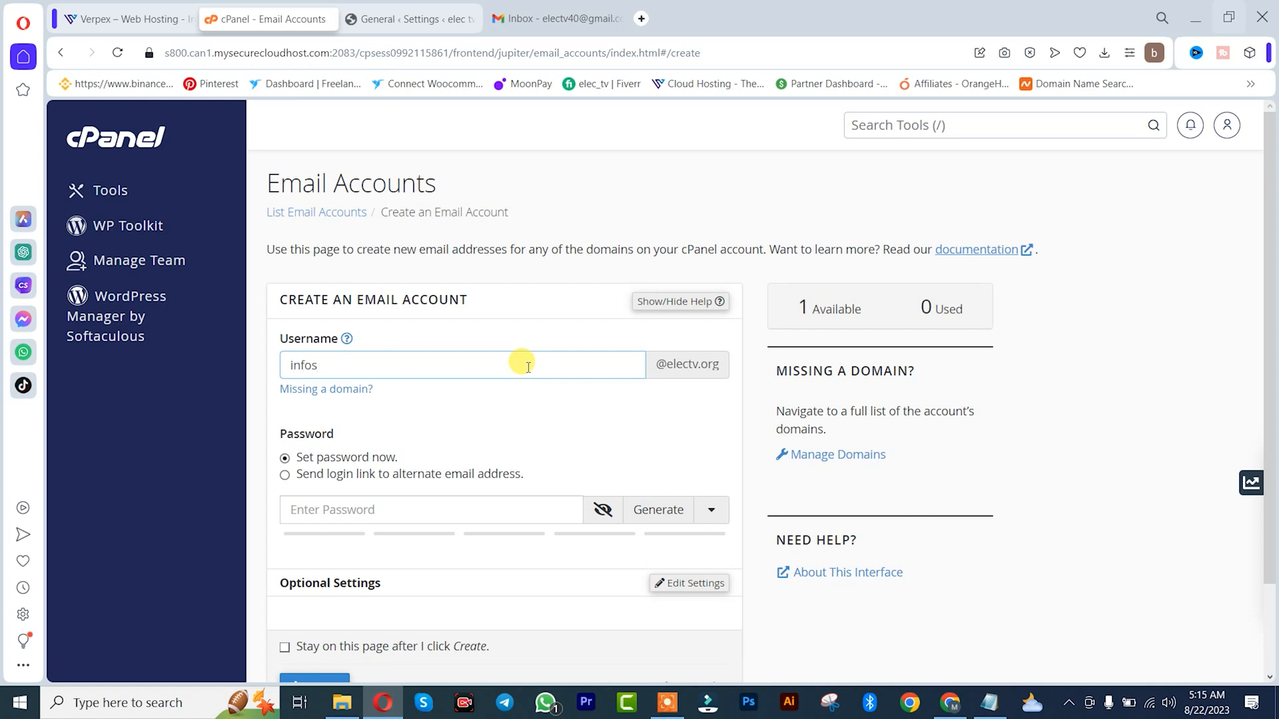
pyautogui.moveTo(657, 509)
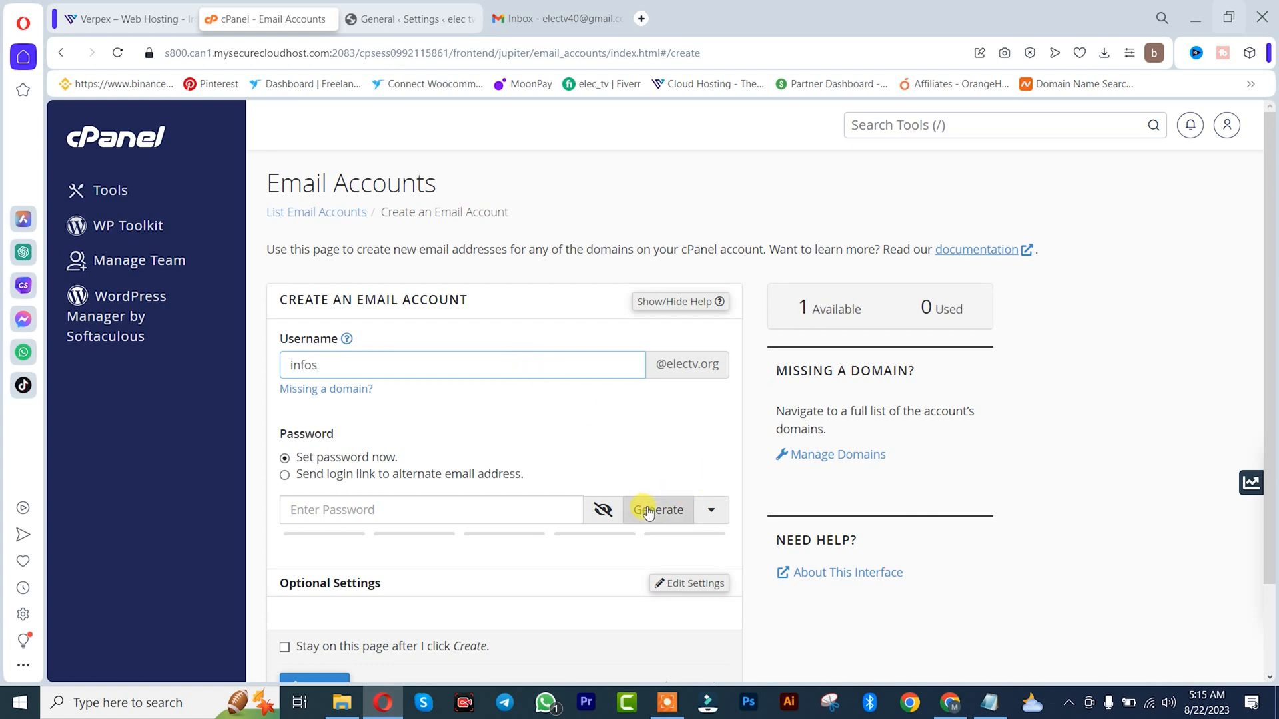
pyautogui.click(656, 510)
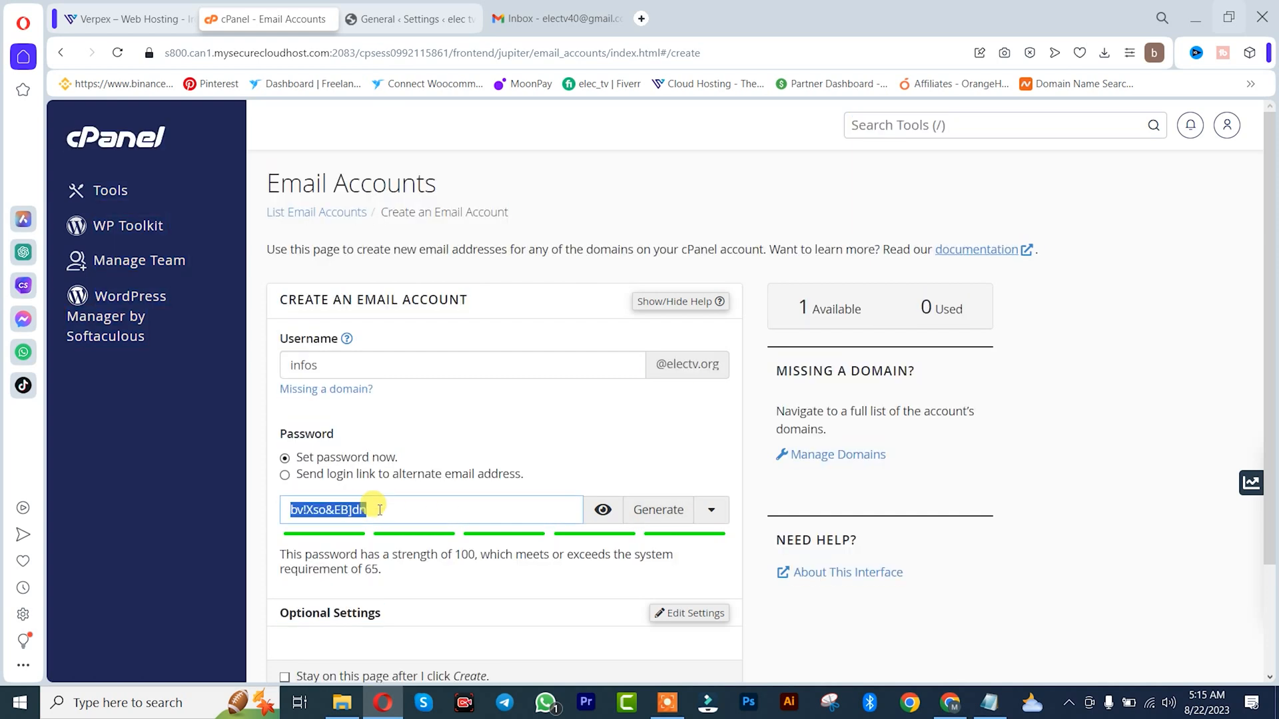
pyautogui.scroll(-3)
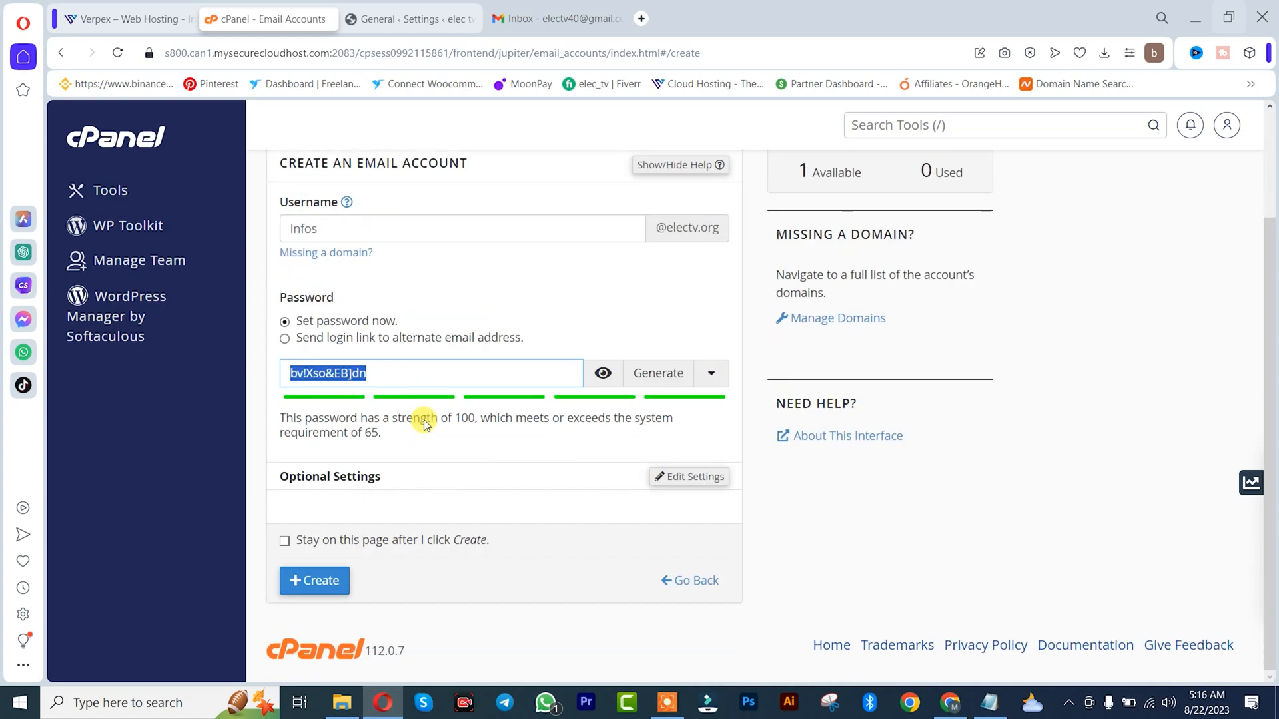
pyautogui.moveTo(315, 579)
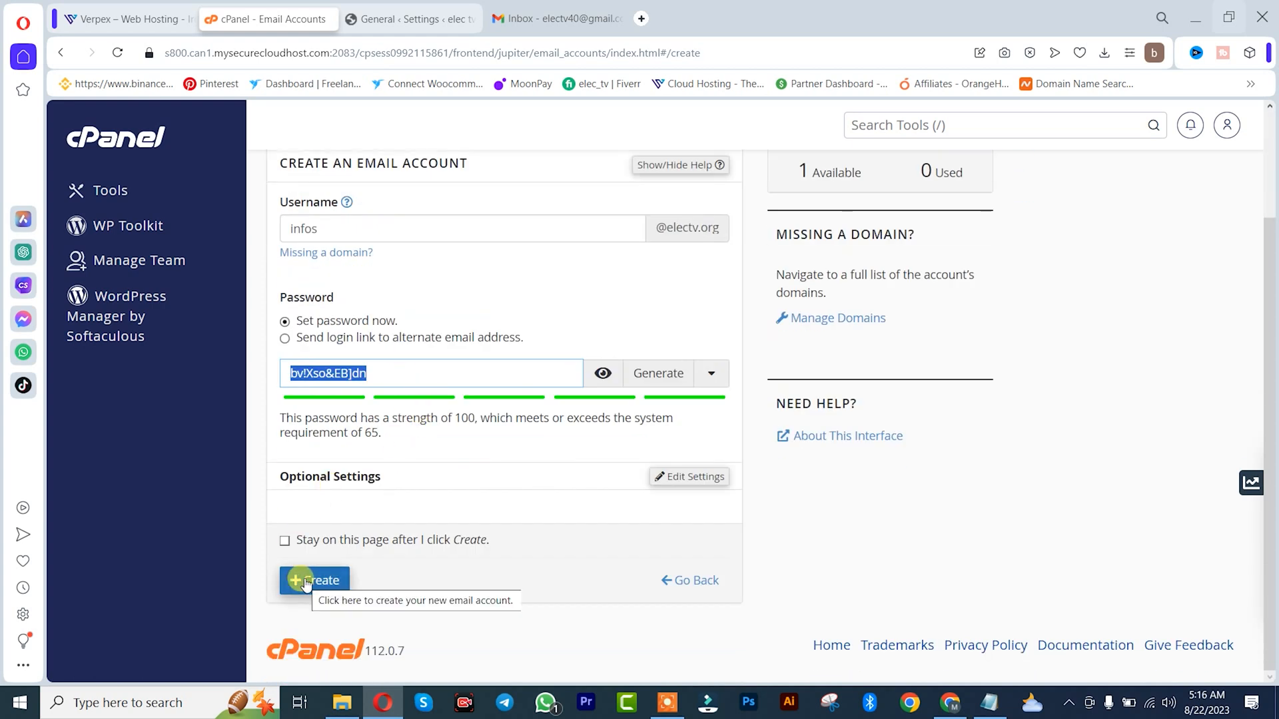
pyautogui.click(314, 579)
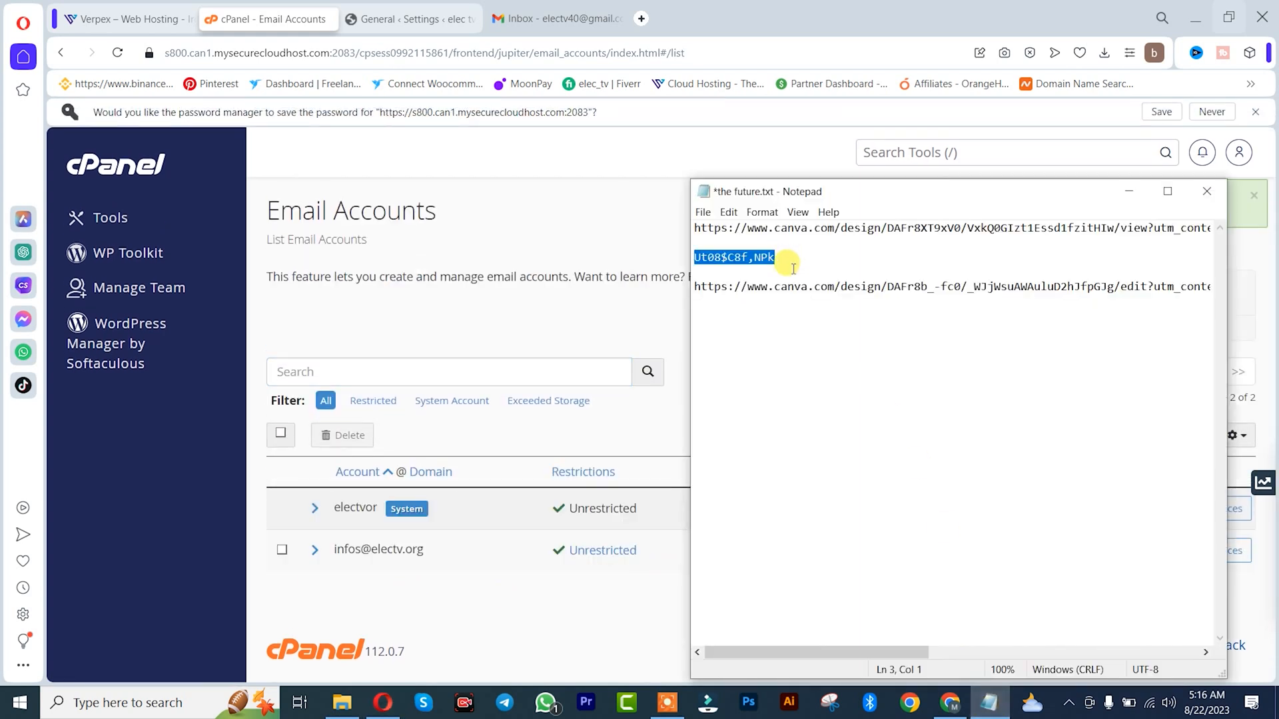
pyautogui.press('enter')
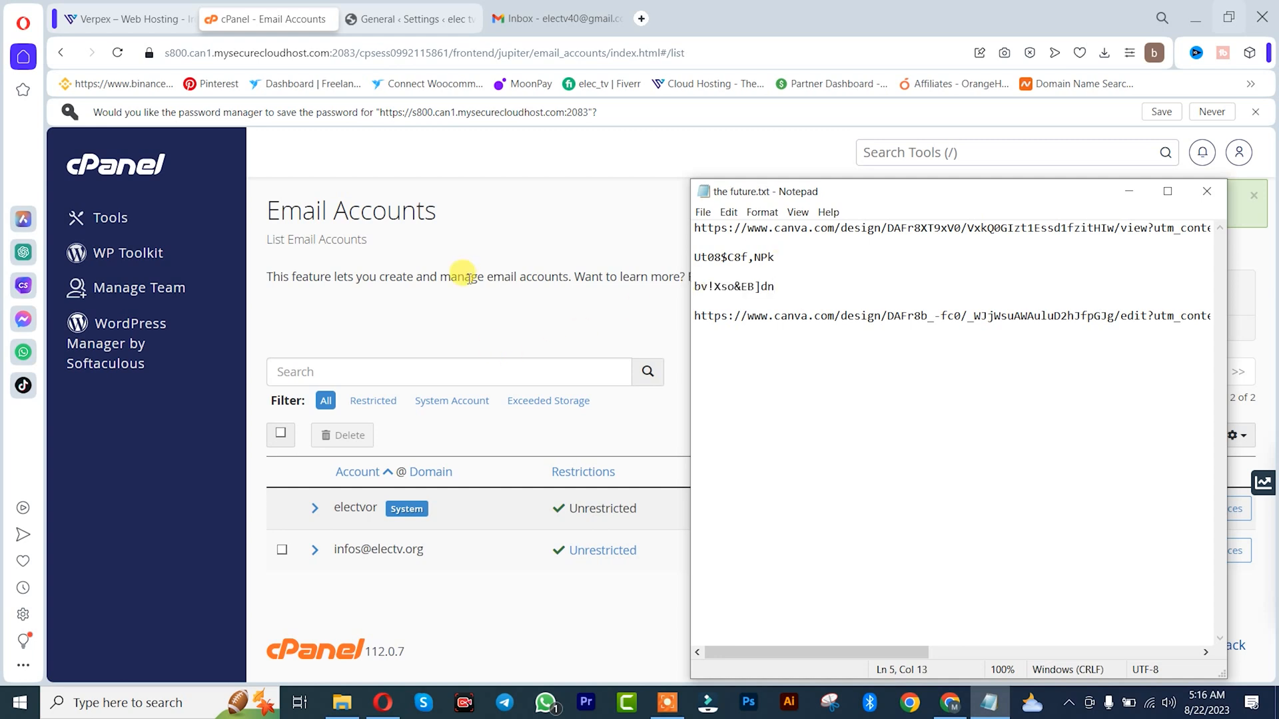
pyautogui.click(1206, 190)
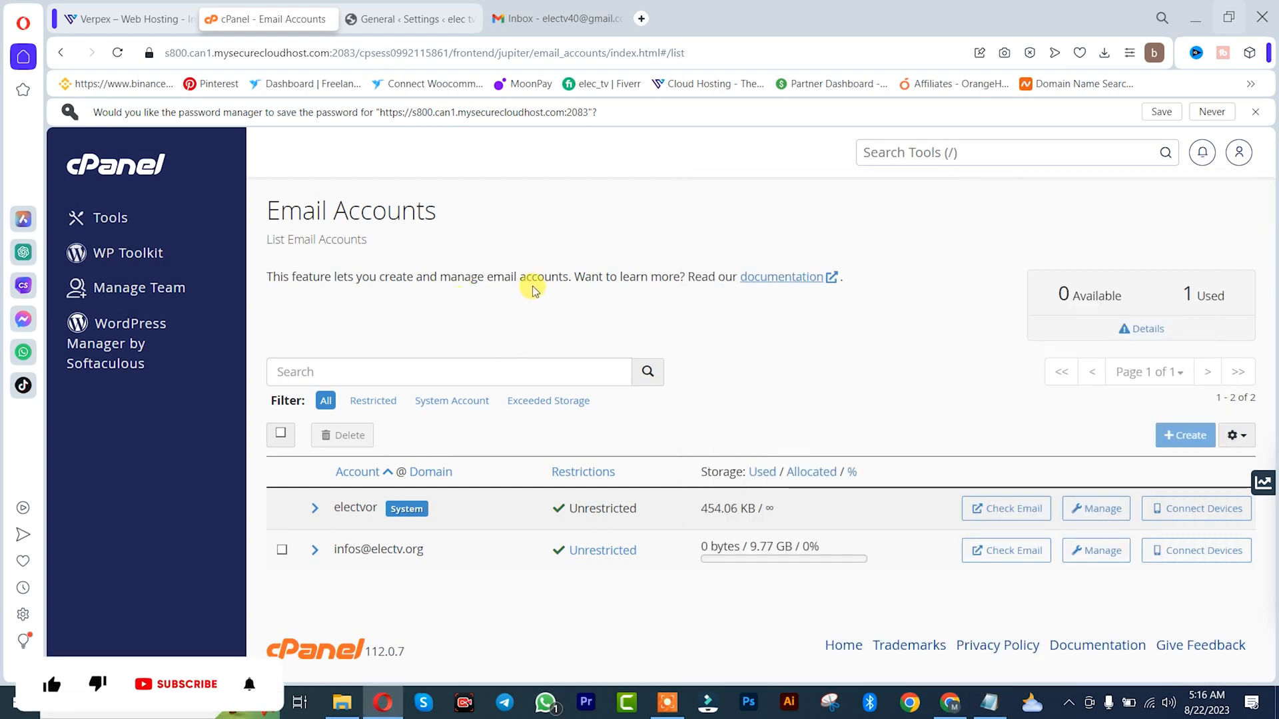
pyautogui.moveTo(1196, 550)
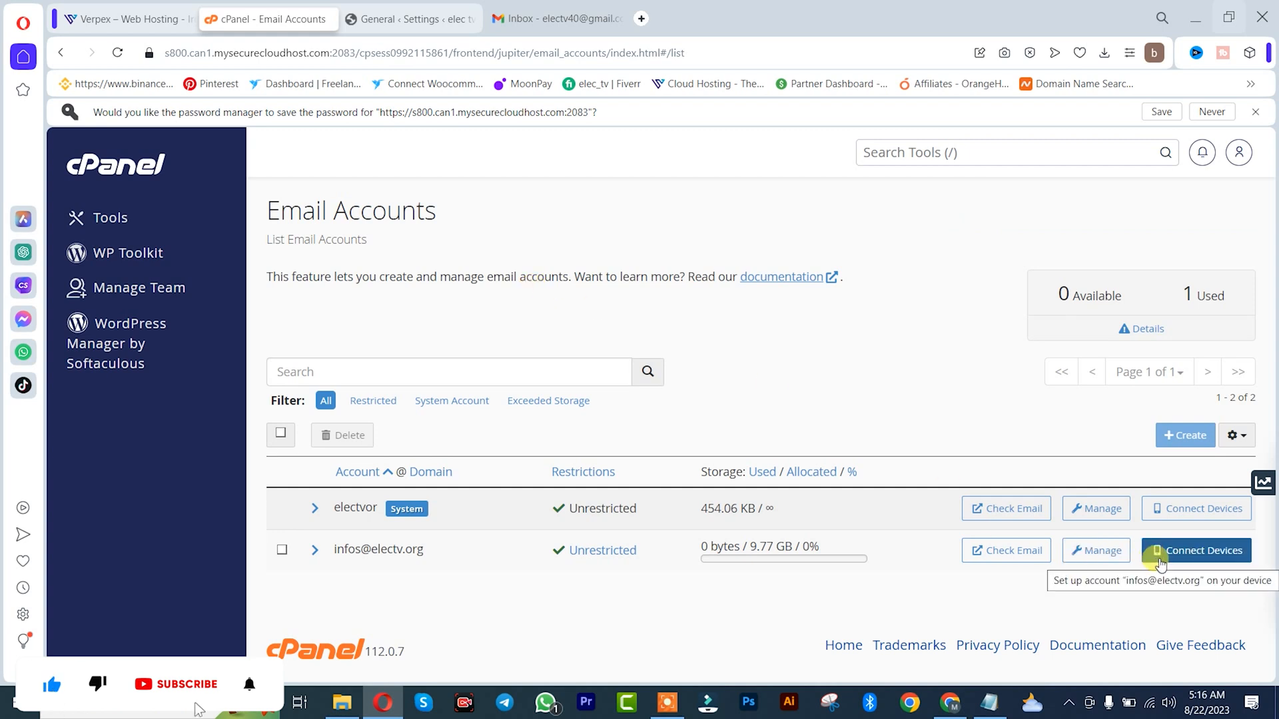
pyautogui.click(1196, 550)
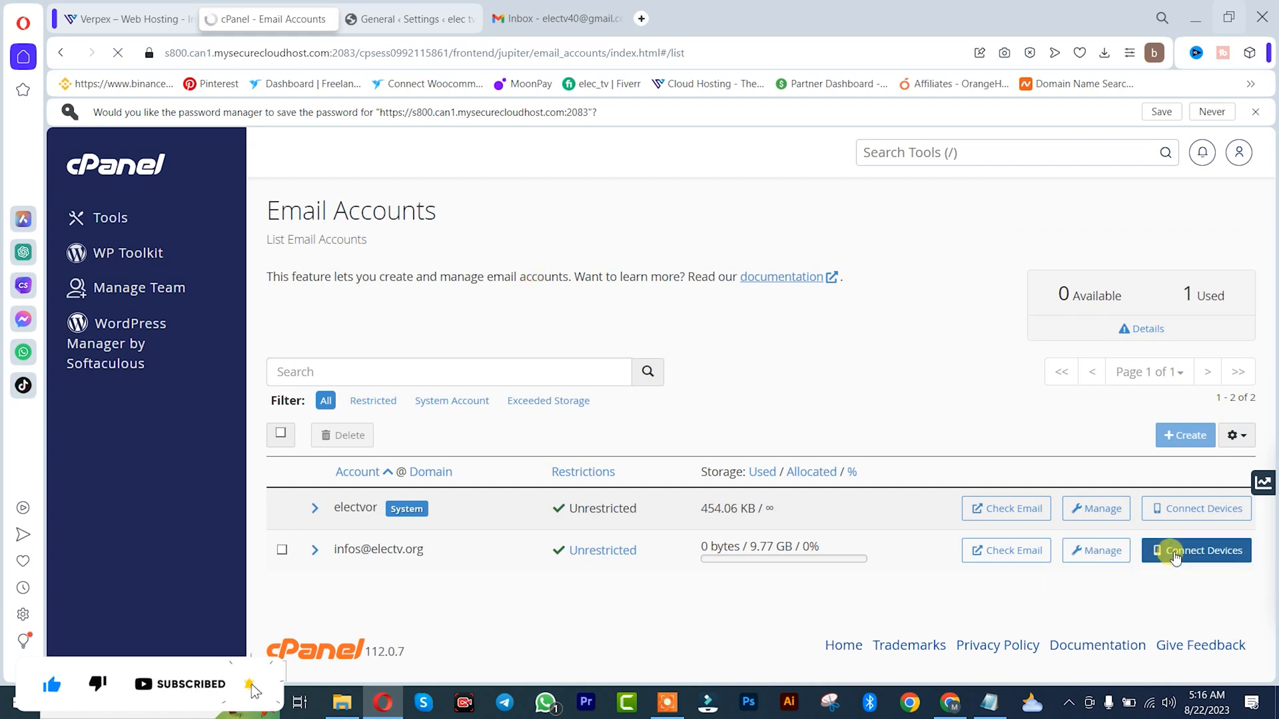
pyautogui.click(1196, 550)
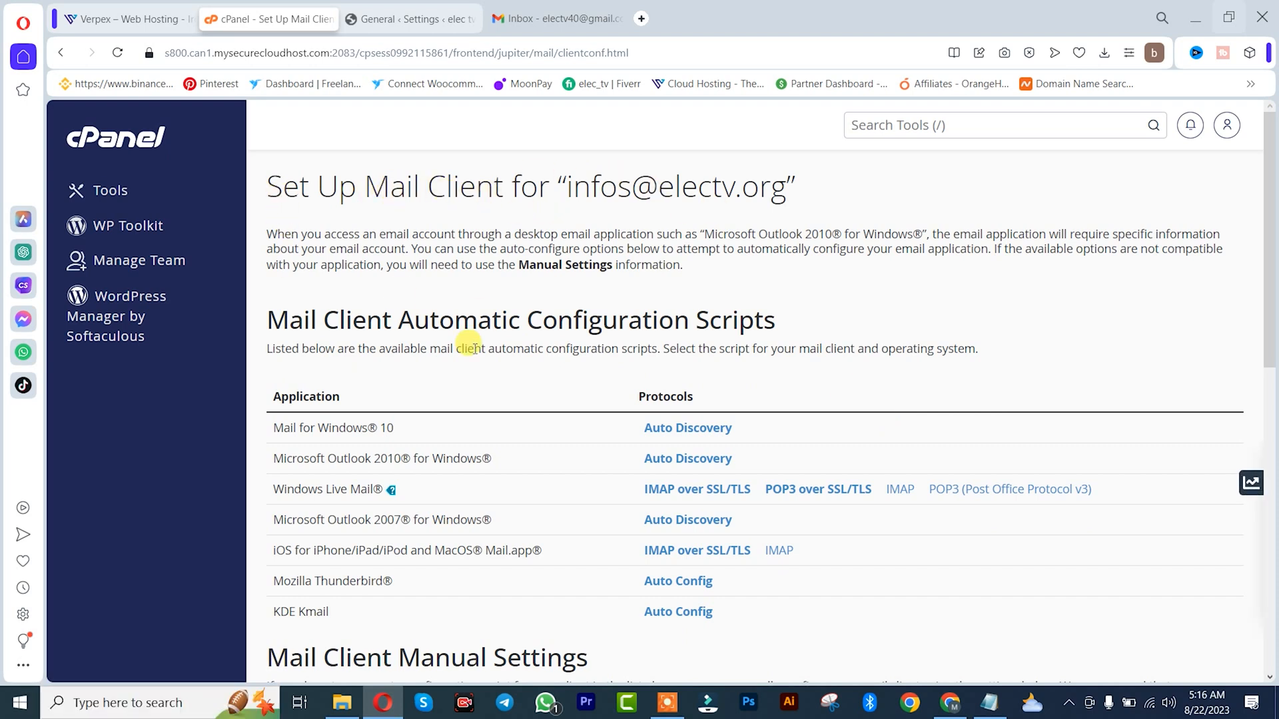
pyautogui.scroll(-3)
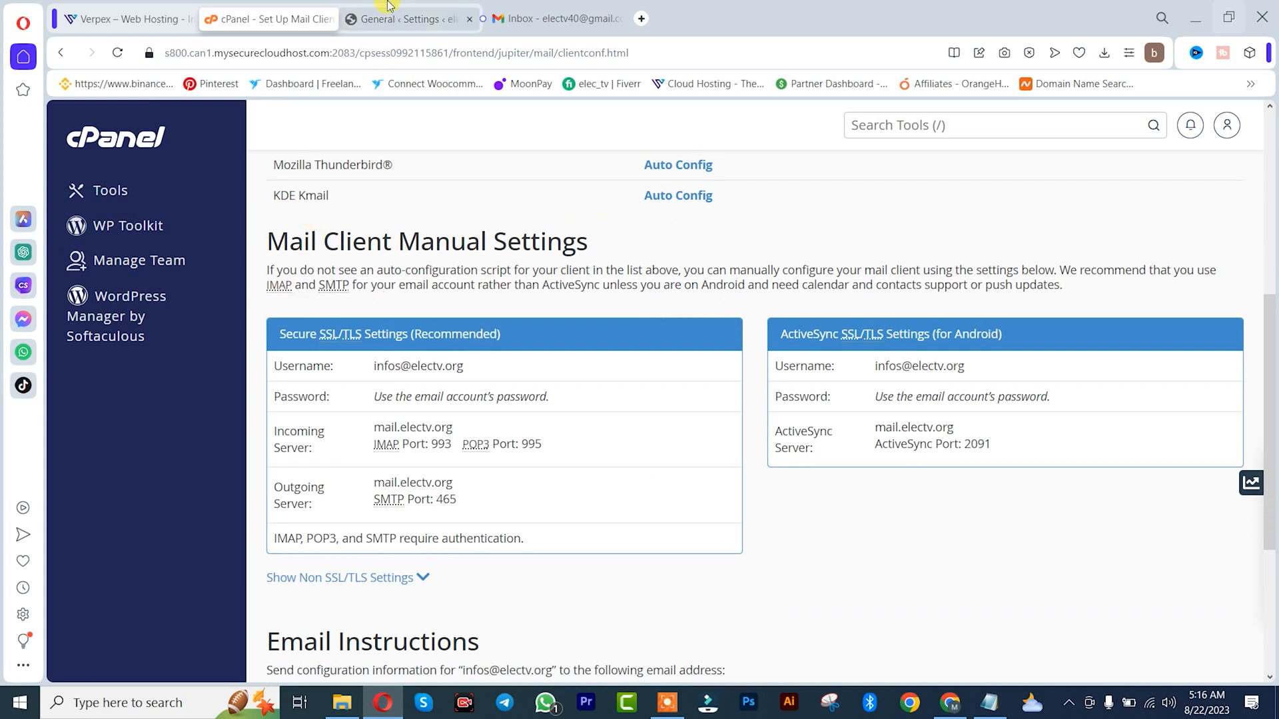
pyautogui.click(407, 19)
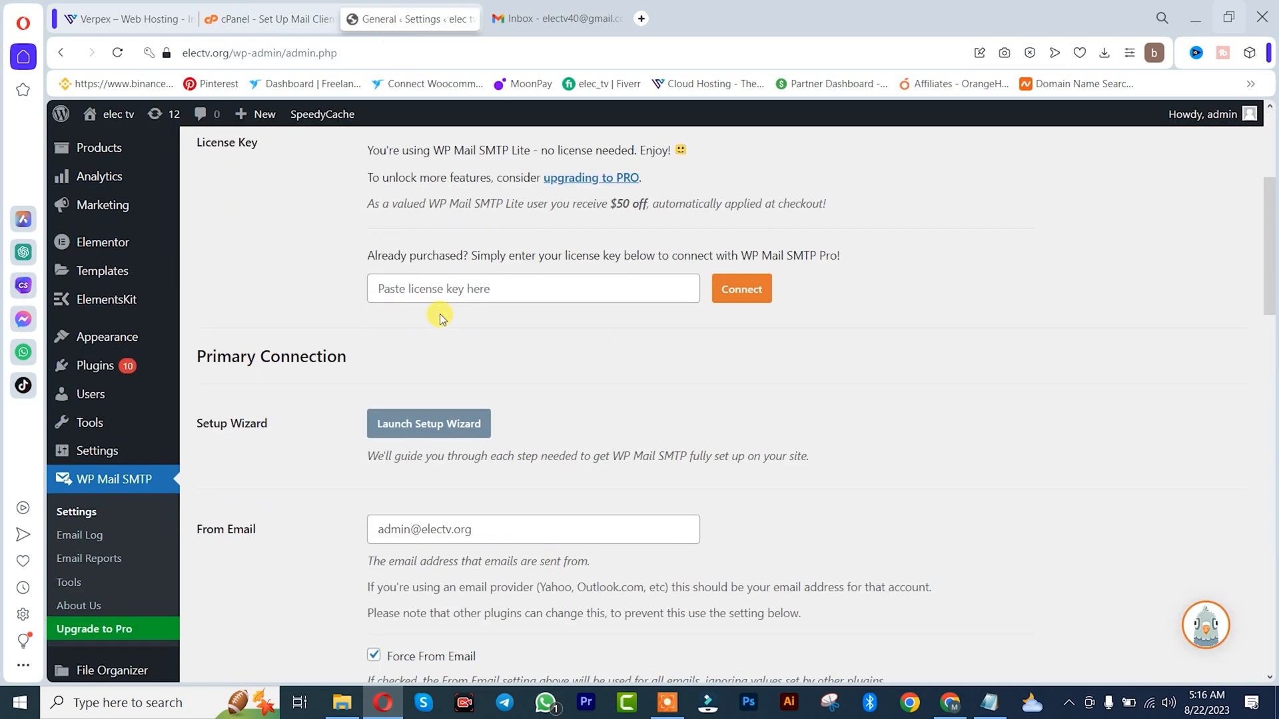
pyautogui.scroll(-3)
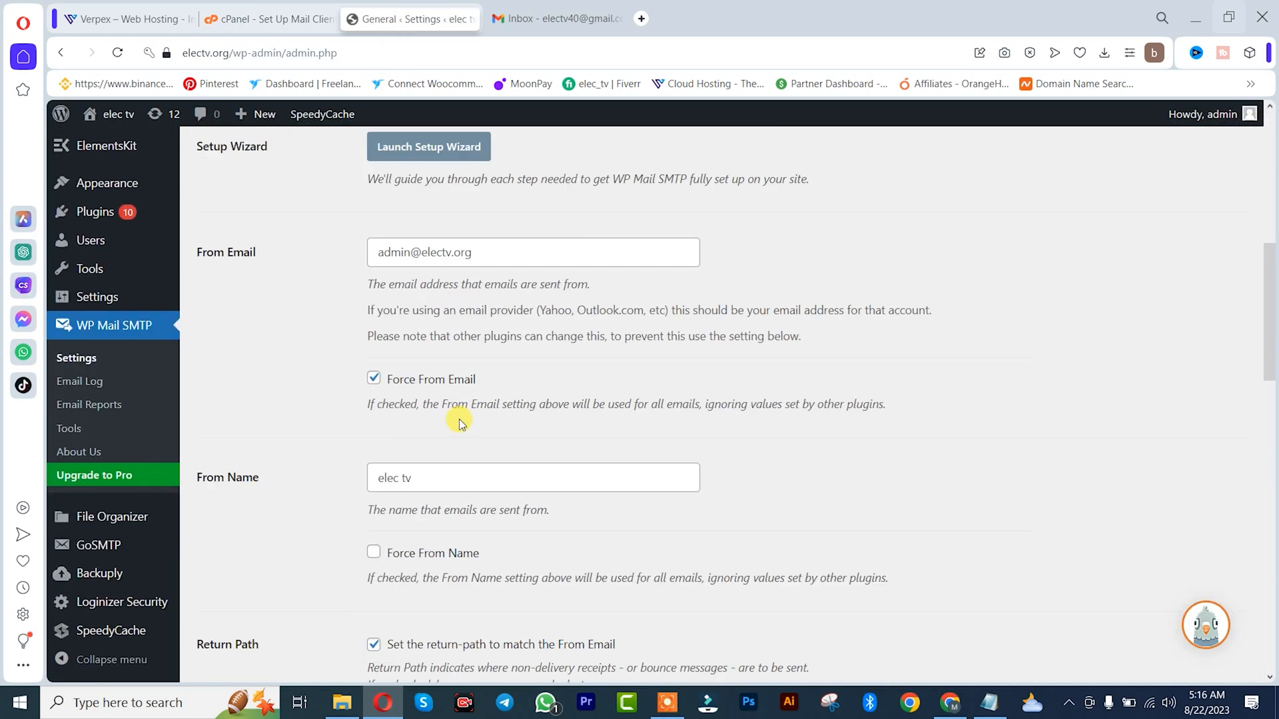
pyautogui.scroll(3)
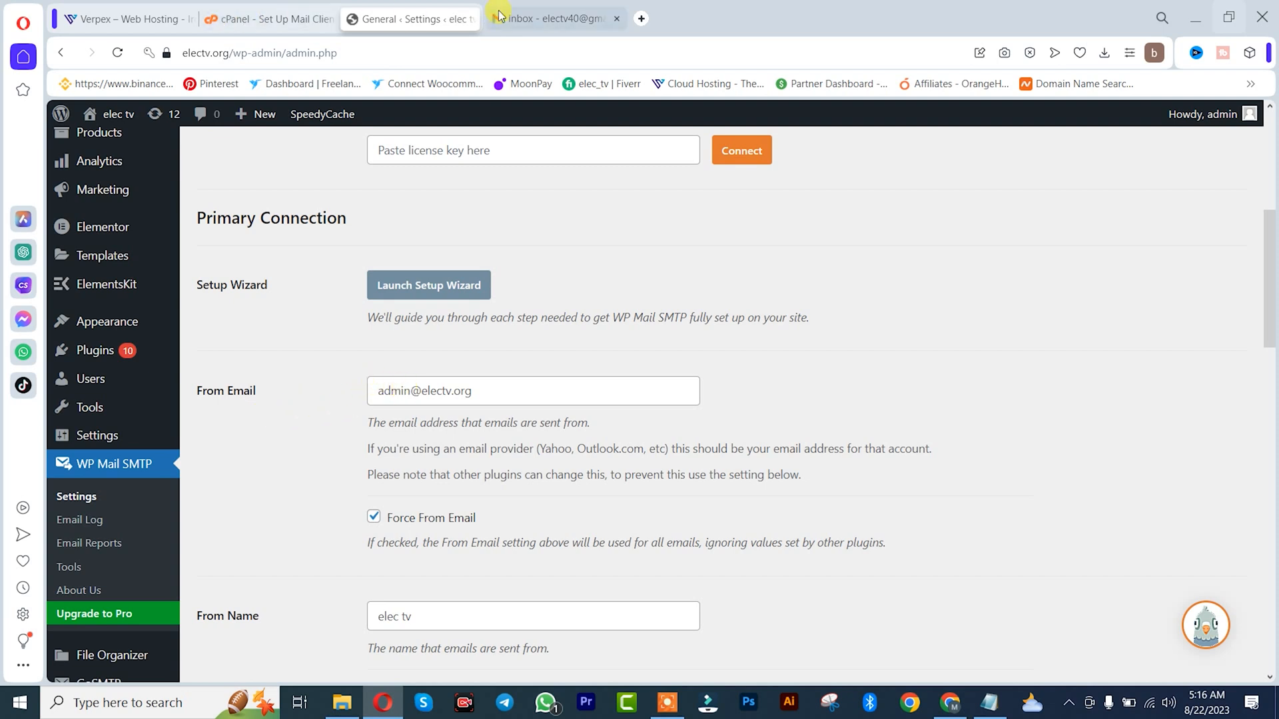
pyautogui.click(268, 18)
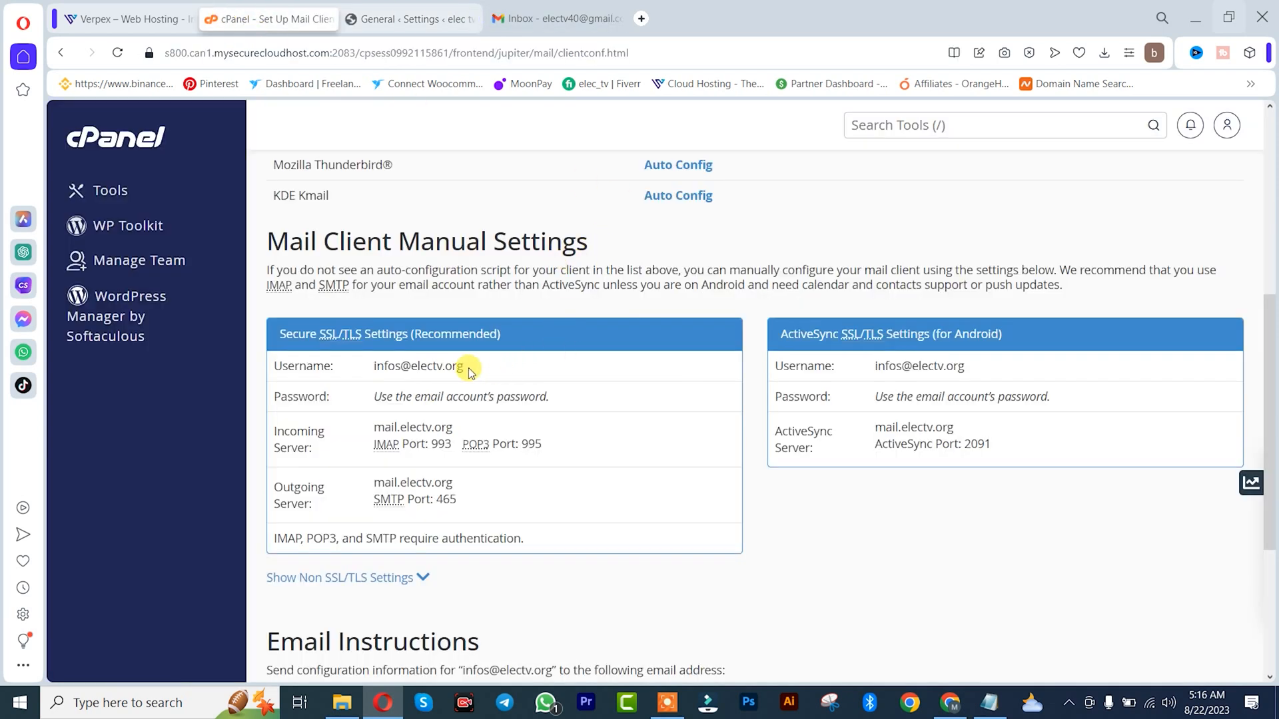
pyautogui.doubleClick(420, 365)
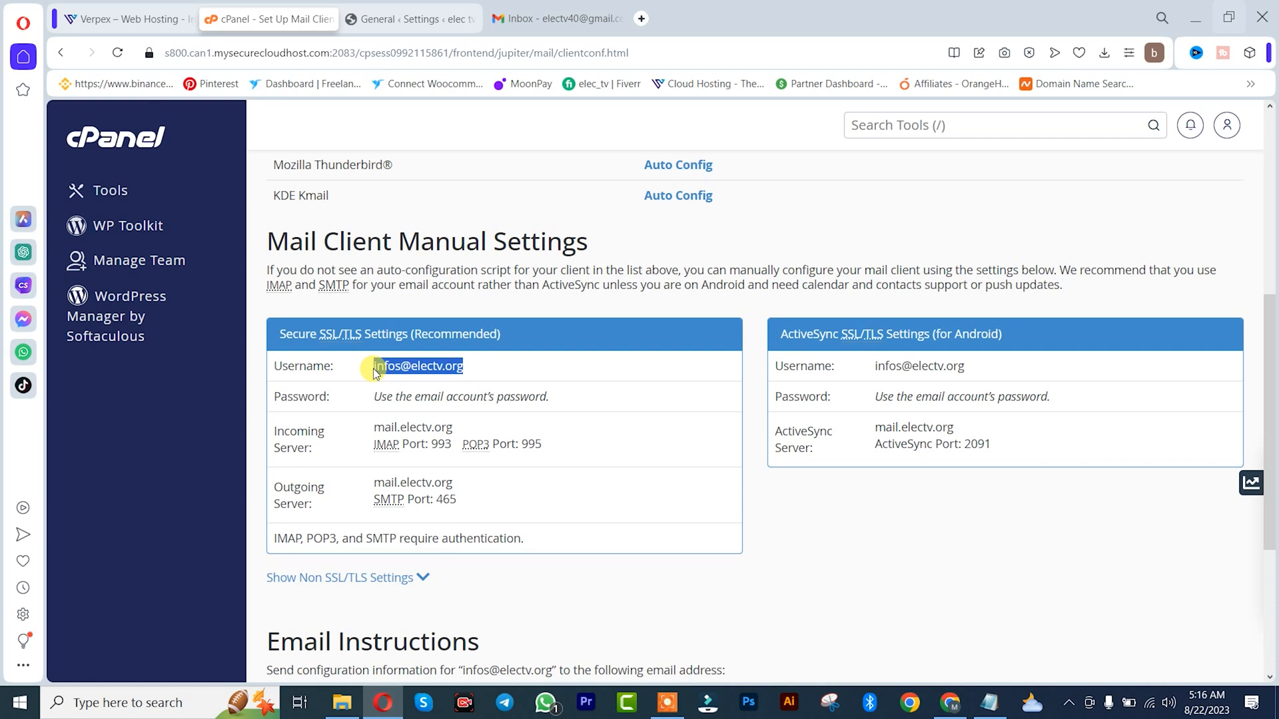
pyautogui.click(409, 19)
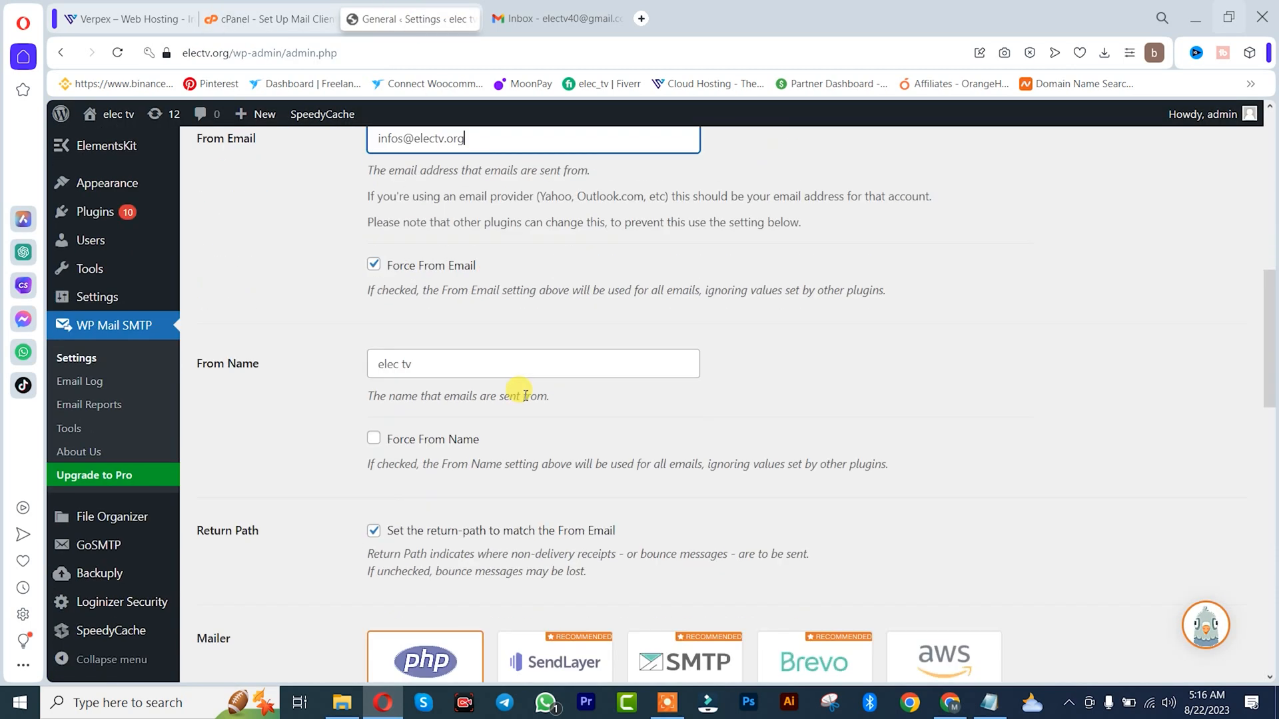
pyautogui.scroll(-3)
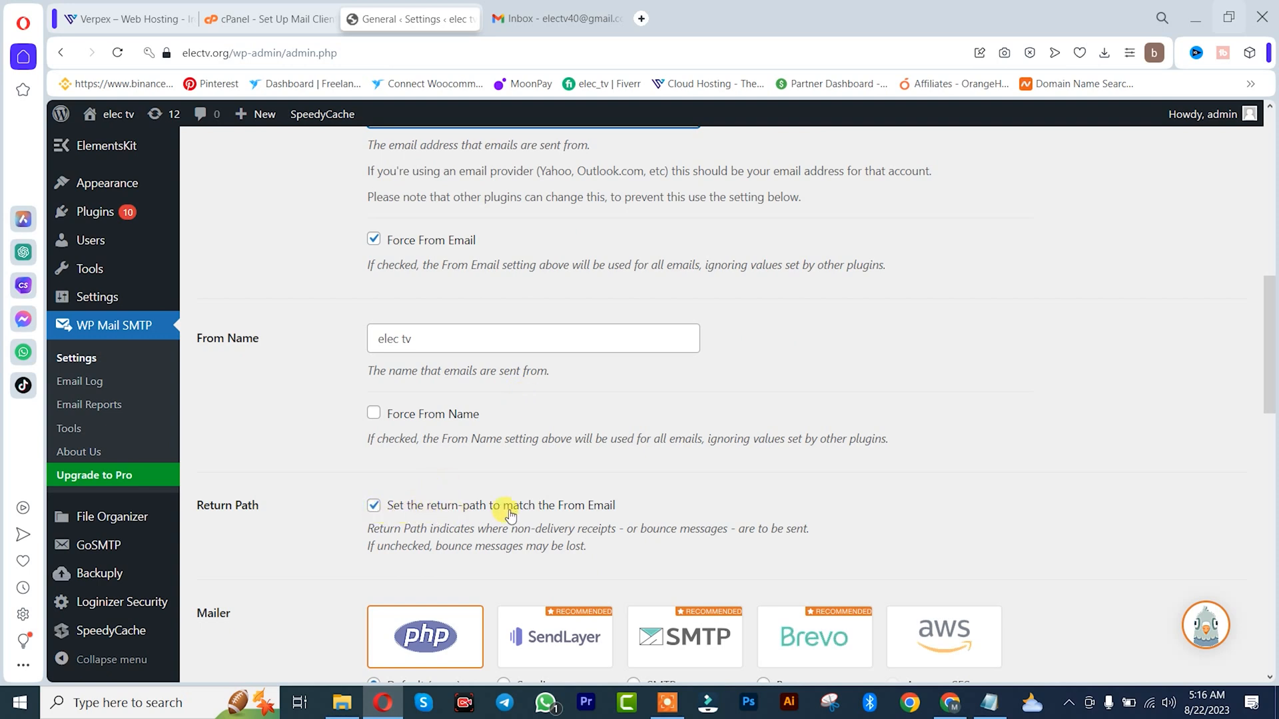
pyautogui.scroll(-3)
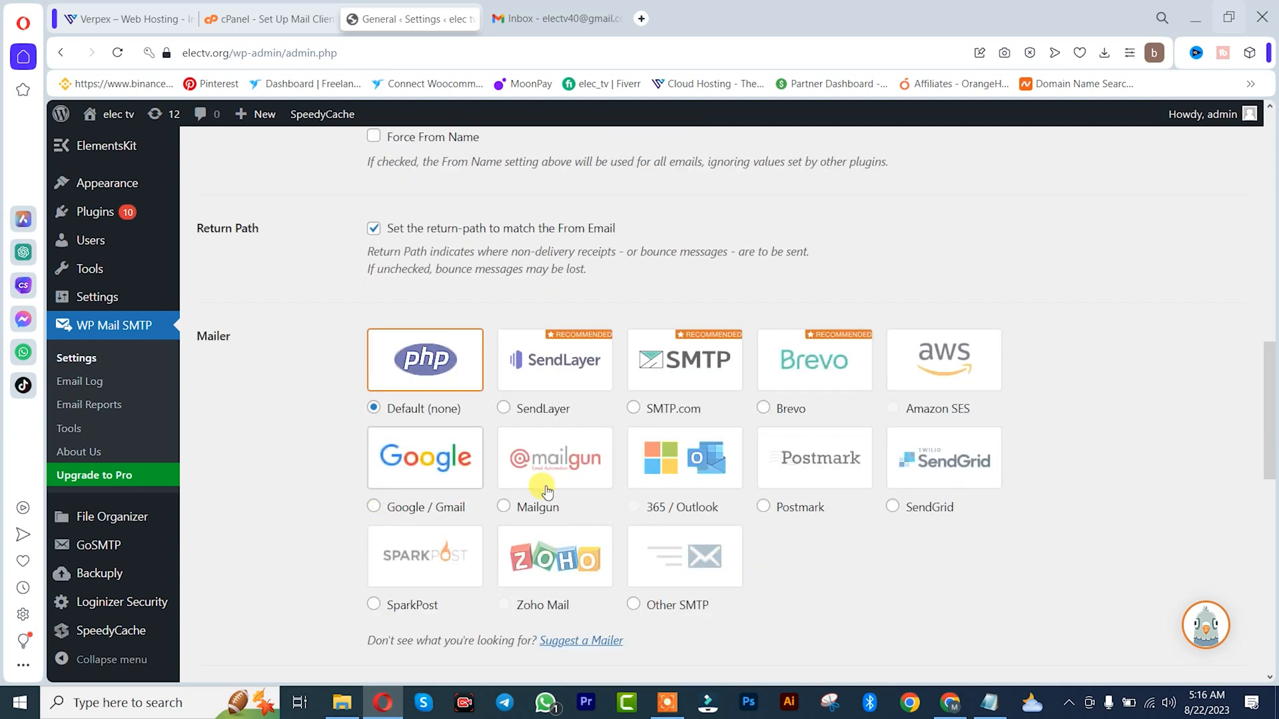
pyautogui.moveTo(891, 624)
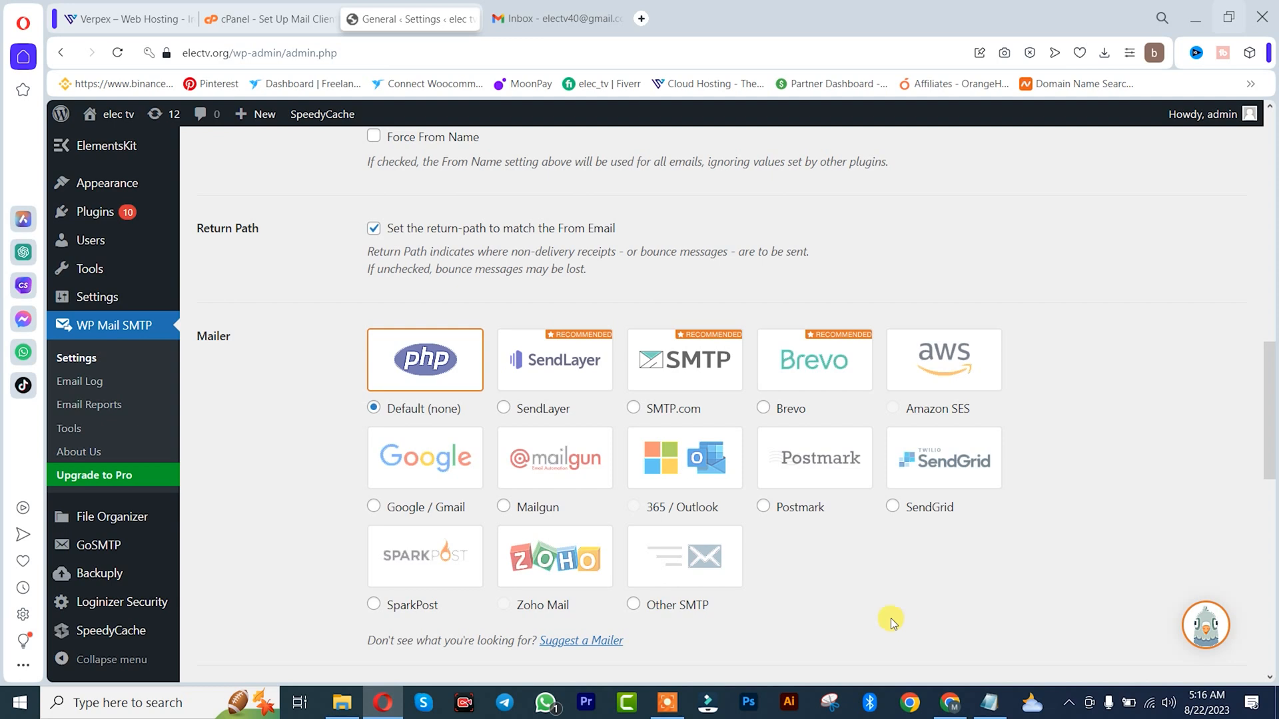
pyautogui.moveTo(691, 608)
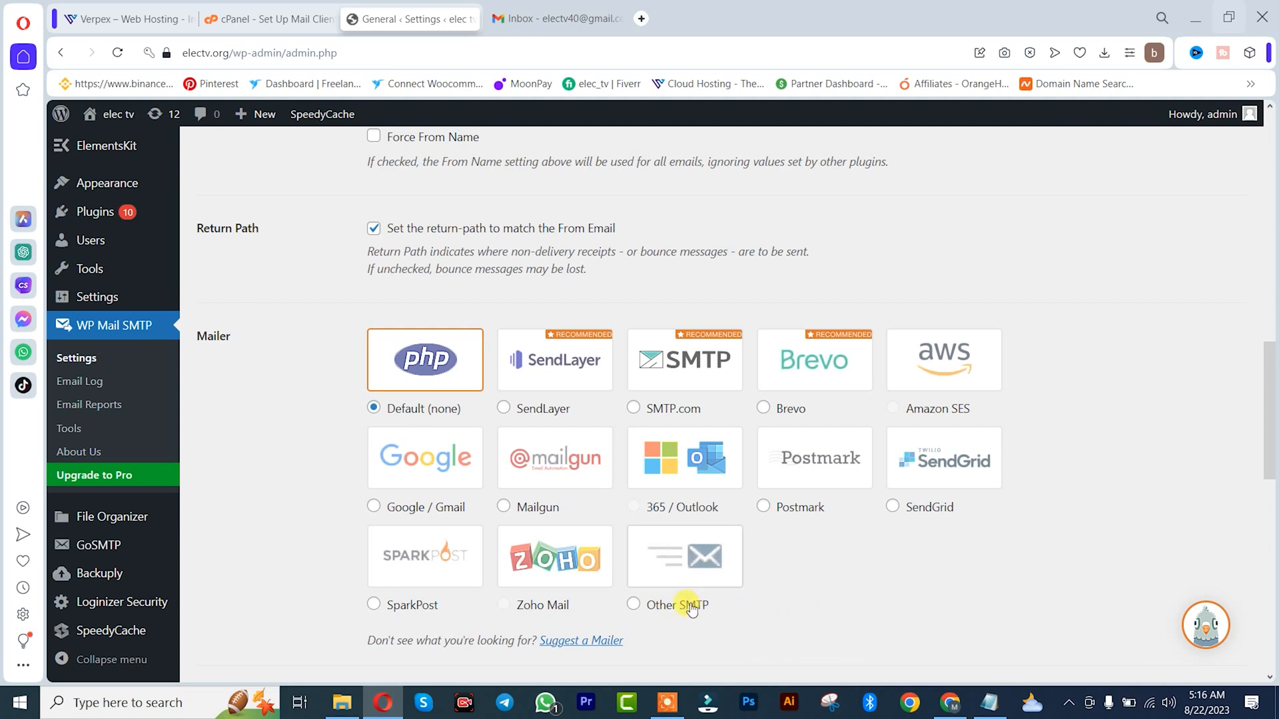
# - Choose Other SMTP as the mailer and select cPanel's outgoing server mail.electv.org for copying
pyautogui.click(632, 605)
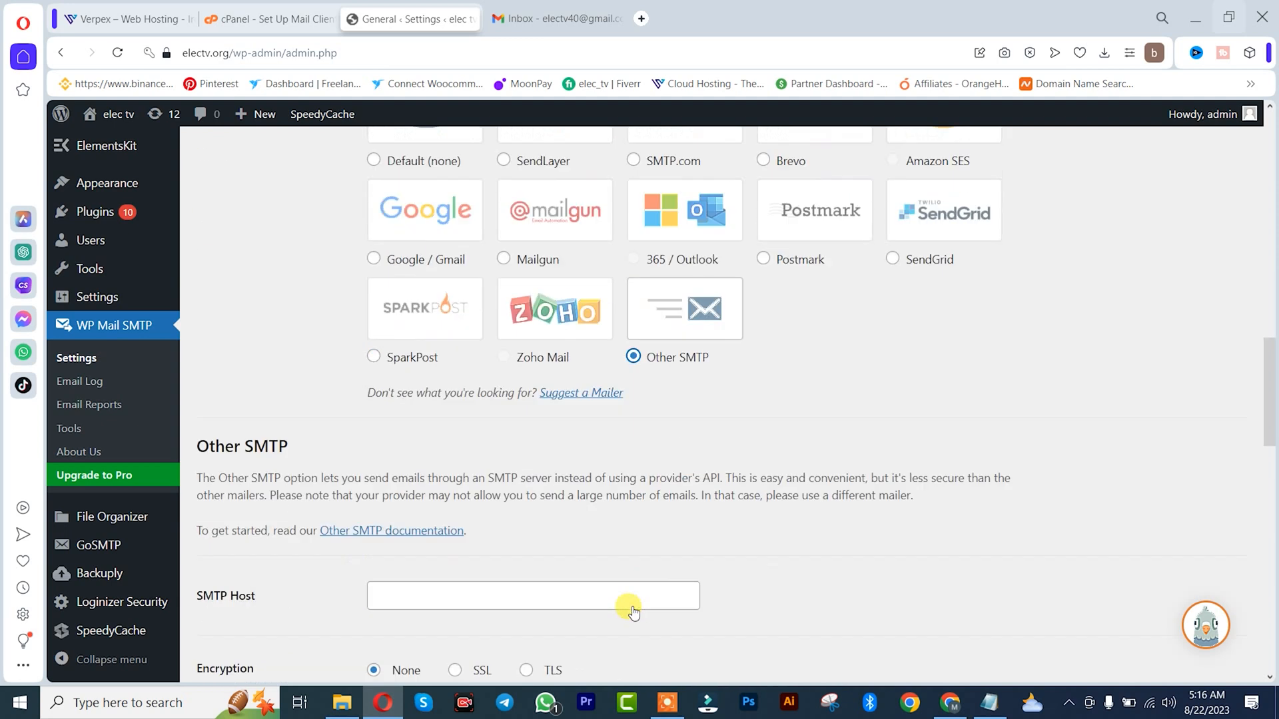
pyautogui.scroll(-3)
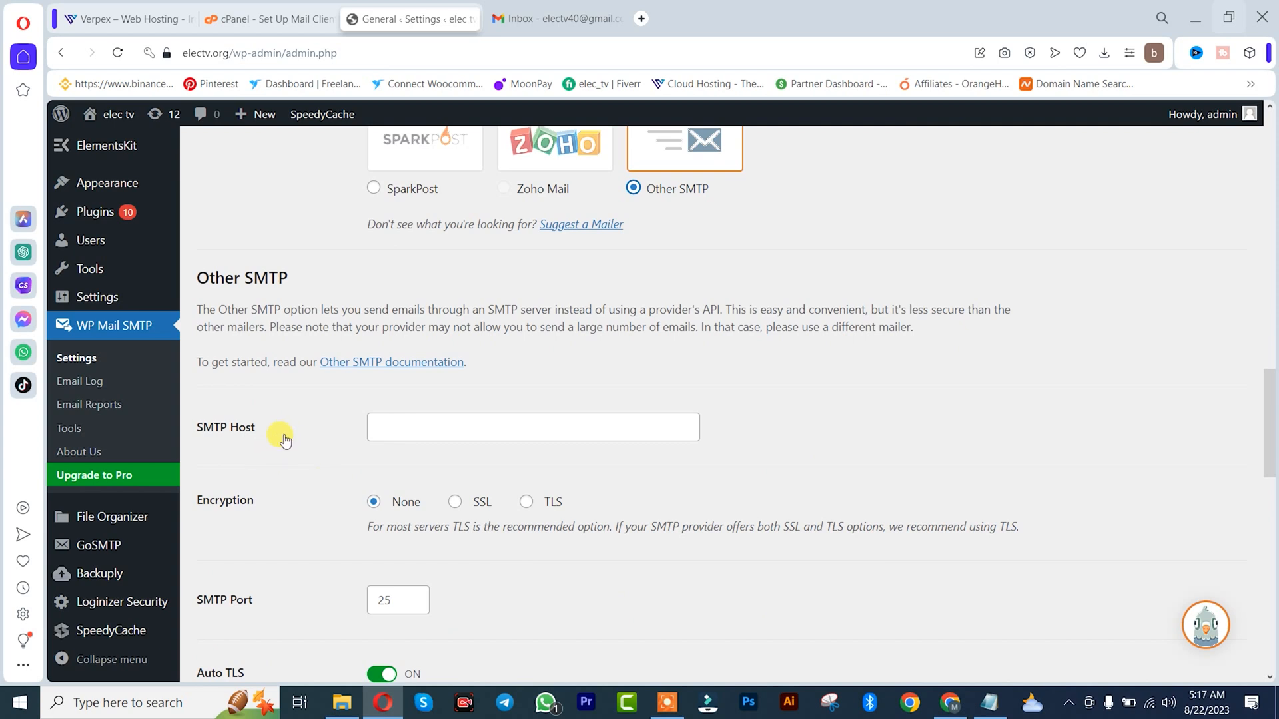
pyautogui.click(266, 17)
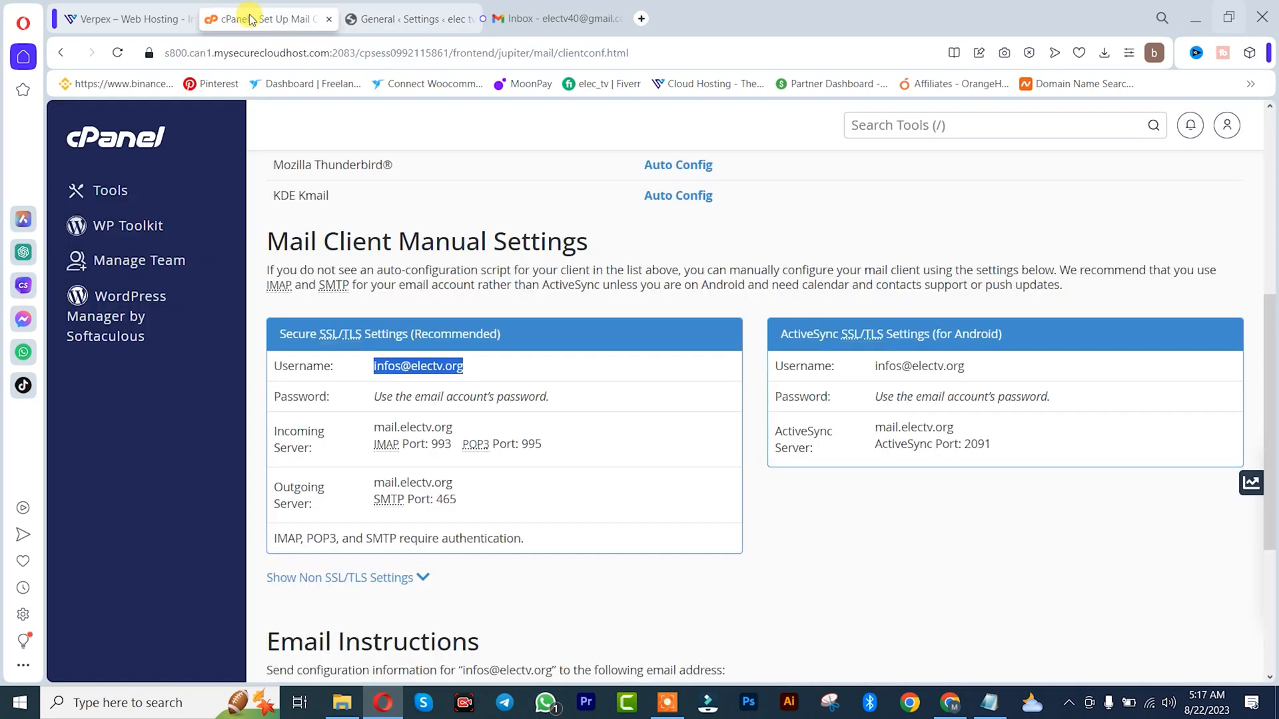
pyautogui.moveTo(355, 496)
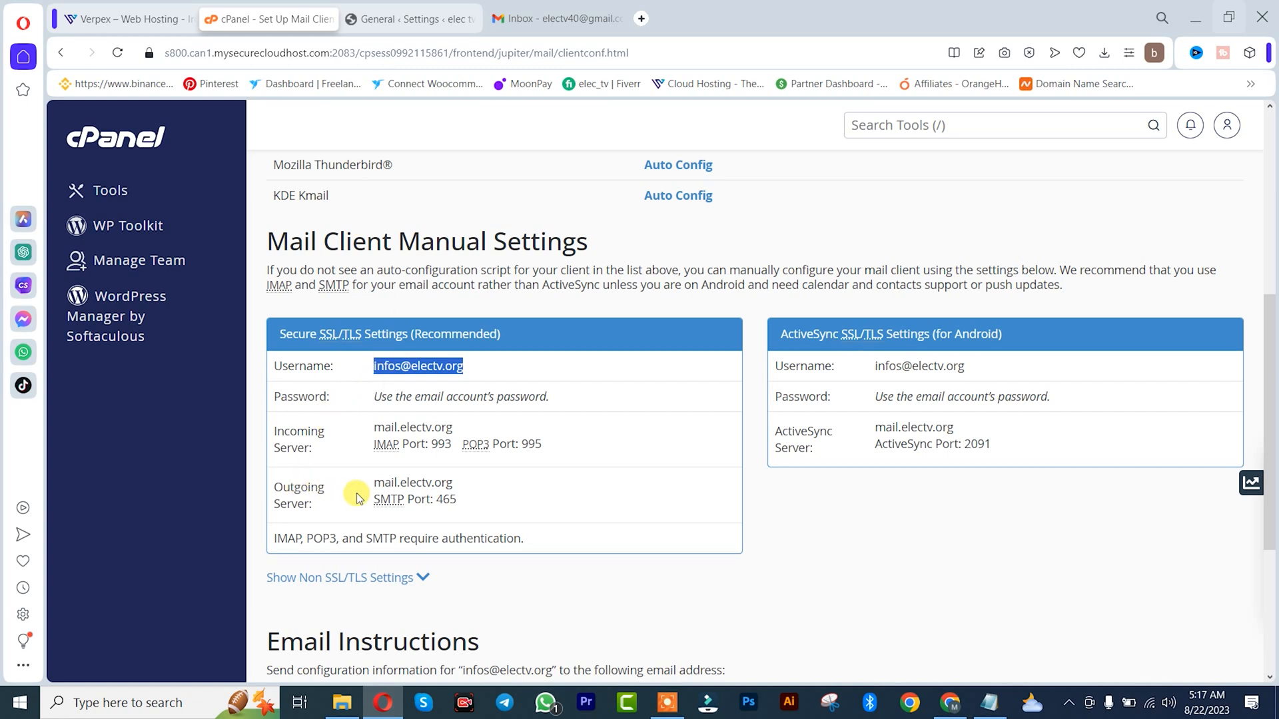
pyautogui.scroll(-3)
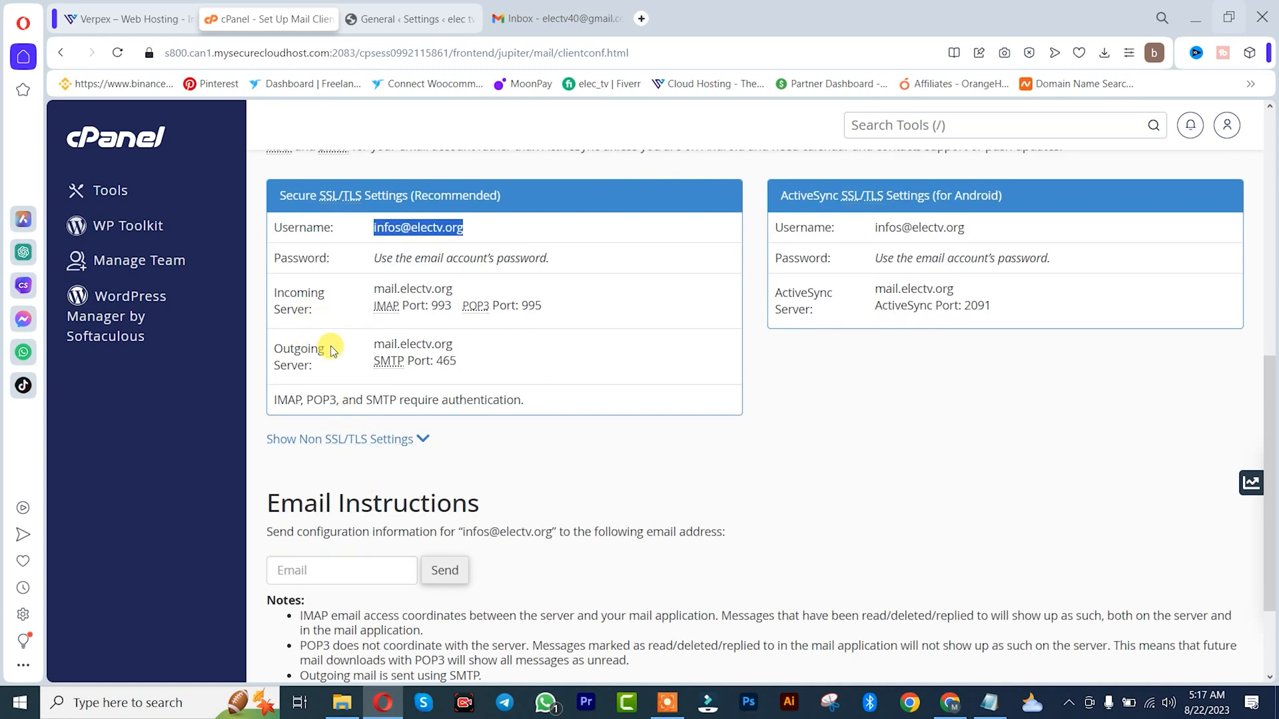
pyautogui.moveTo(369, 349)
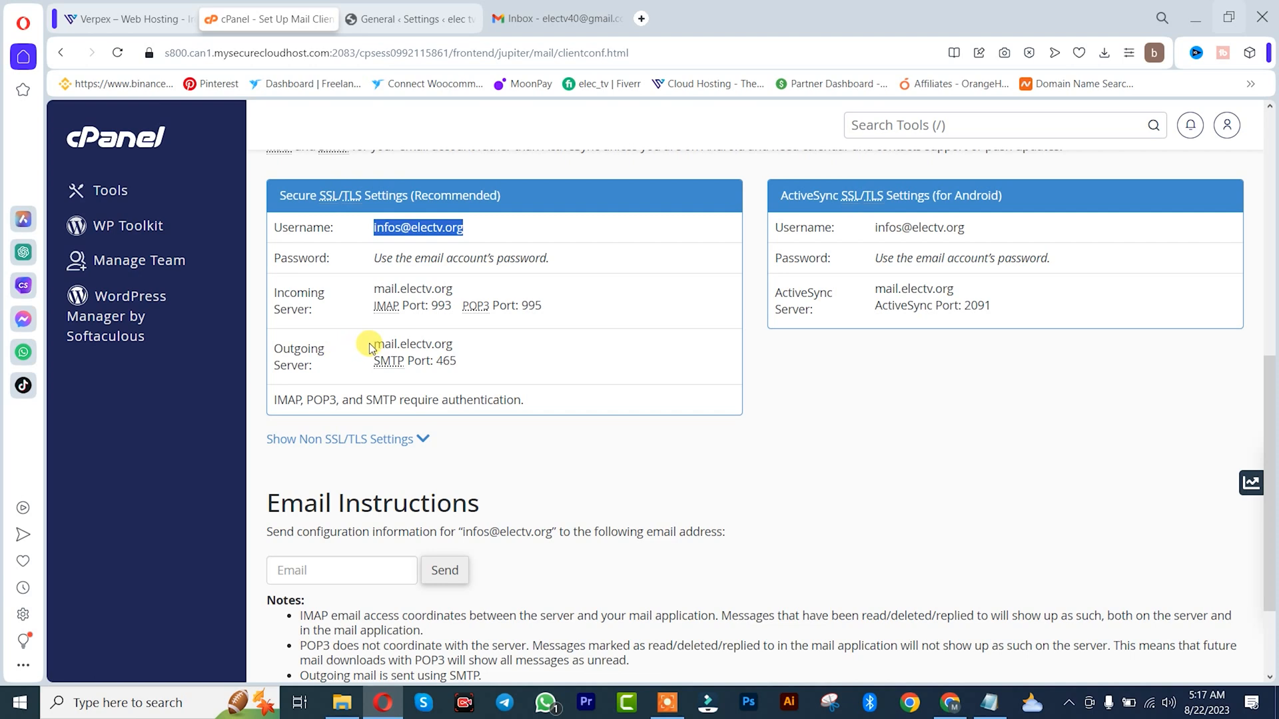
pyautogui.doubleClick(413, 344)
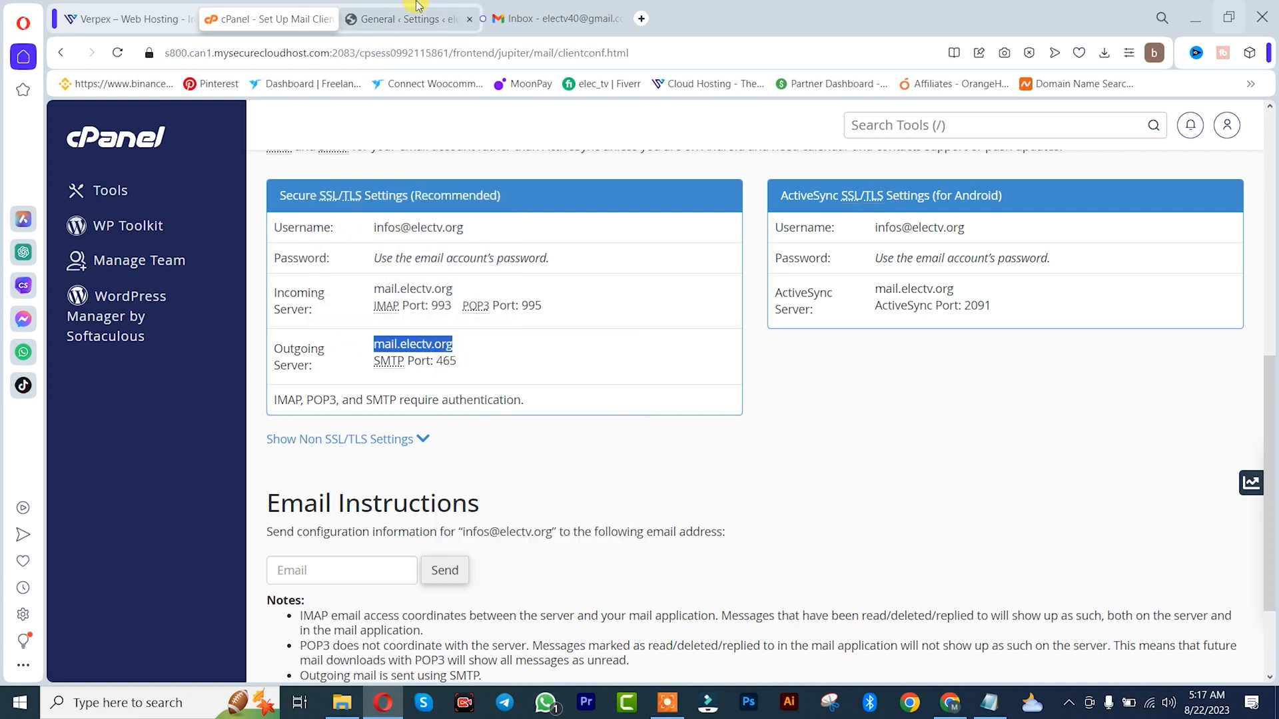
# - Set the SMTP Host to mail.electv.org
pyautogui.click(407, 19)
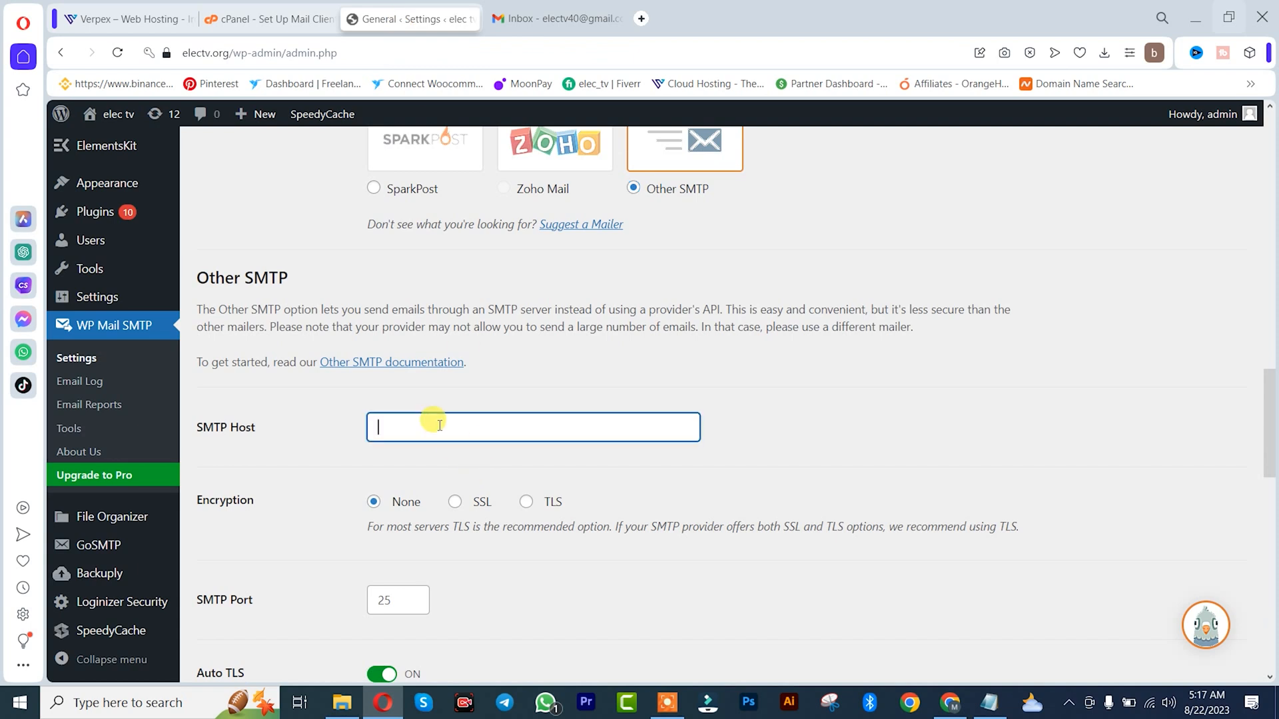
pyautogui.write('mail.electv.org')
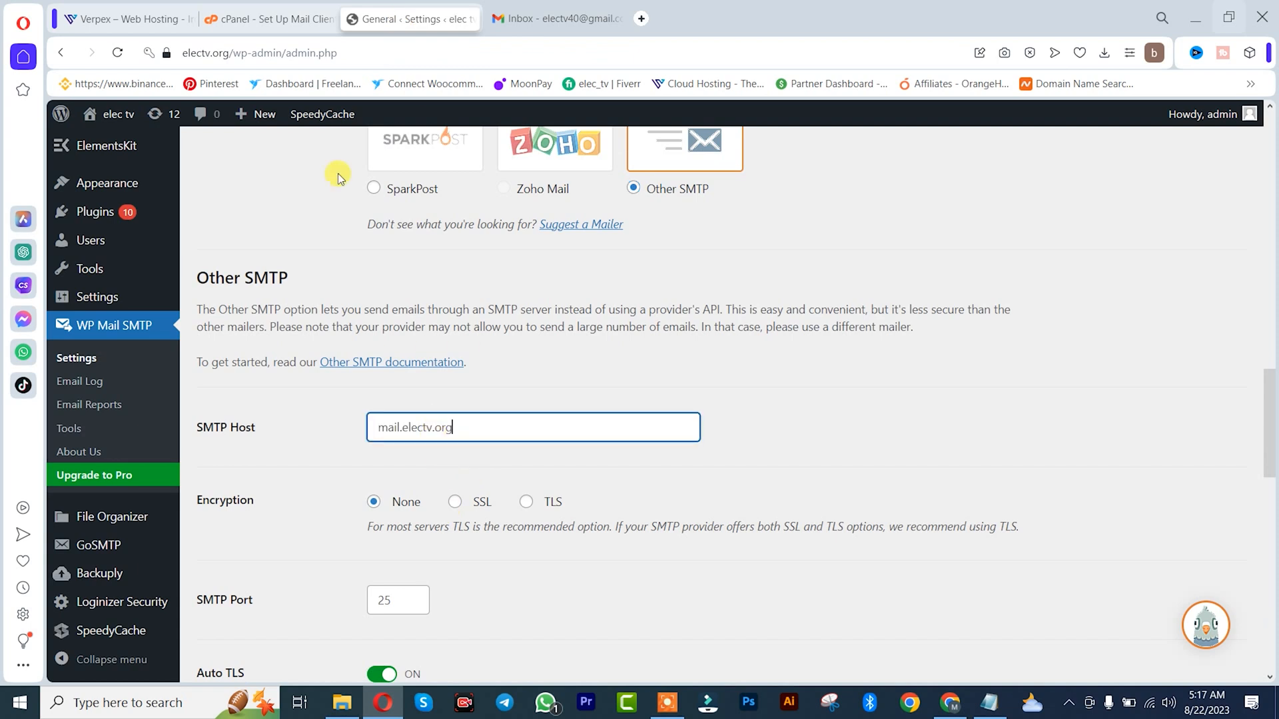
pyautogui.click(269, 19)
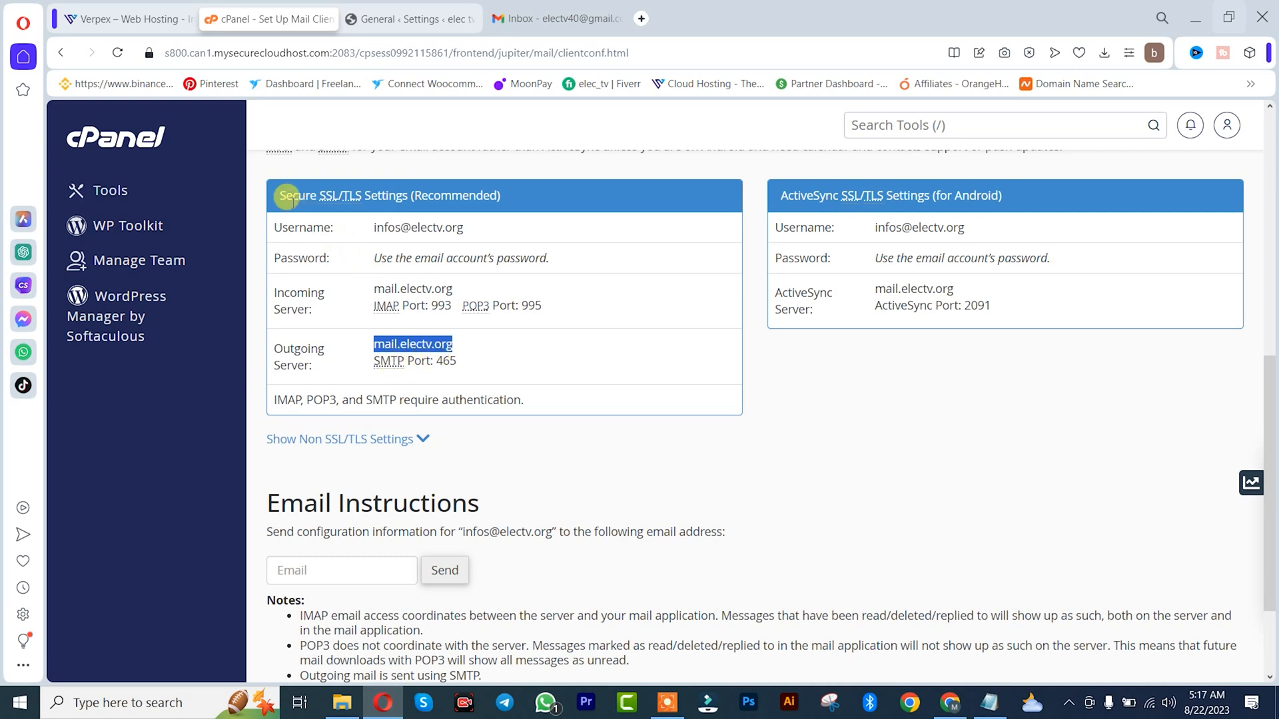
pyautogui.moveTo(342, 203)
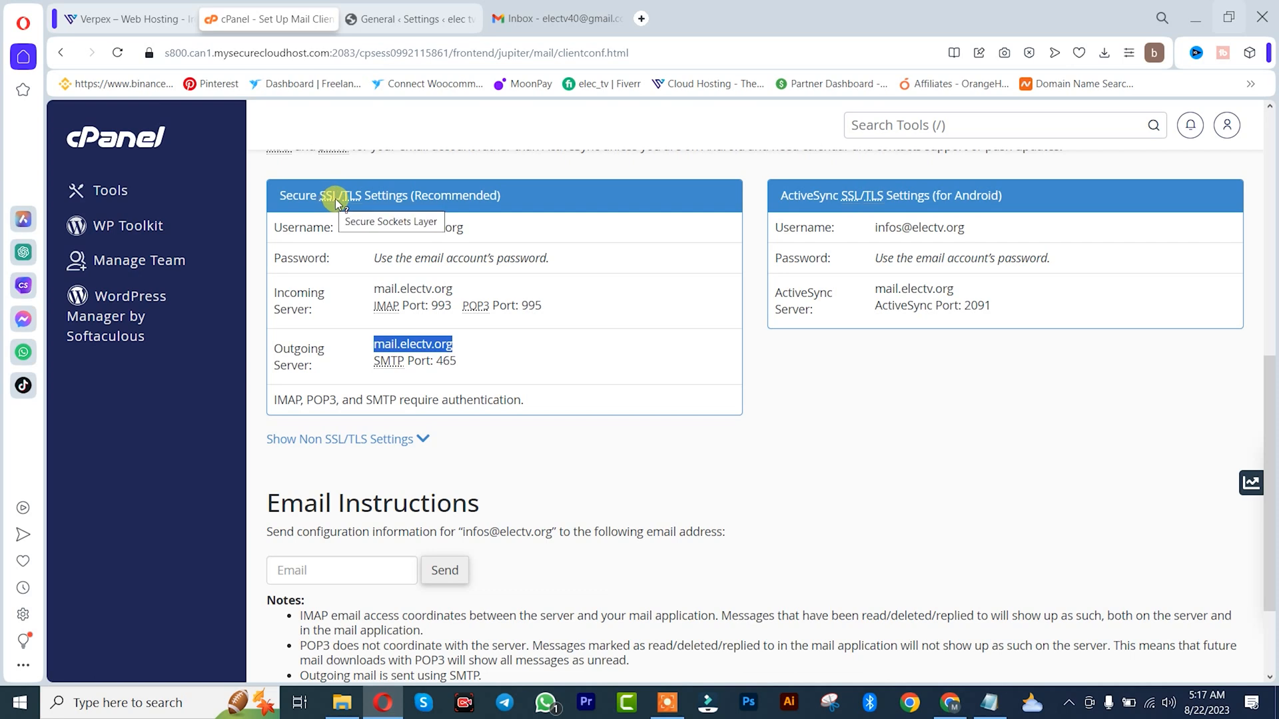
pyautogui.click(408, 17)
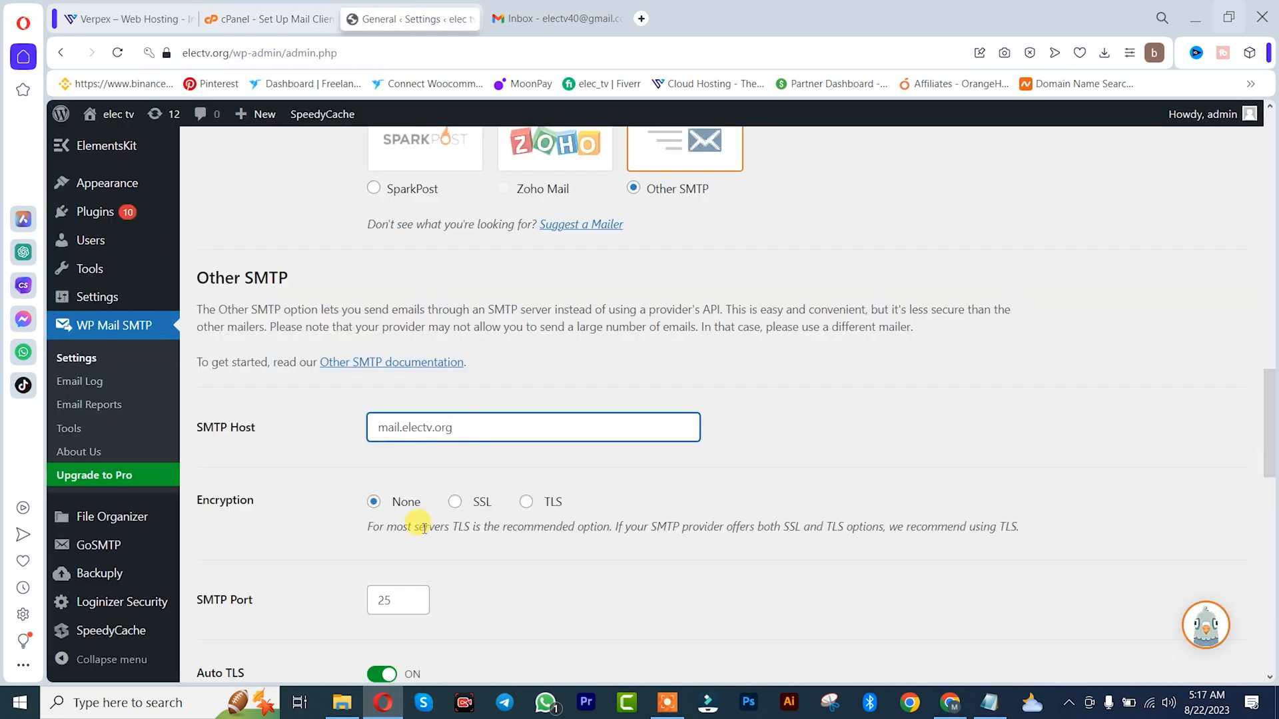
# - Set encryption to SSL with SMTP port 465, matching cPanel
pyautogui.click(455, 502)
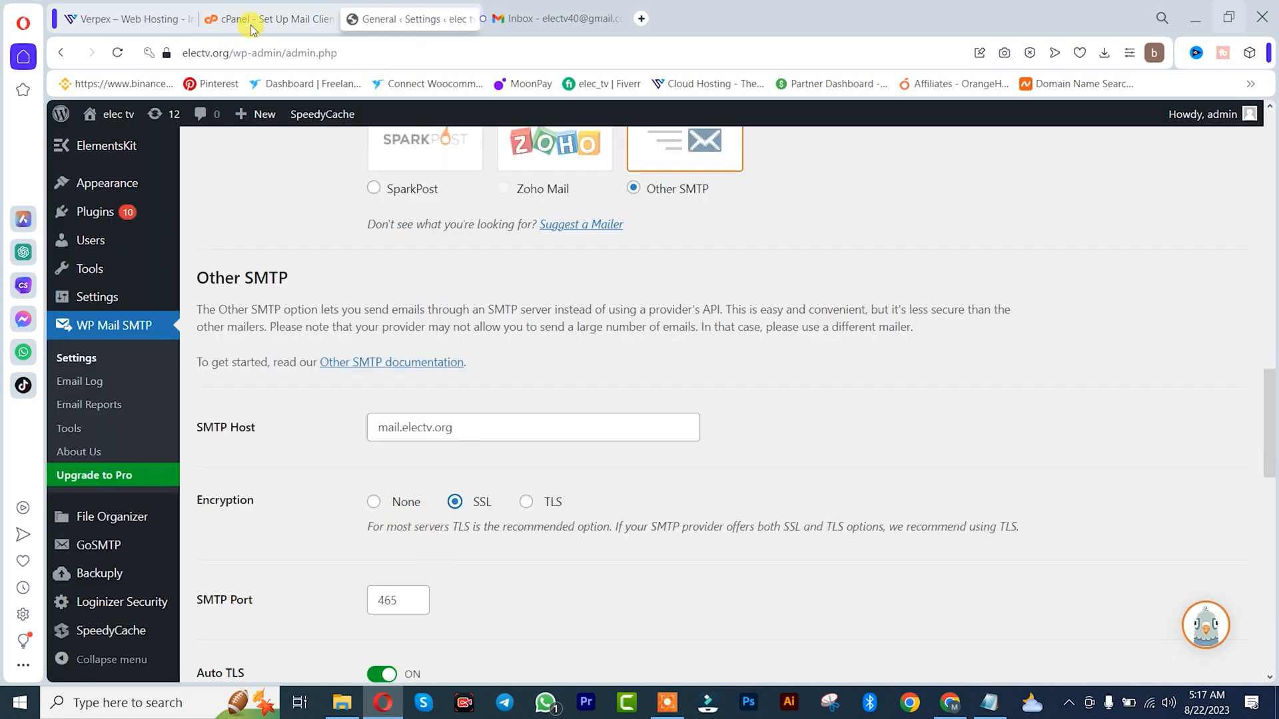
pyautogui.click(268, 19)
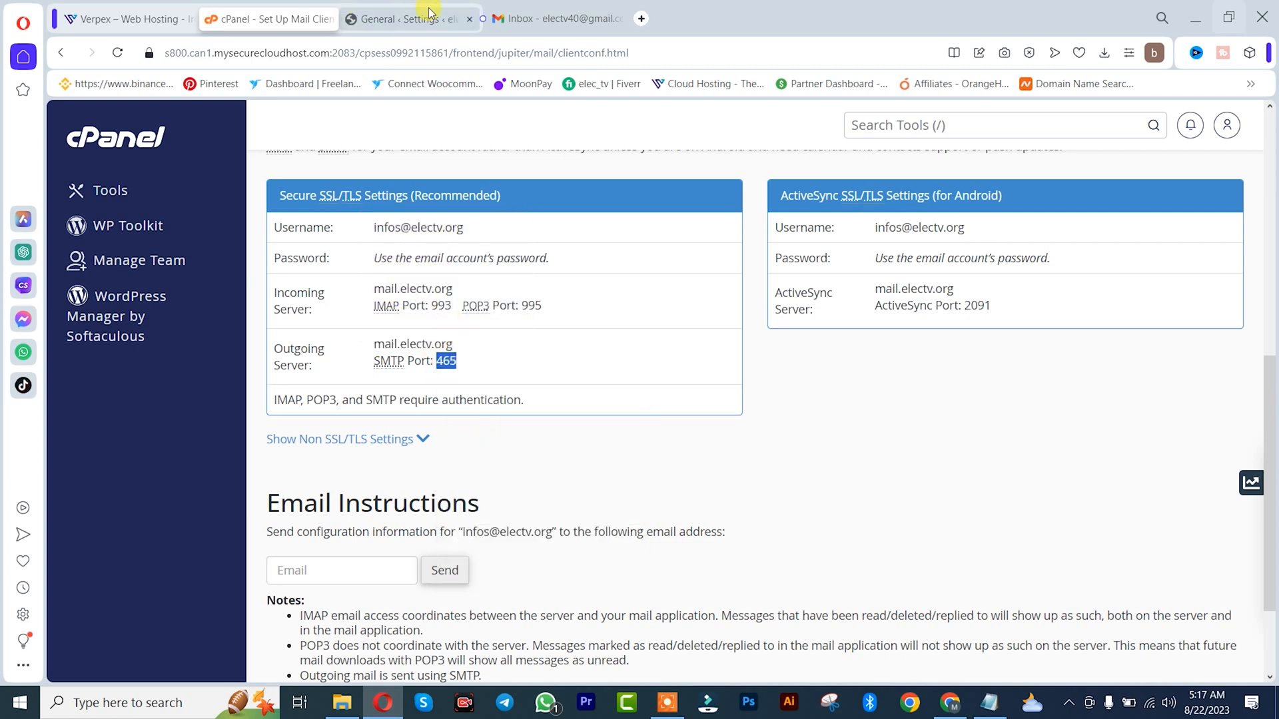
pyautogui.click(407, 19)
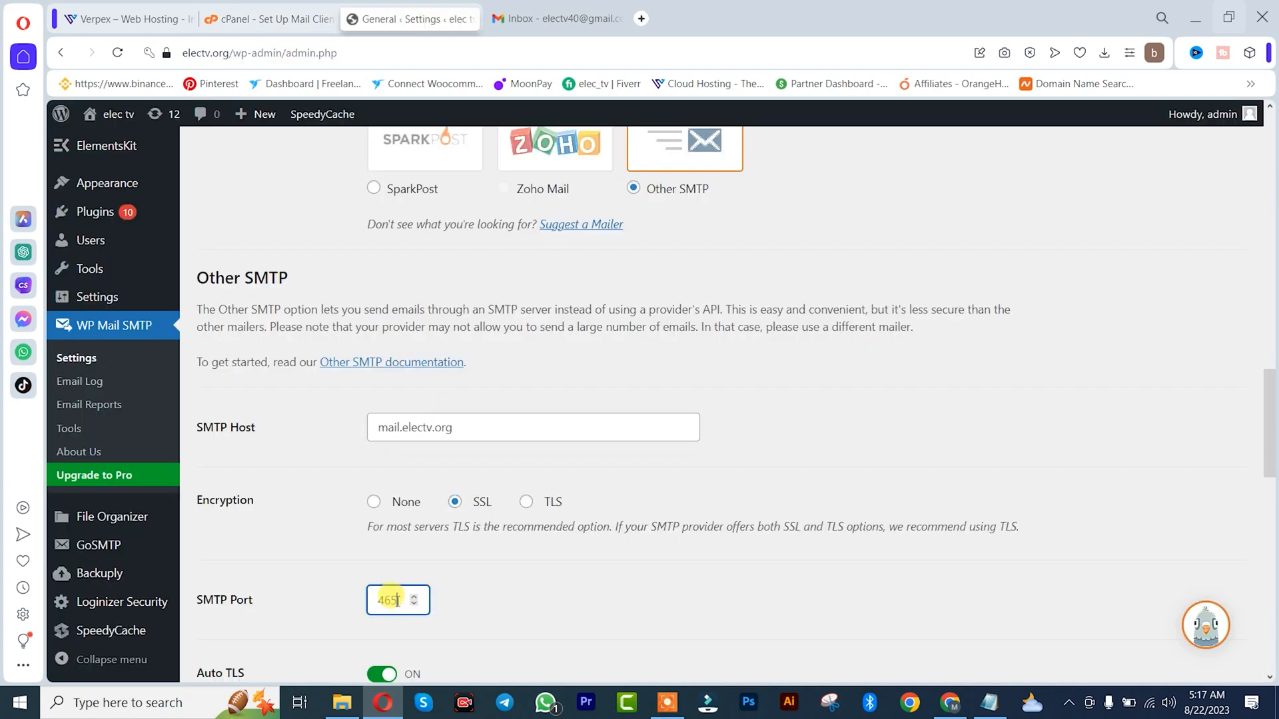
pyautogui.scroll(-3)
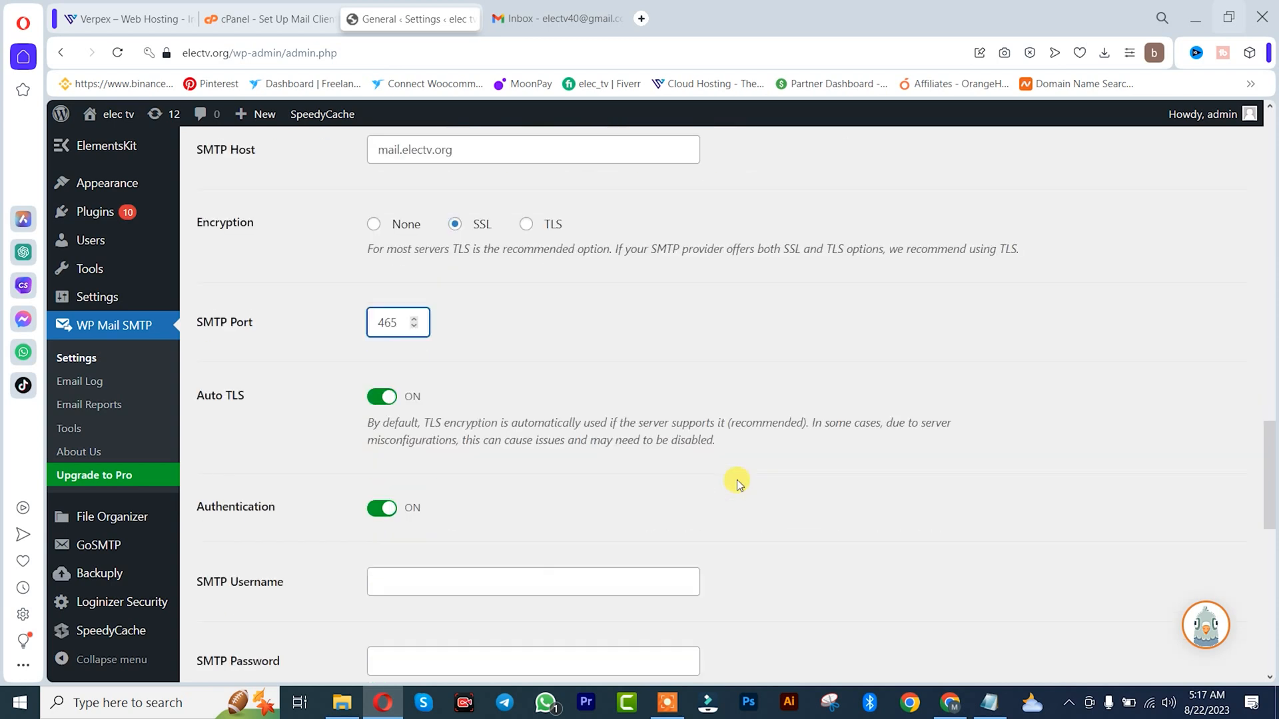
pyautogui.scroll(-3)
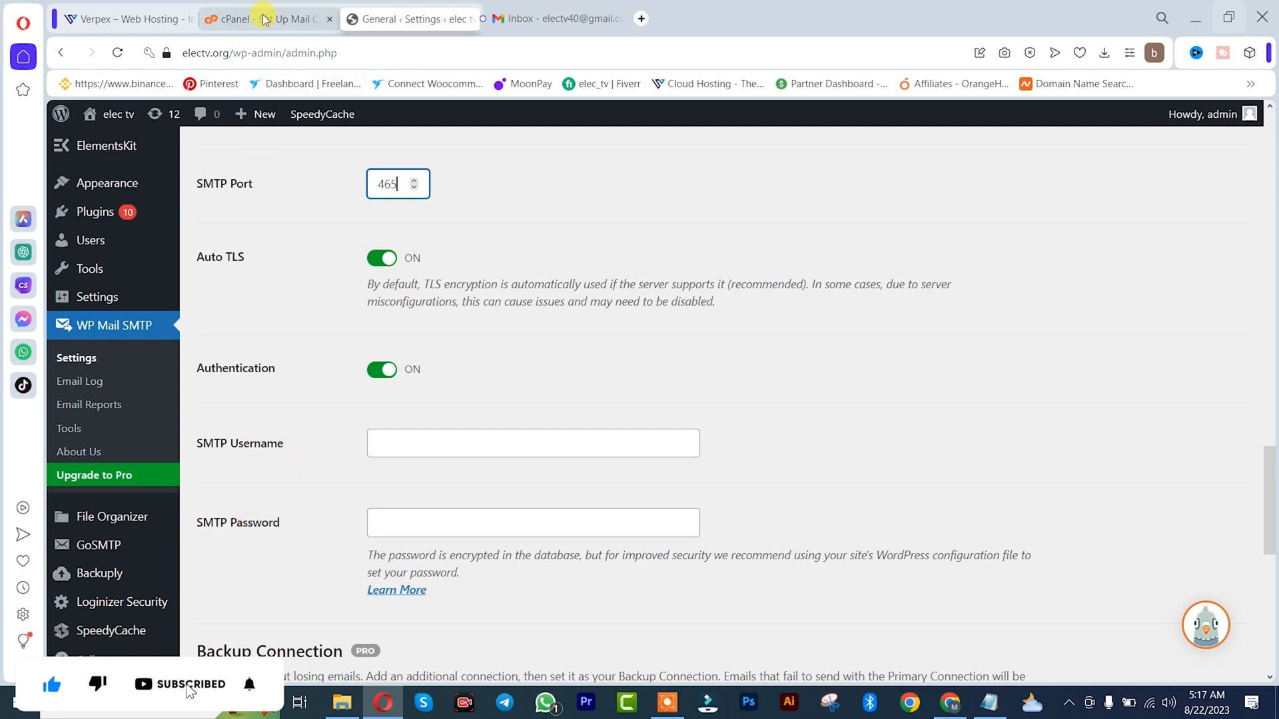
pyautogui.click(268, 19)
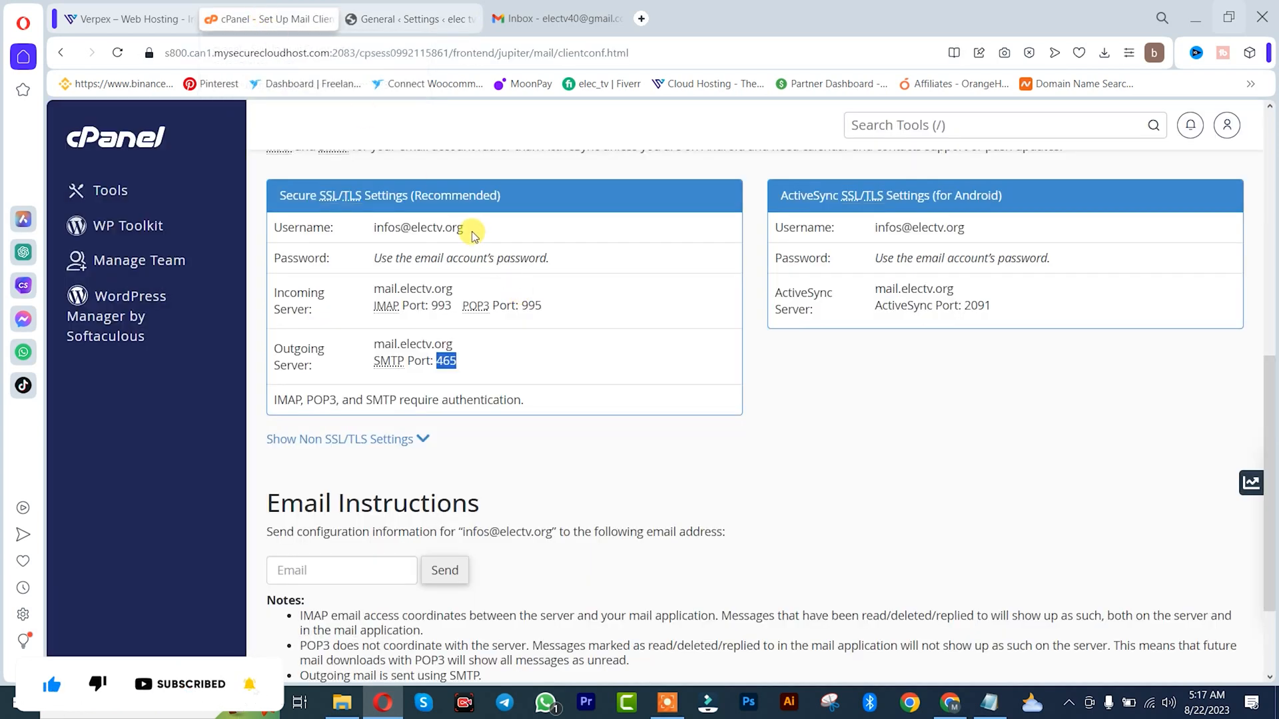
pyautogui.doubleClick(418, 228)
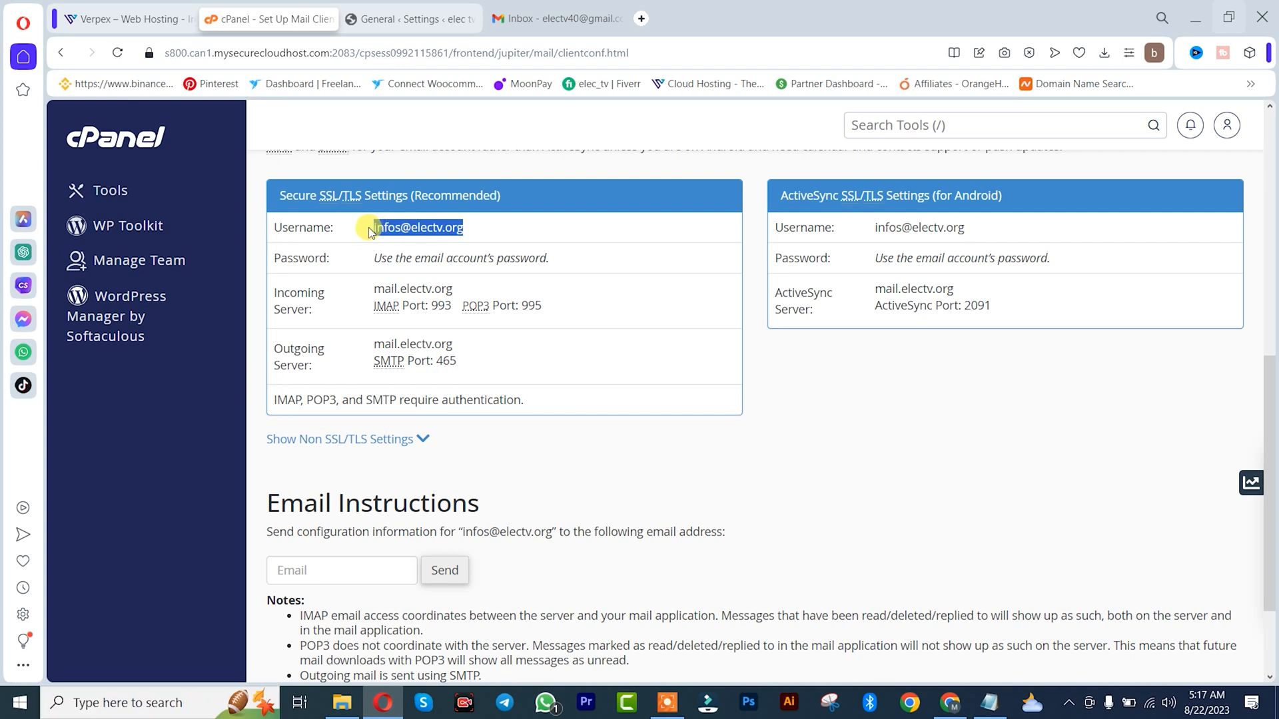
pyautogui.click(409, 17)
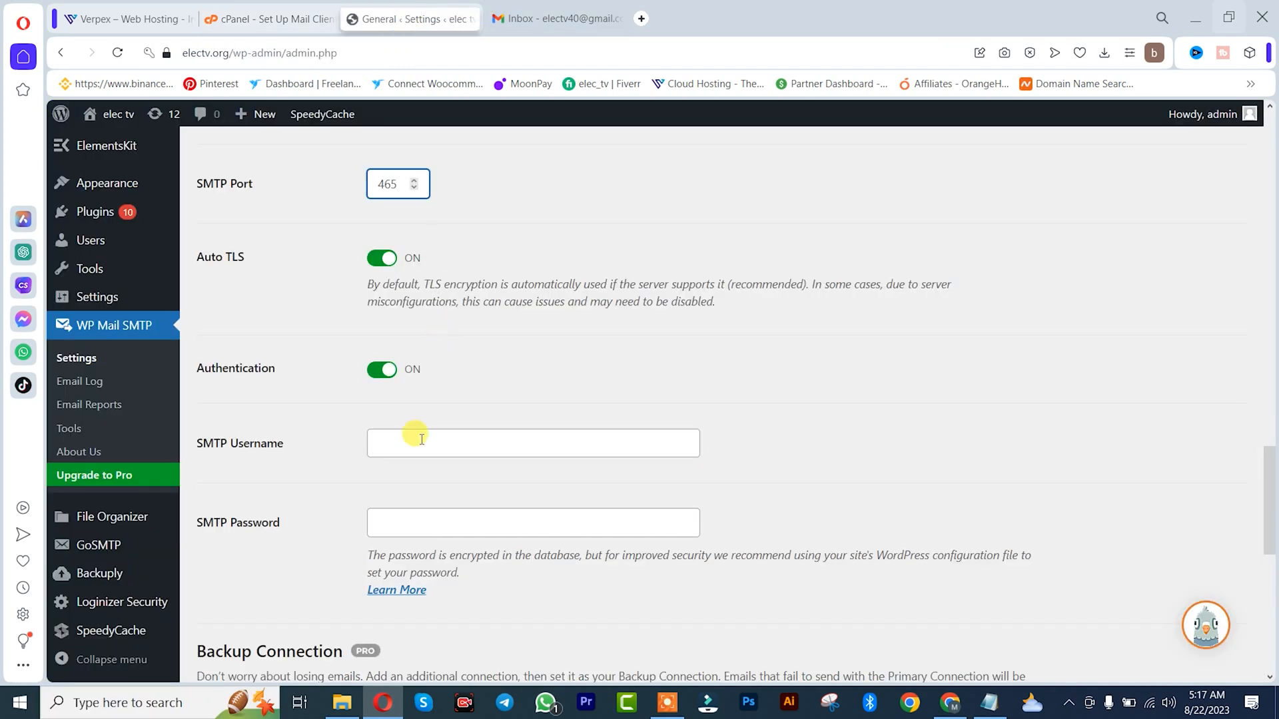
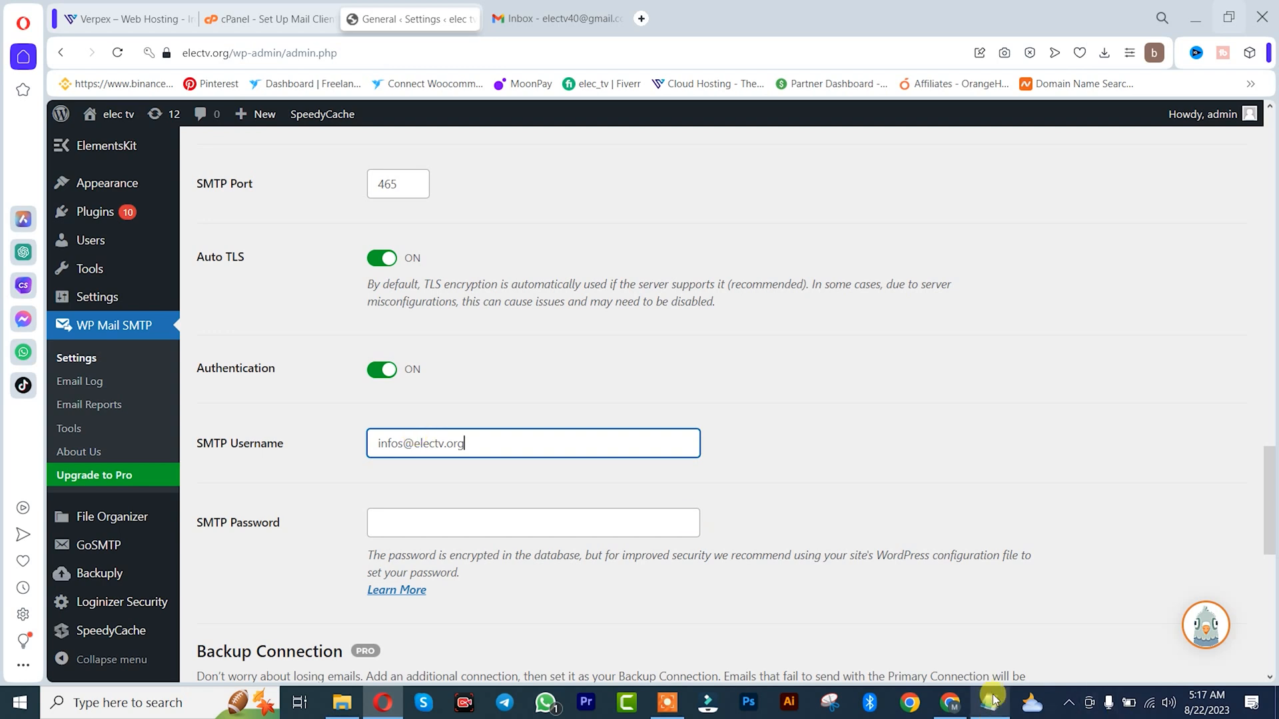
pyautogui.click(987, 702)
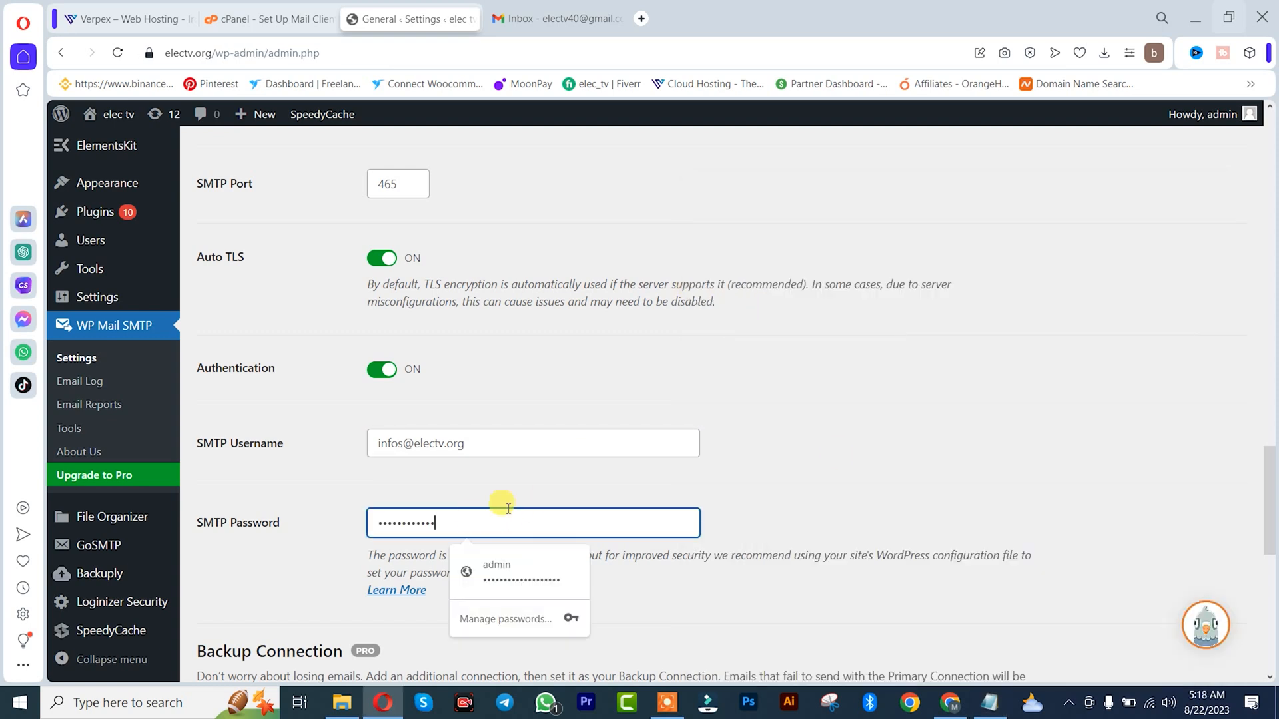
# - Save the settings and get the 'successfully saved' confirmation
pyautogui.scroll(-3)
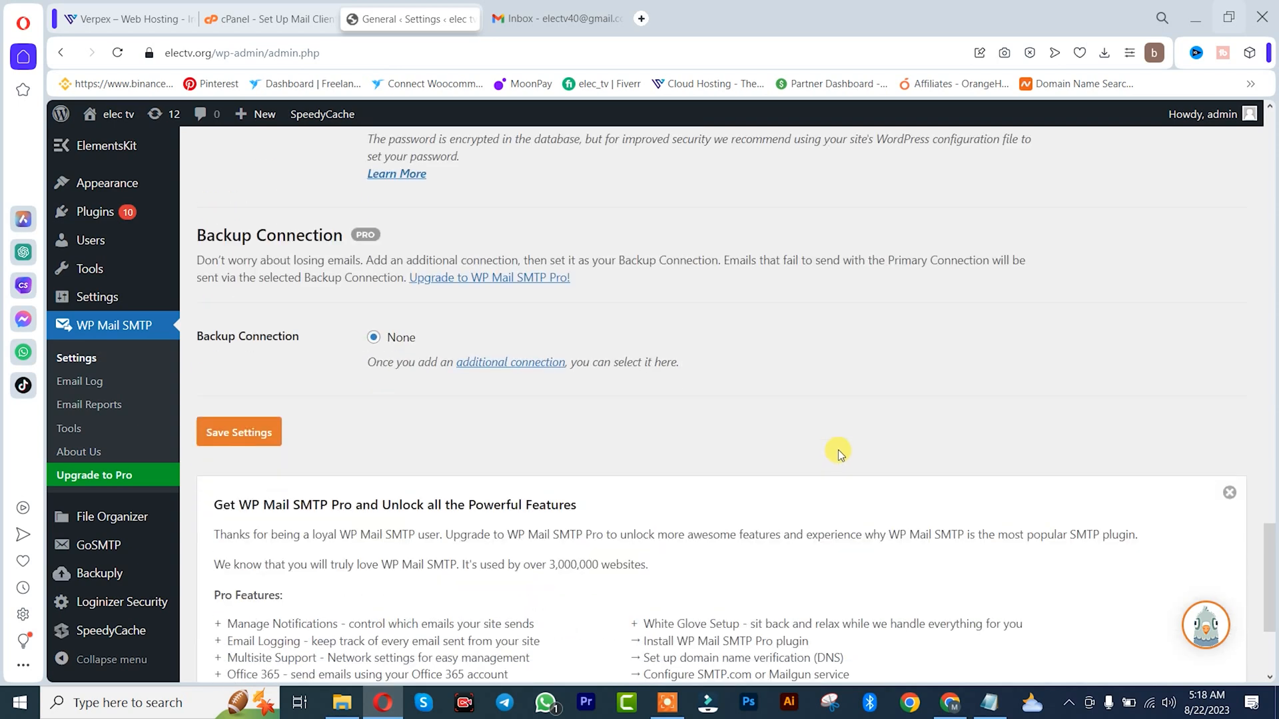
pyautogui.moveTo(292, 438)
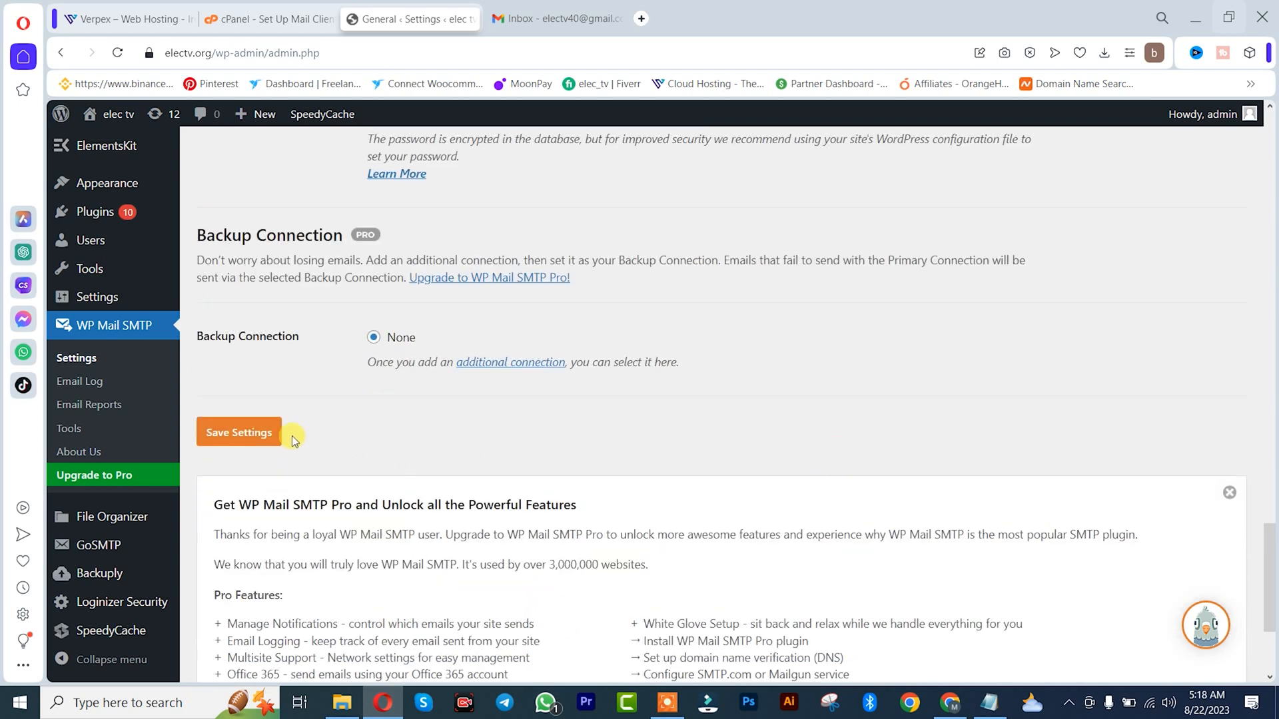
pyautogui.click(238, 432)
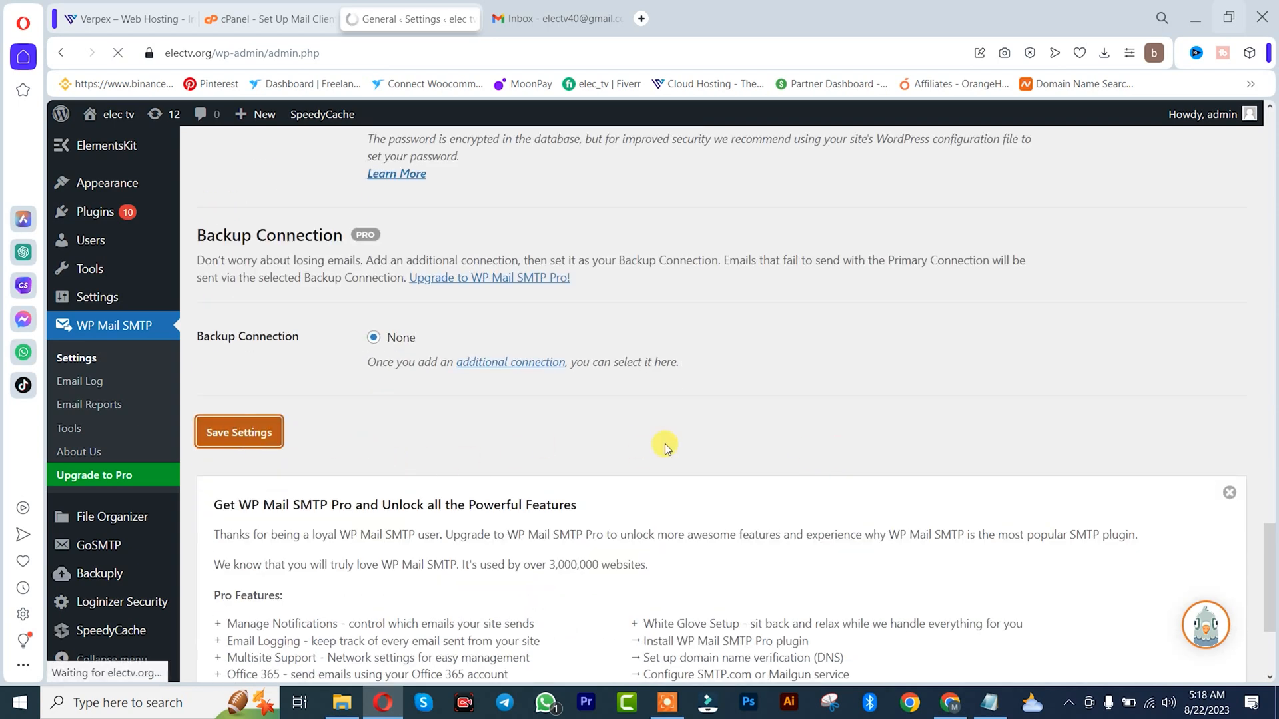
pyautogui.click(239, 431)
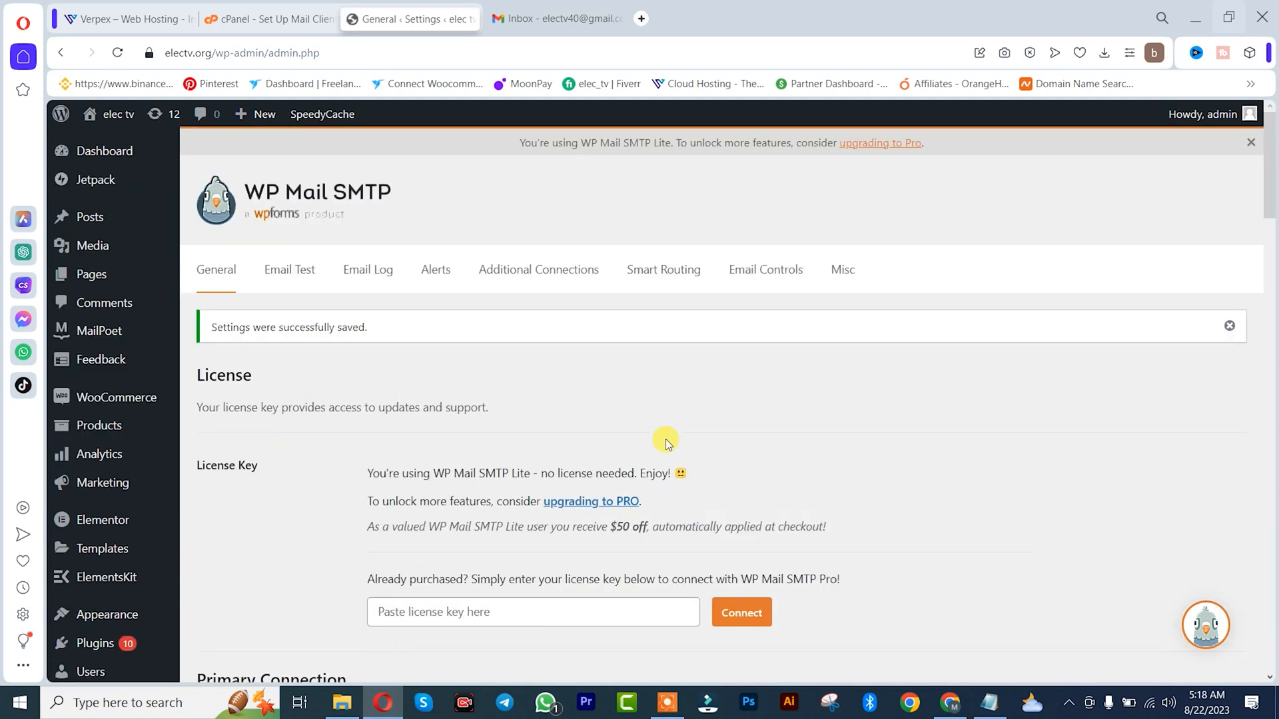
pyautogui.moveTo(733, 407)
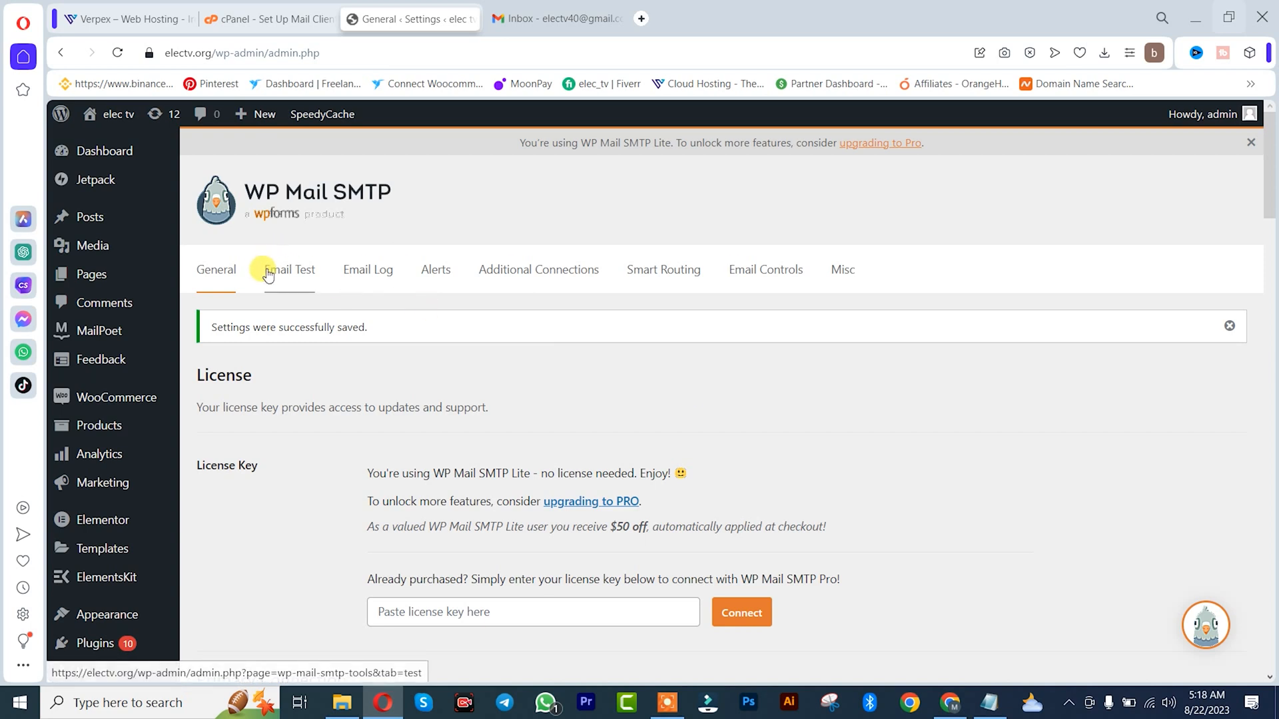
pyautogui.click(285, 269)
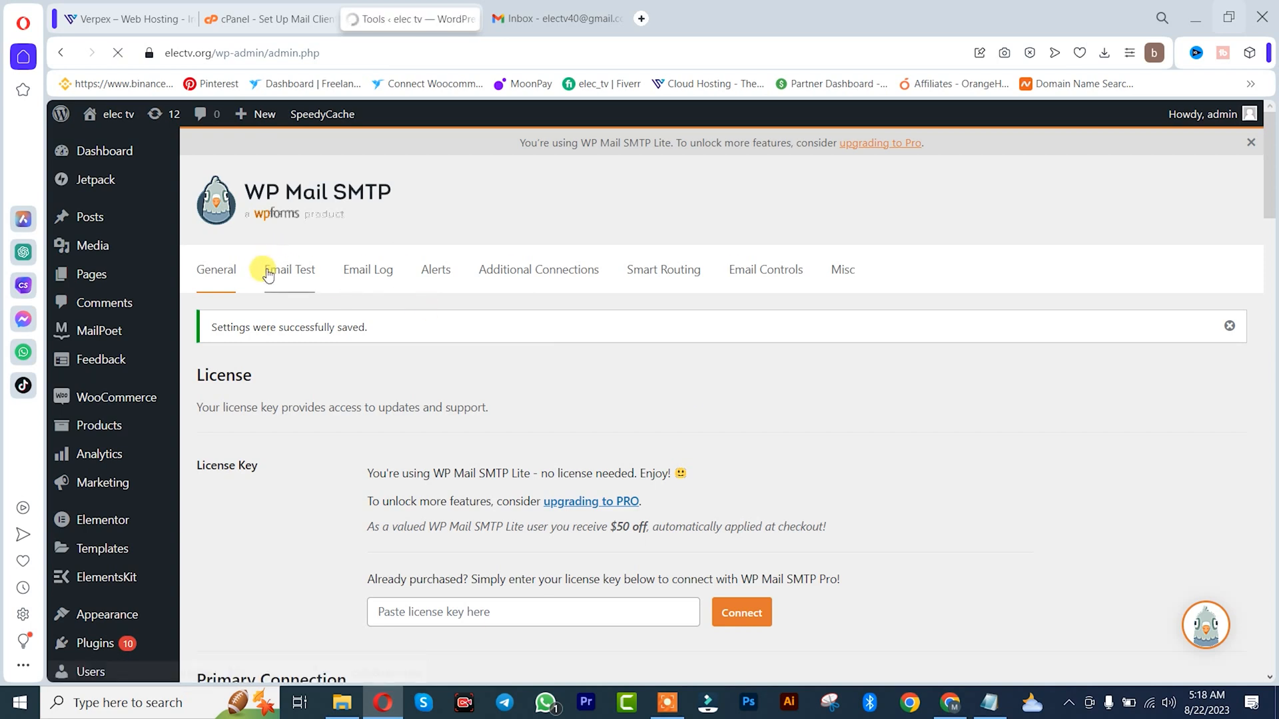
pyautogui.click(286, 269)
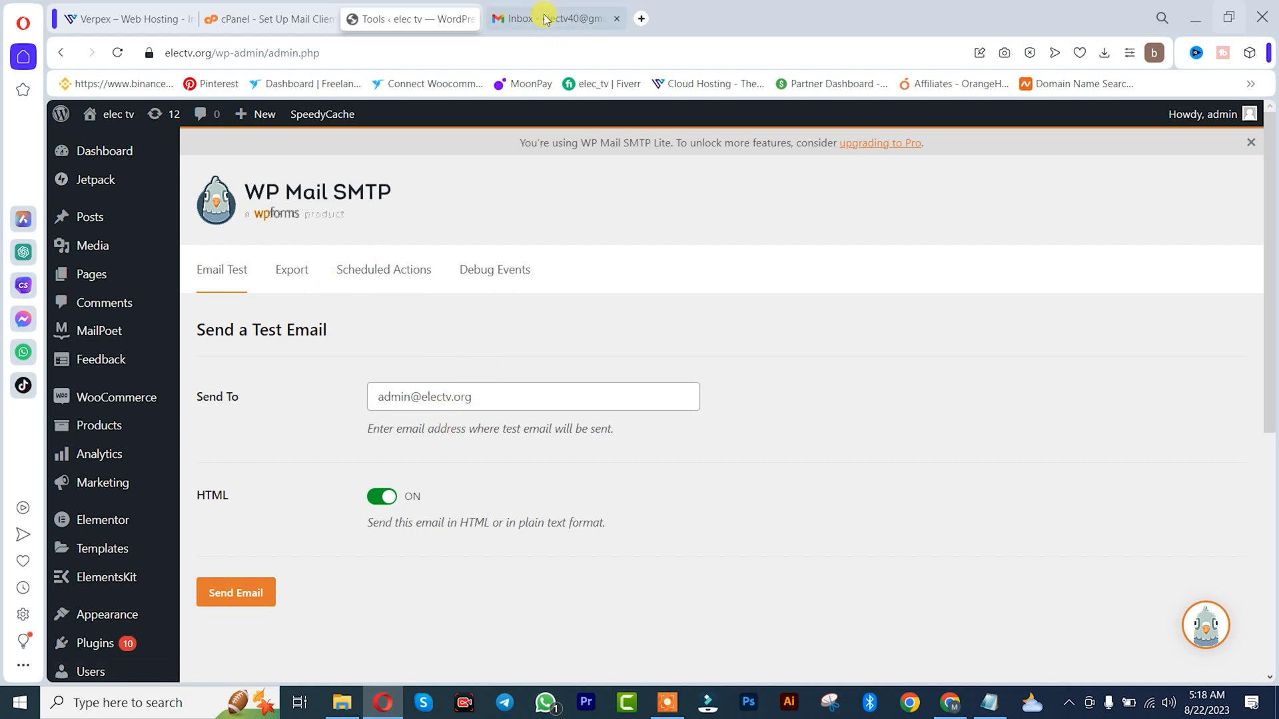
pyautogui.click(554, 17)
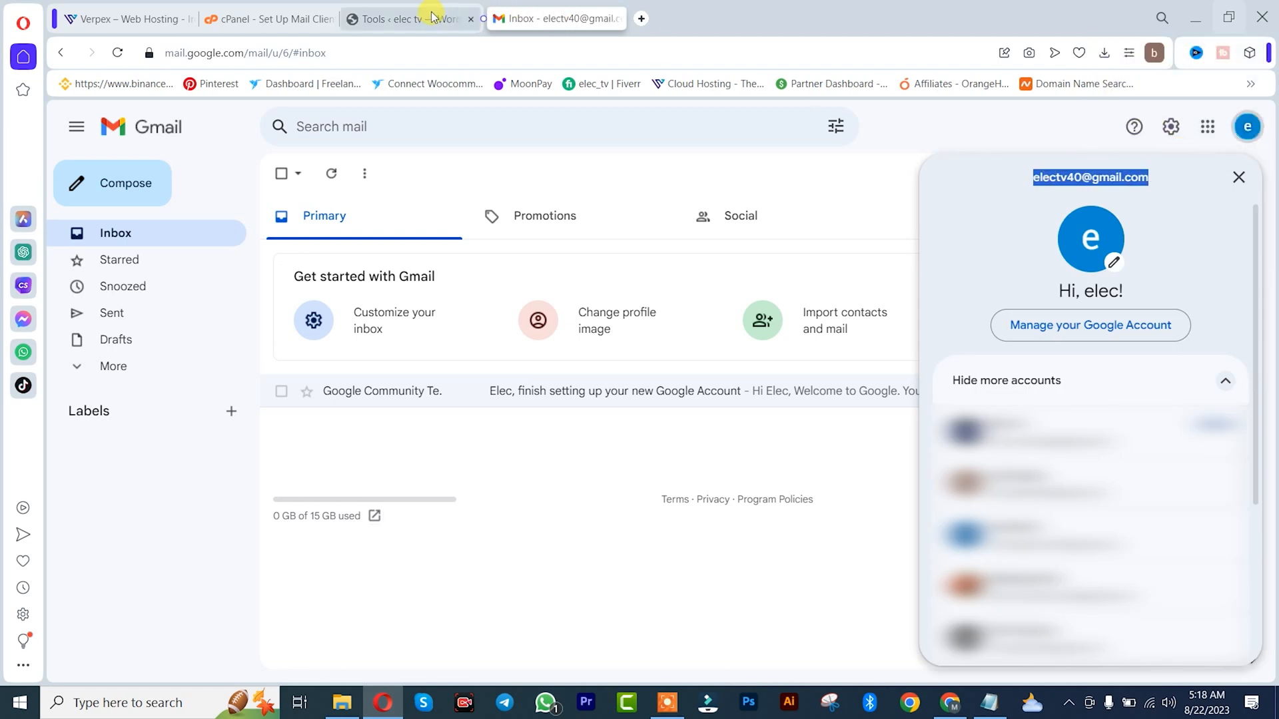
pyautogui.click(404, 19)
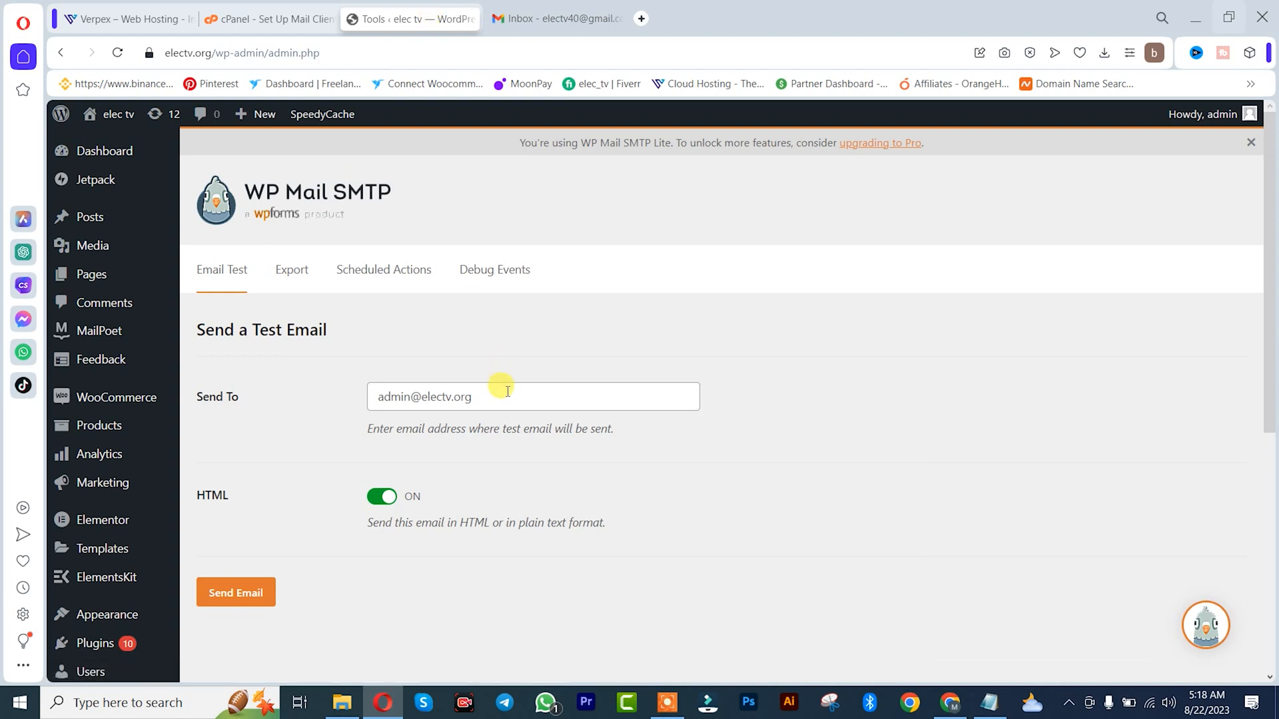
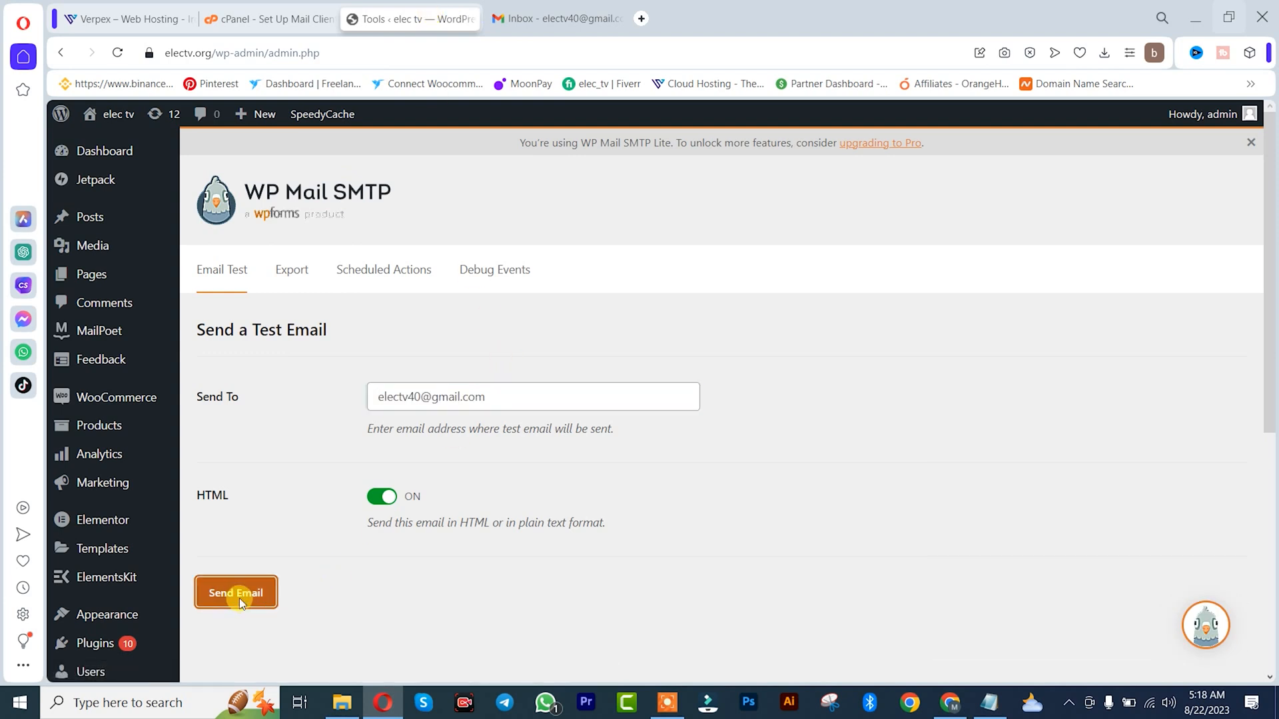
# - Send the test email and get the deliverability results
pyautogui.click(235, 592)
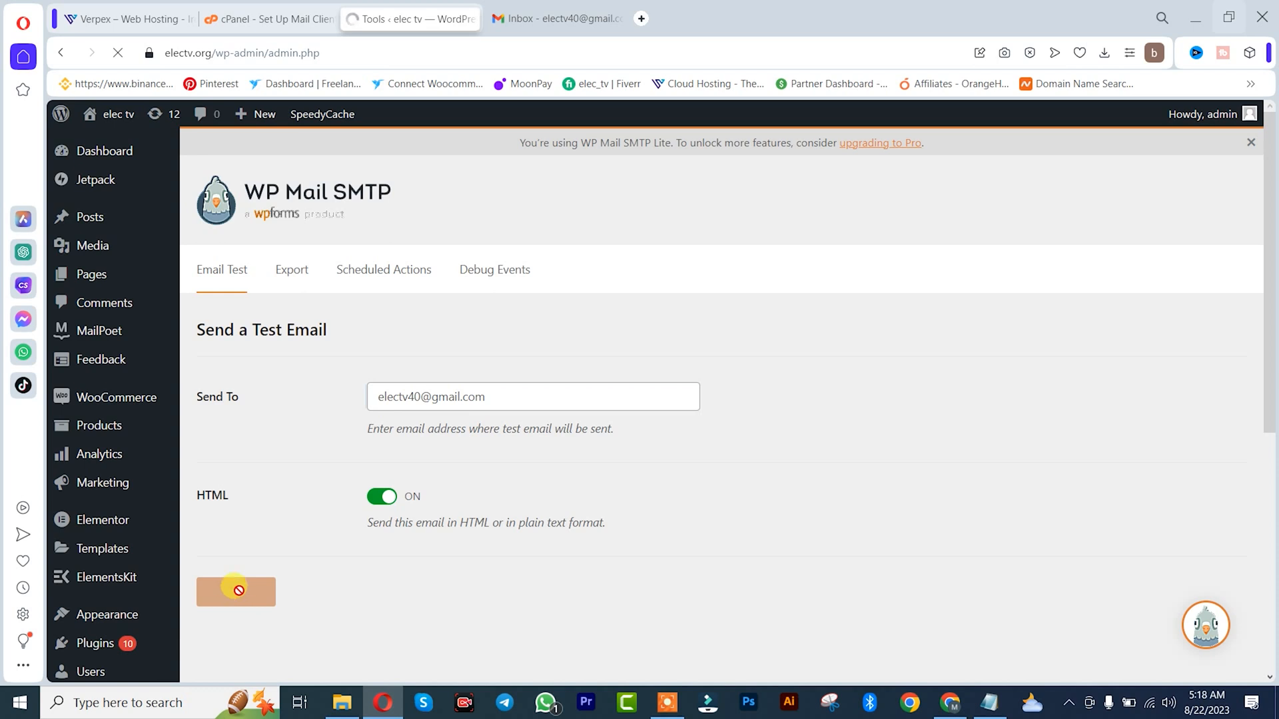
pyautogui.click(235, 591)
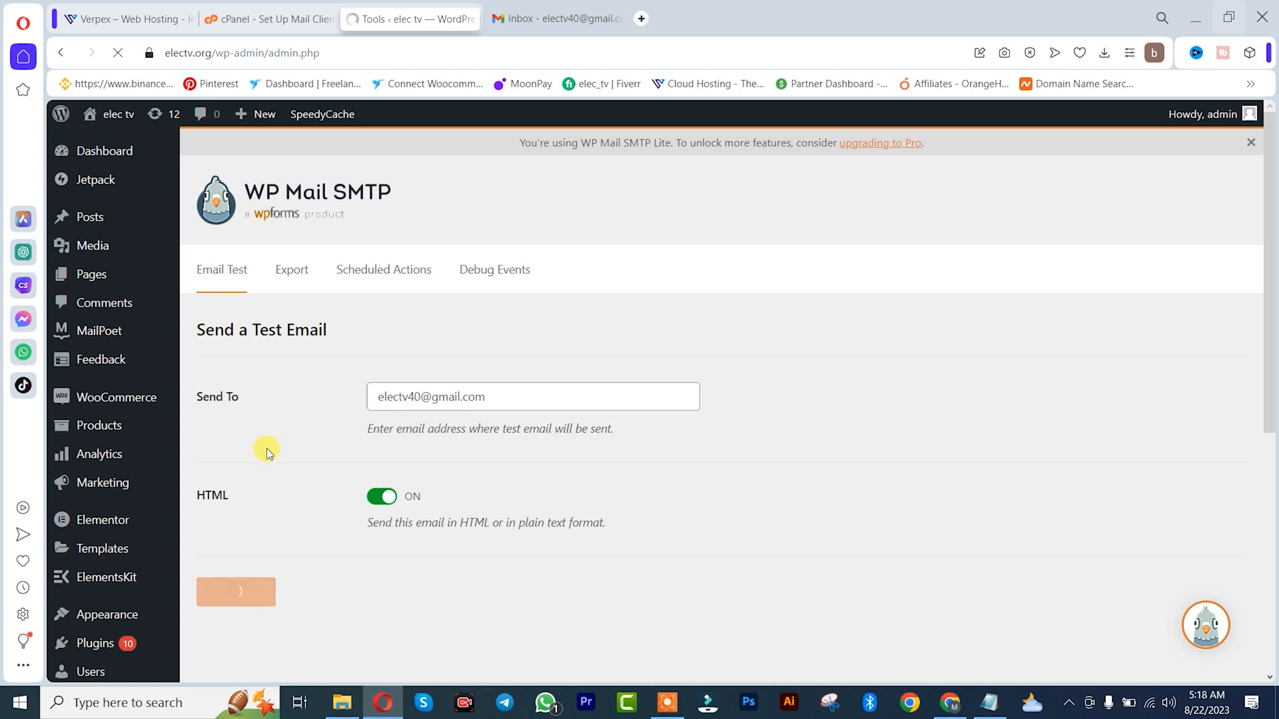
pyautogui.click(236, 592)
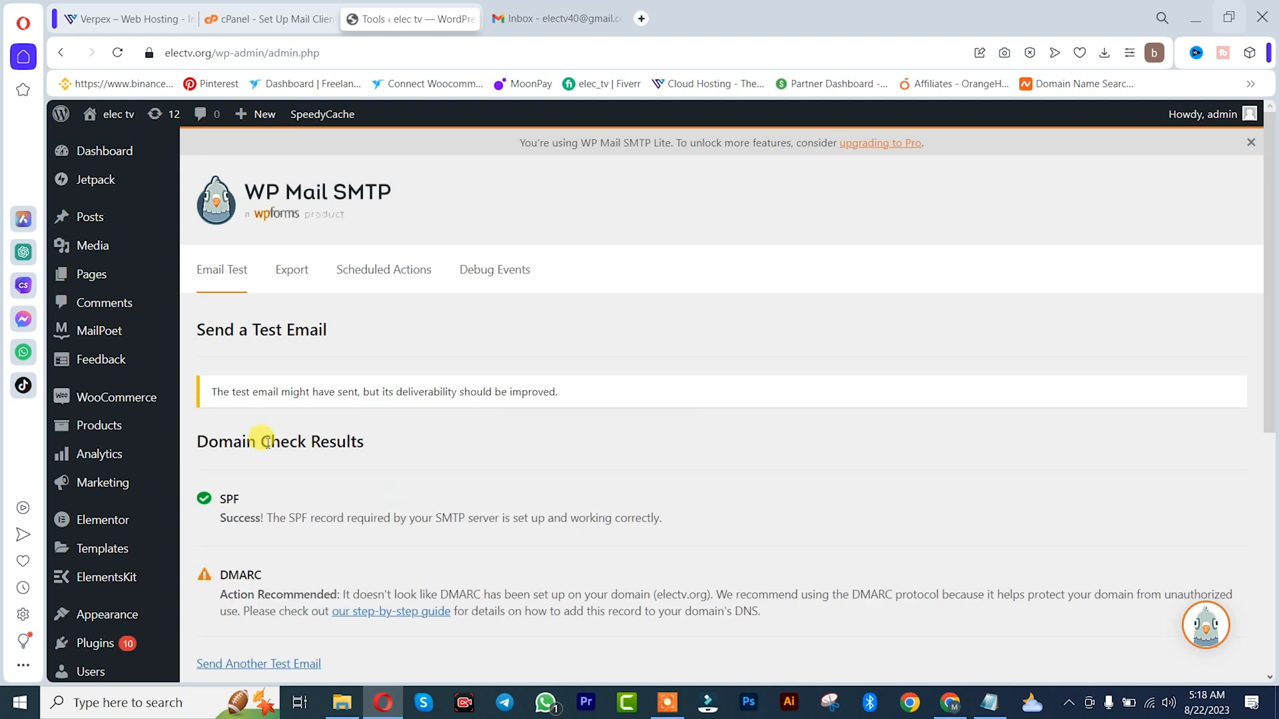
pyautogui.moveTo(216, 406)
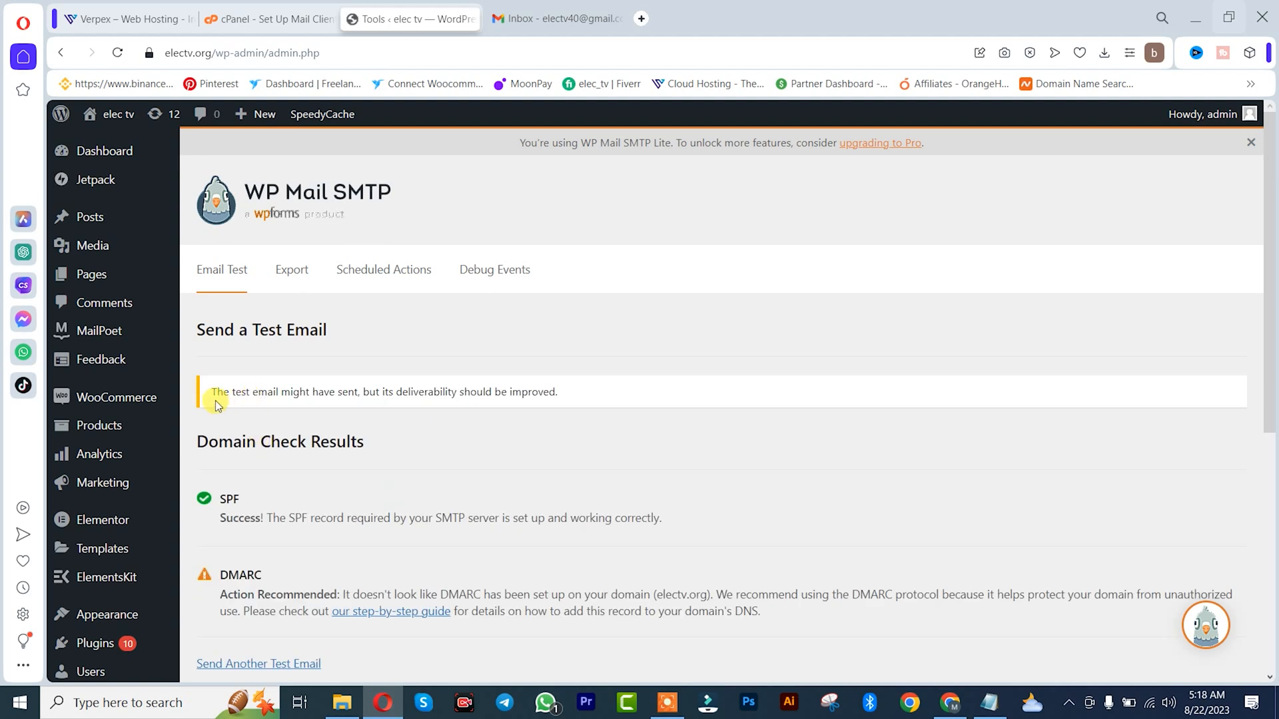
pyautogui.moveTo(571, 412)
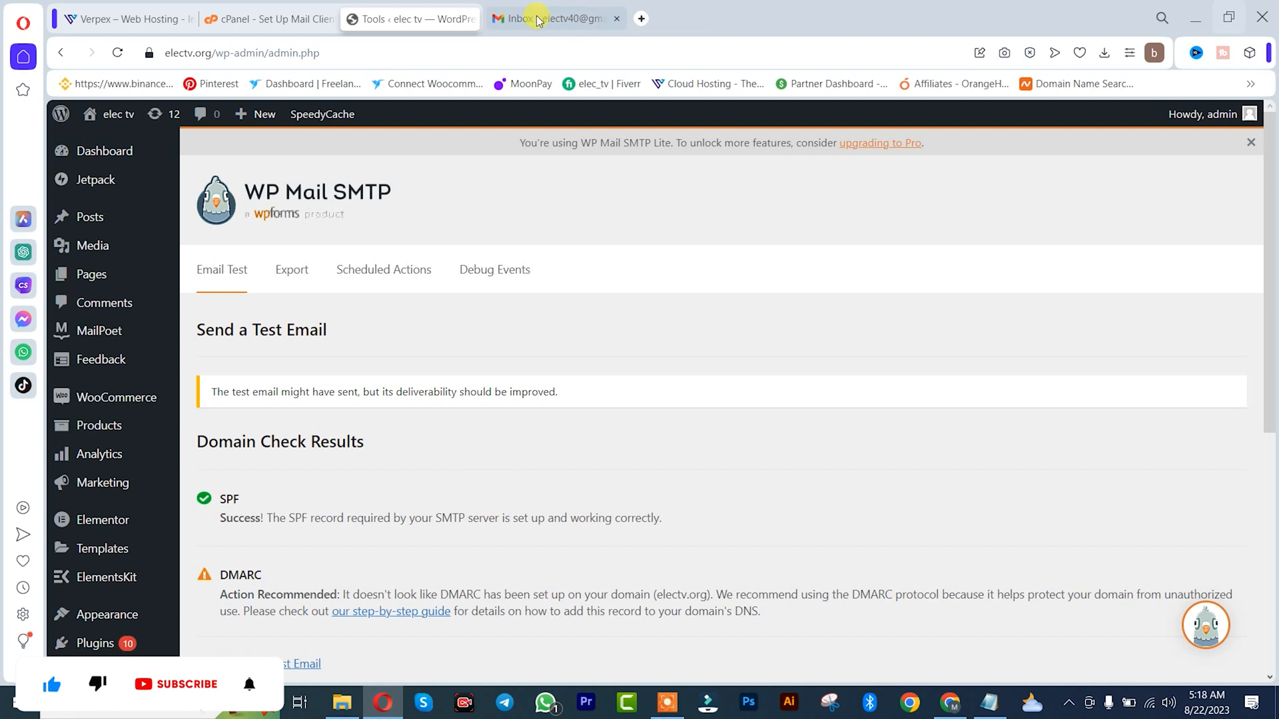
# - View the arrived WP Mail SMTP test email in the Gmail inbox confirming successful delivery
pyautogui.click(554, 17)
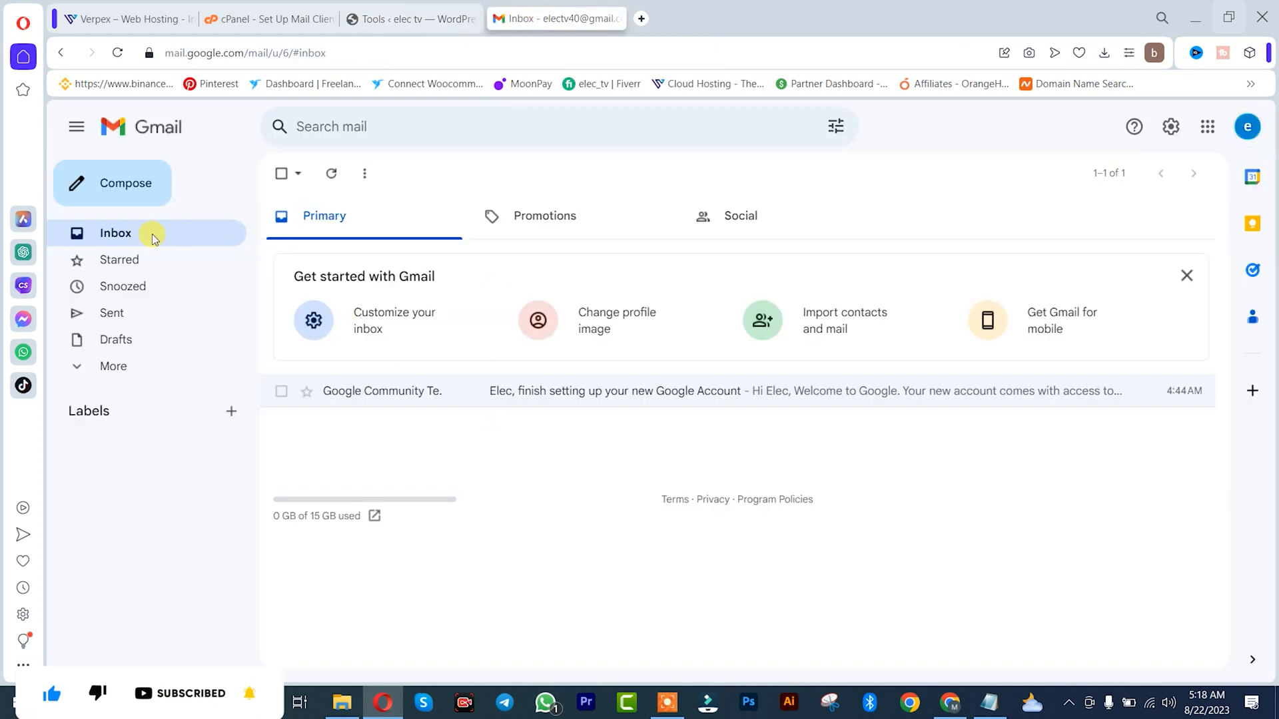
pyautogui.click(117, 51)
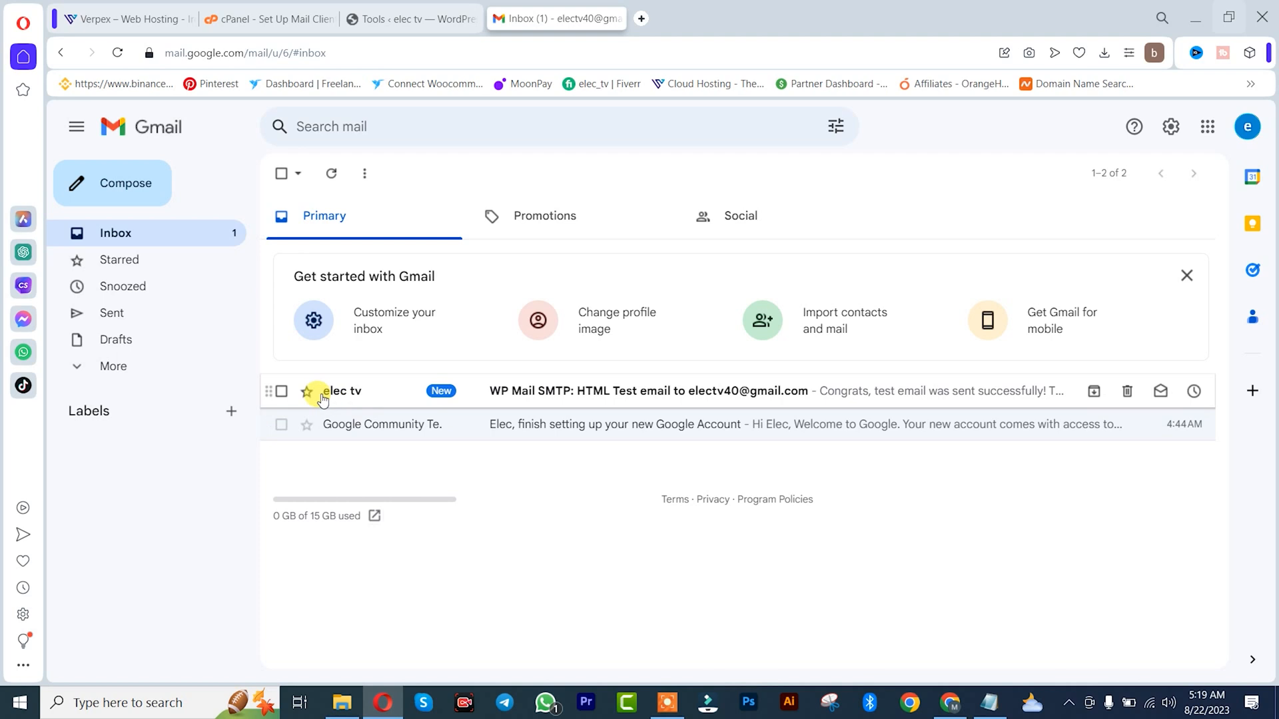
pyautogui.click(648, 390)
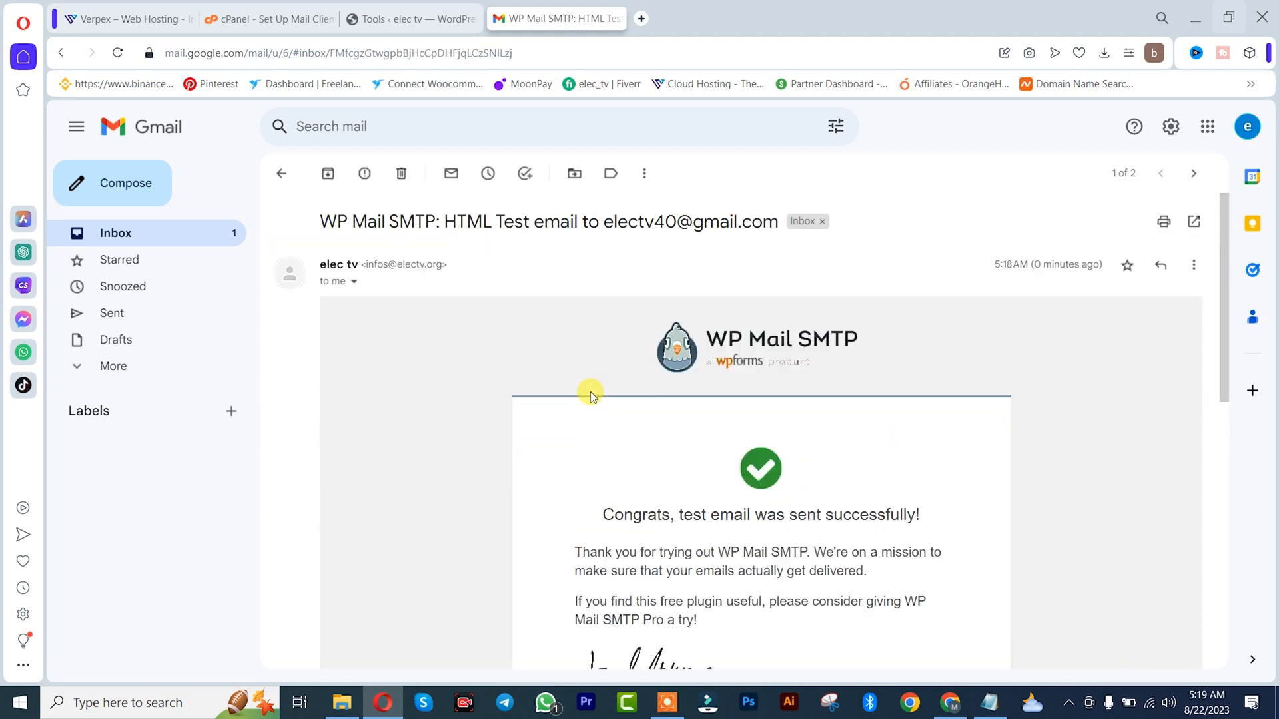
pyautogui.click(336, 282)
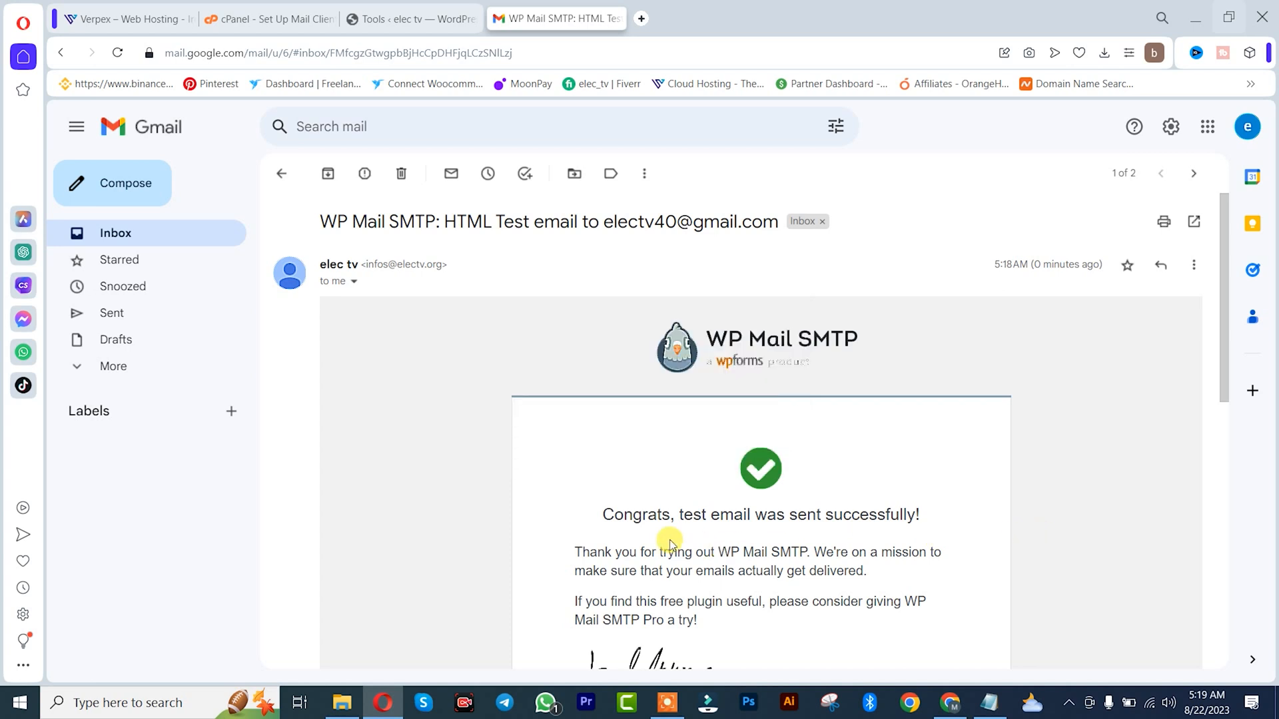
pyautogui.moveTo(765, 522)
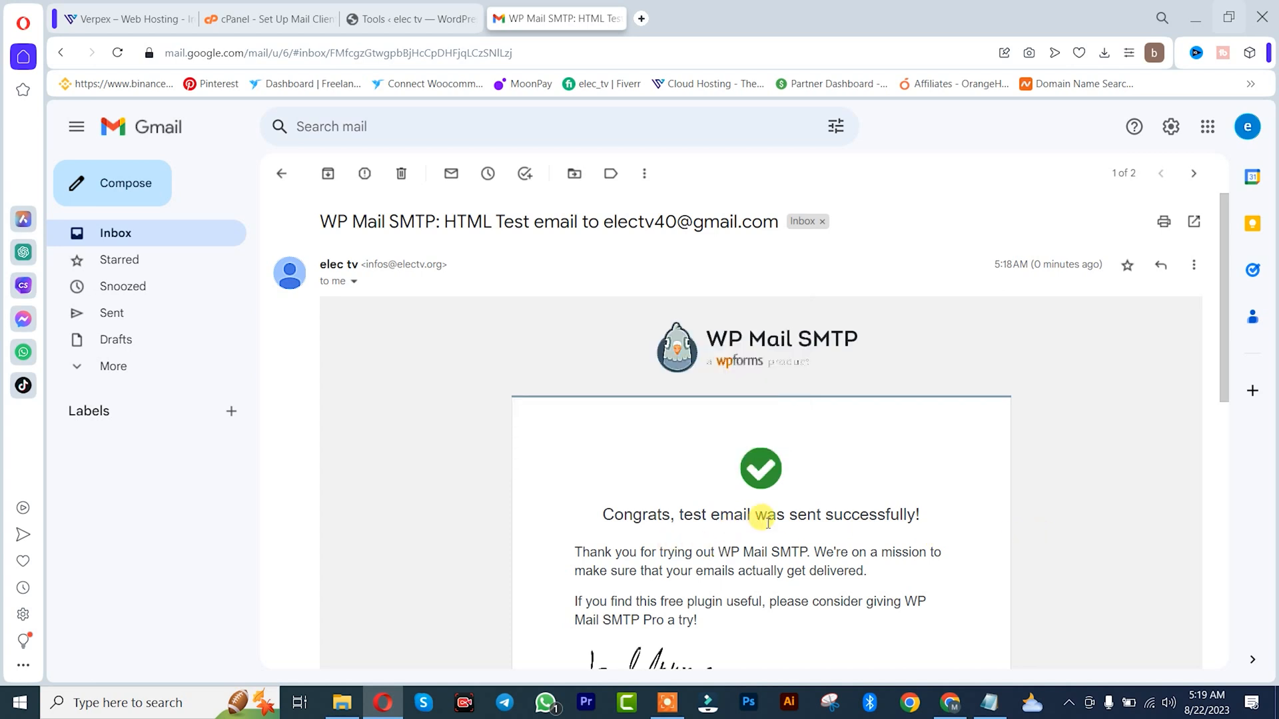
pyautogui.scroll(-3)
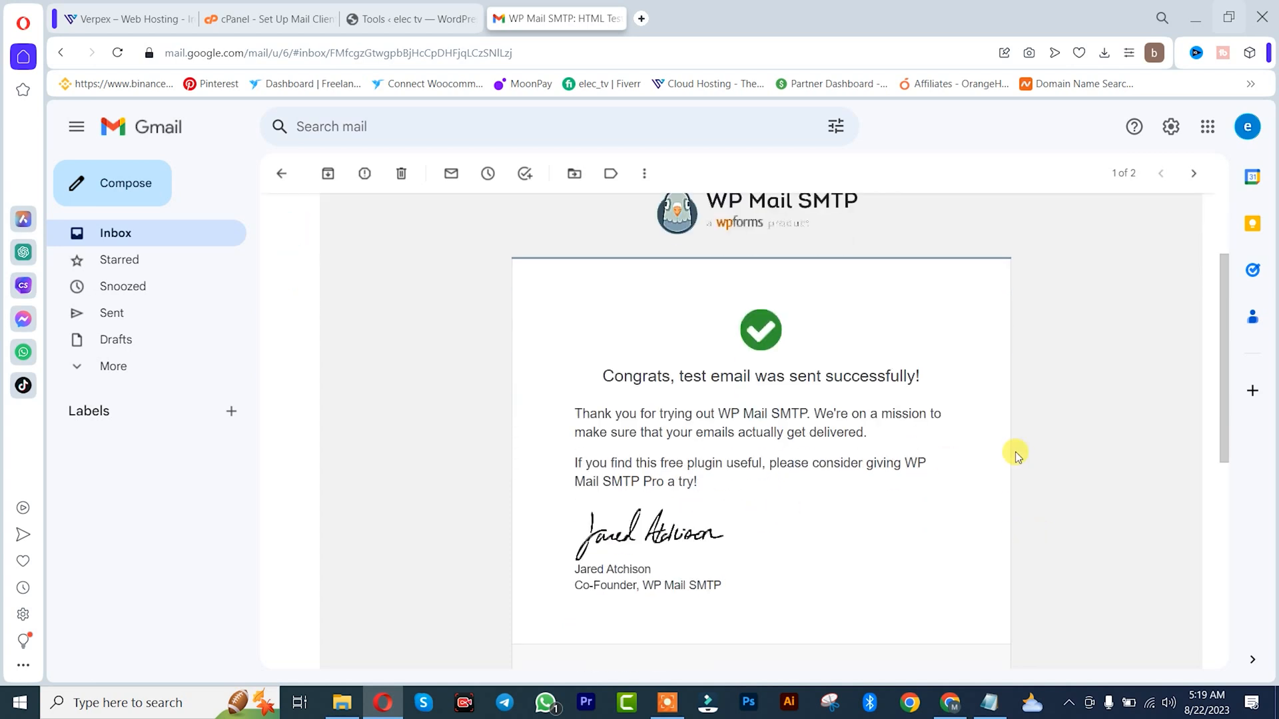